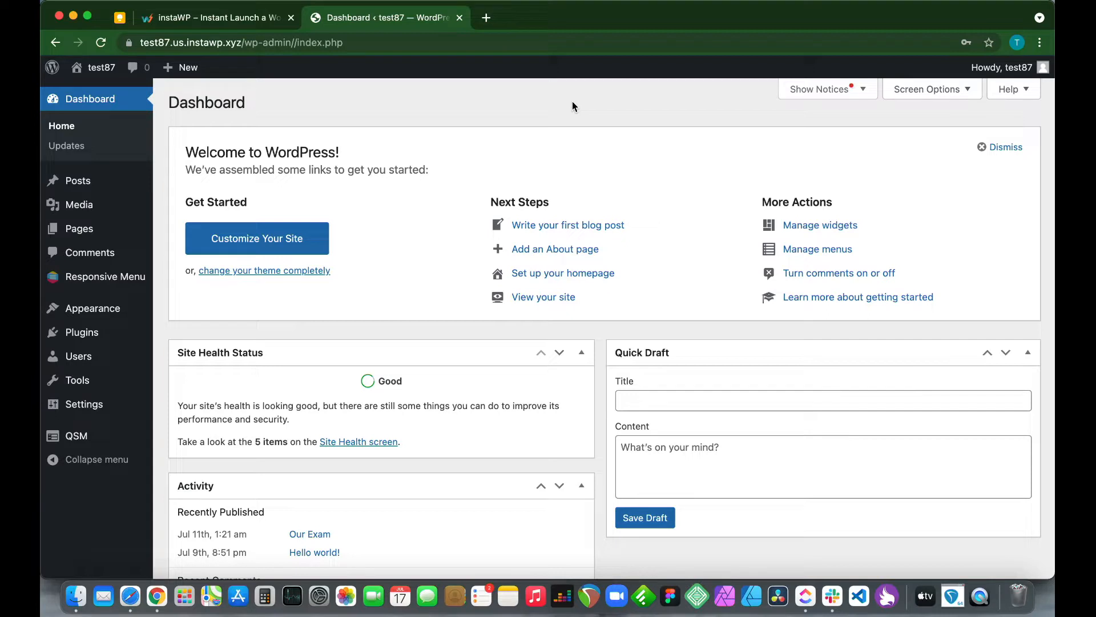
# Step: Go from the instaWP launch site to the Quiz And Survey Master dashboard and scroll its addon bundles
pyautogui.click(217, 18)
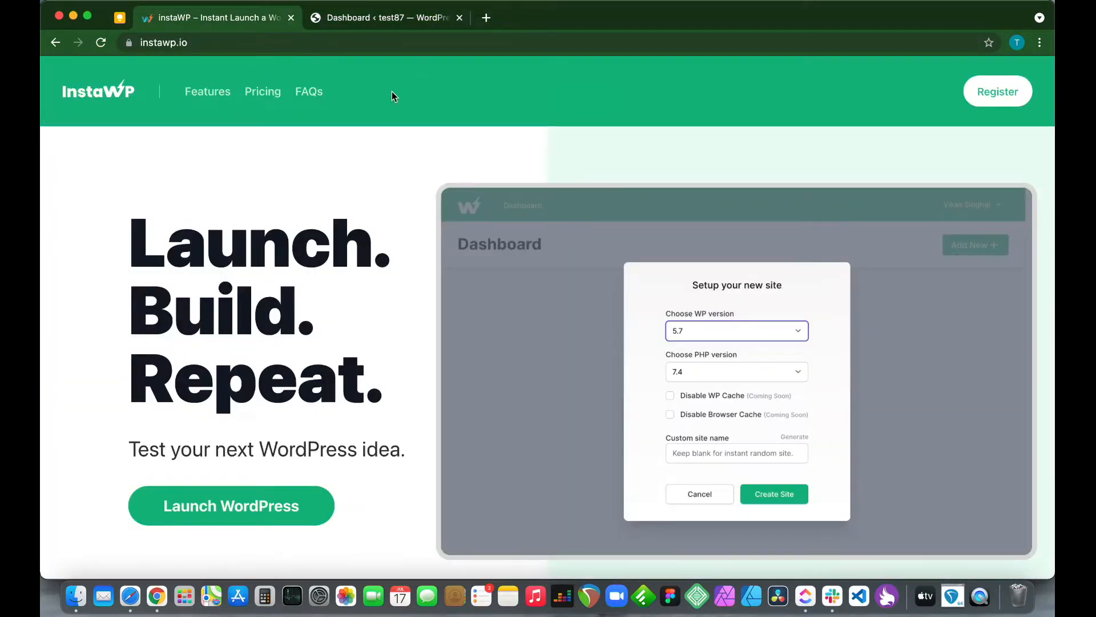
pyautogui.moveTo(503, 309)
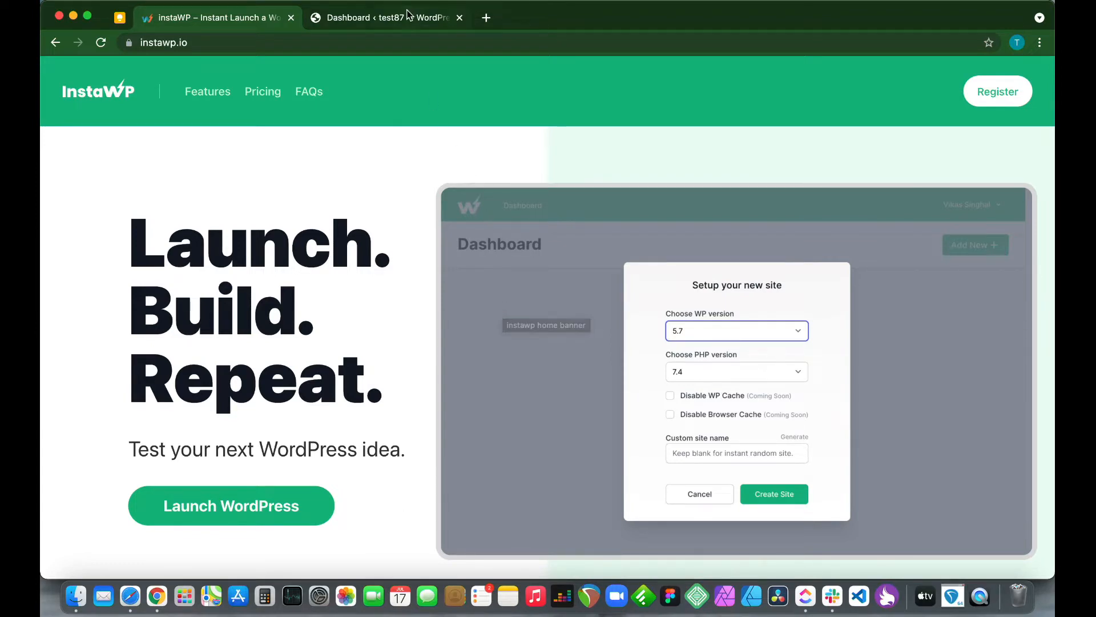
pyautogui.click(384, 18)
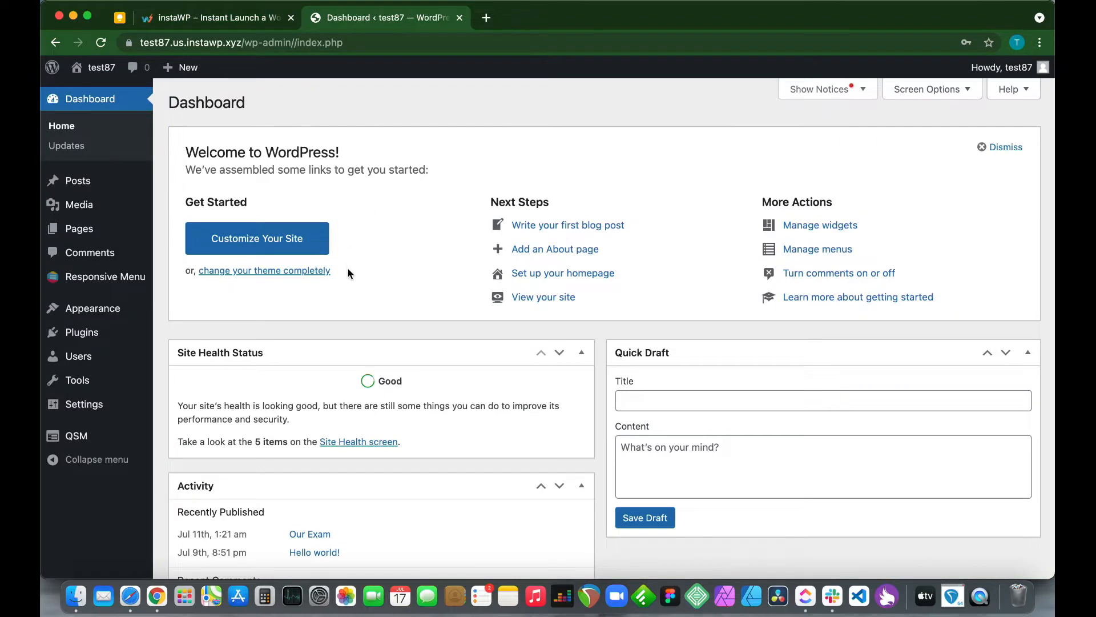
pyautogui.moveTo(245, 348)
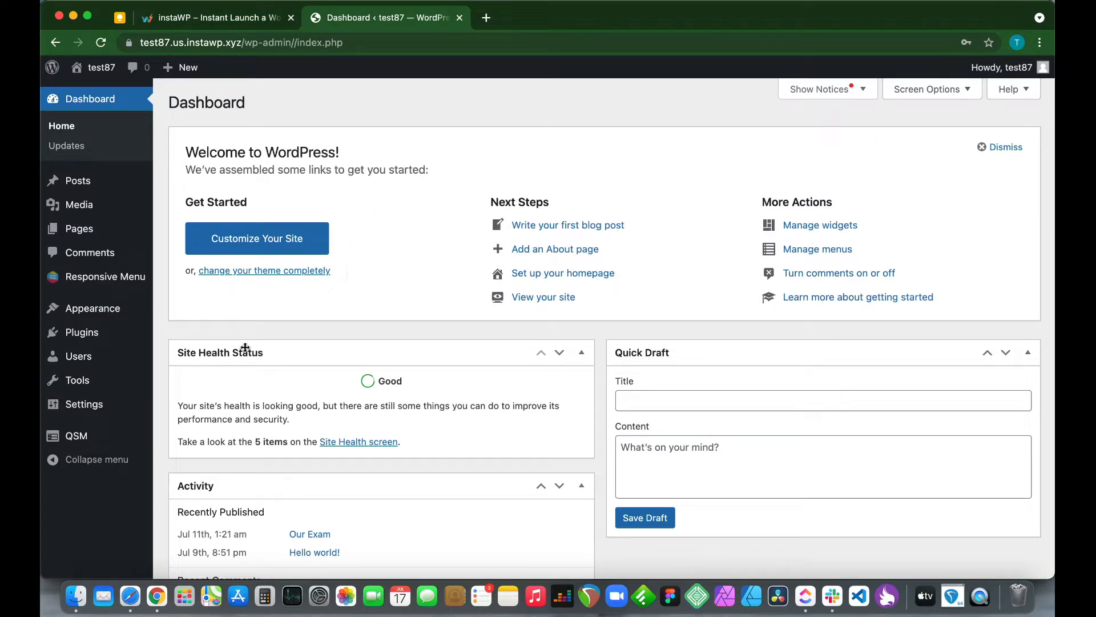
pyautogui.click(75, 436)
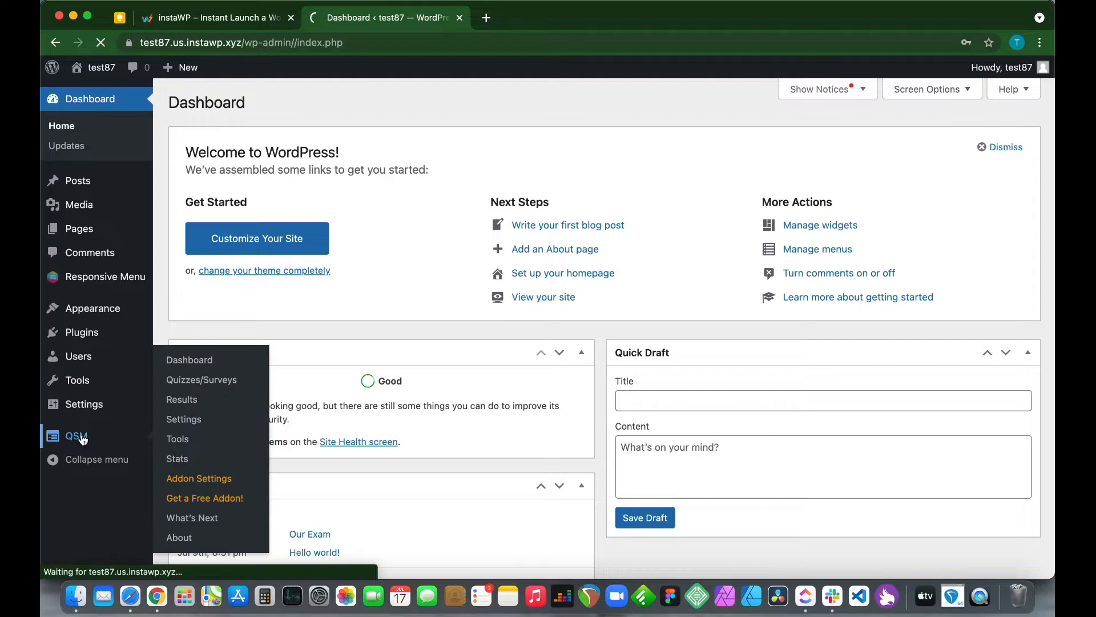
pyautogui.click(189, 360)
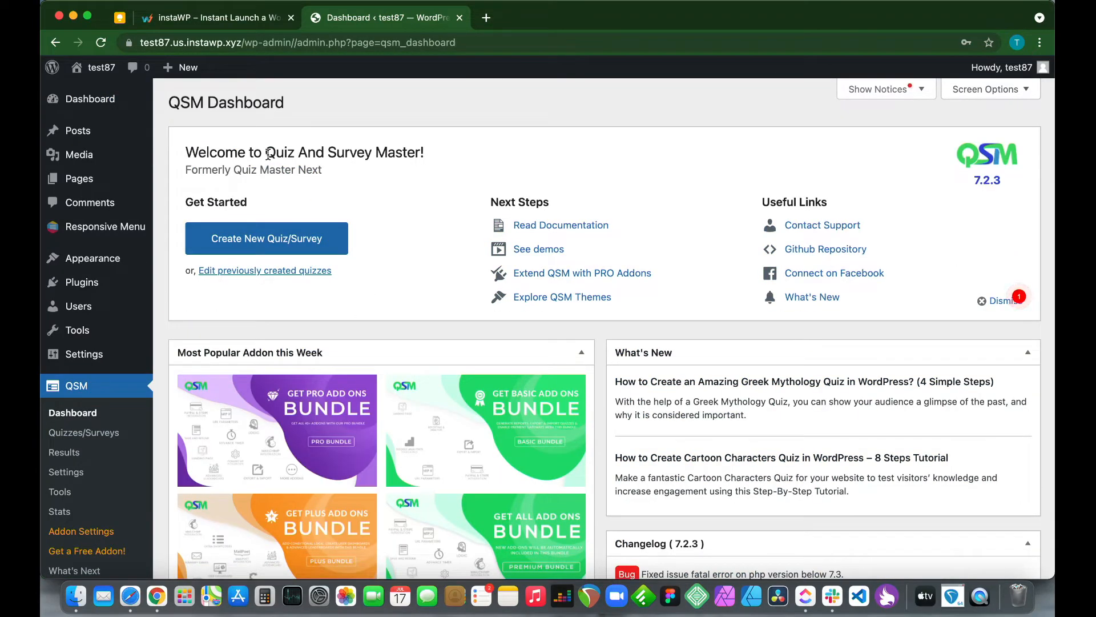
pyautogui.scroll(-3)
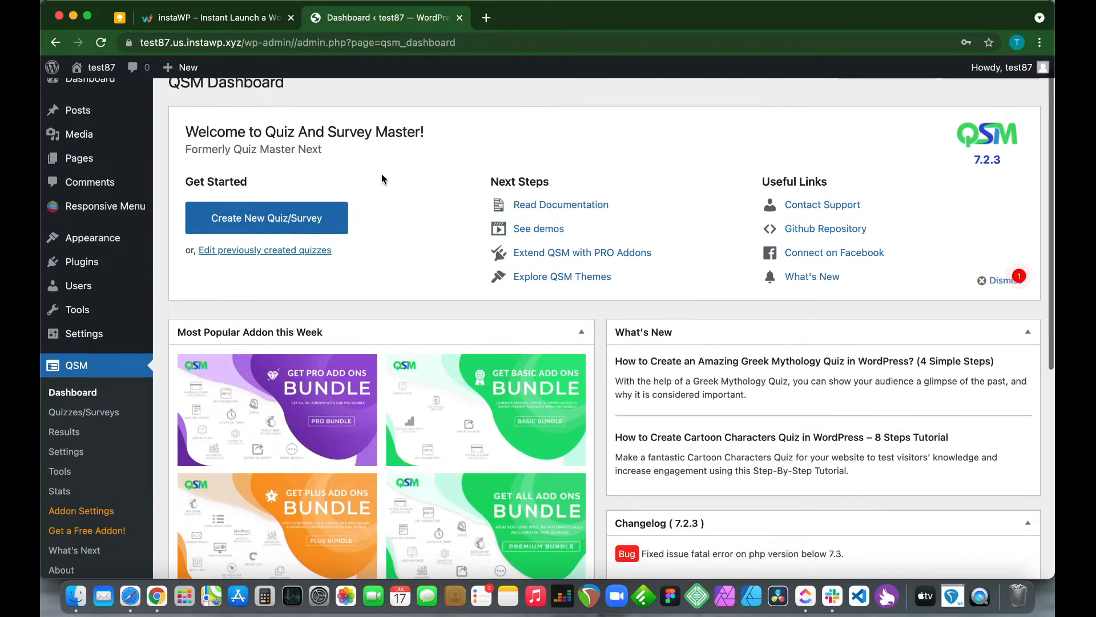
pyautogui.moveTo(850, 110)
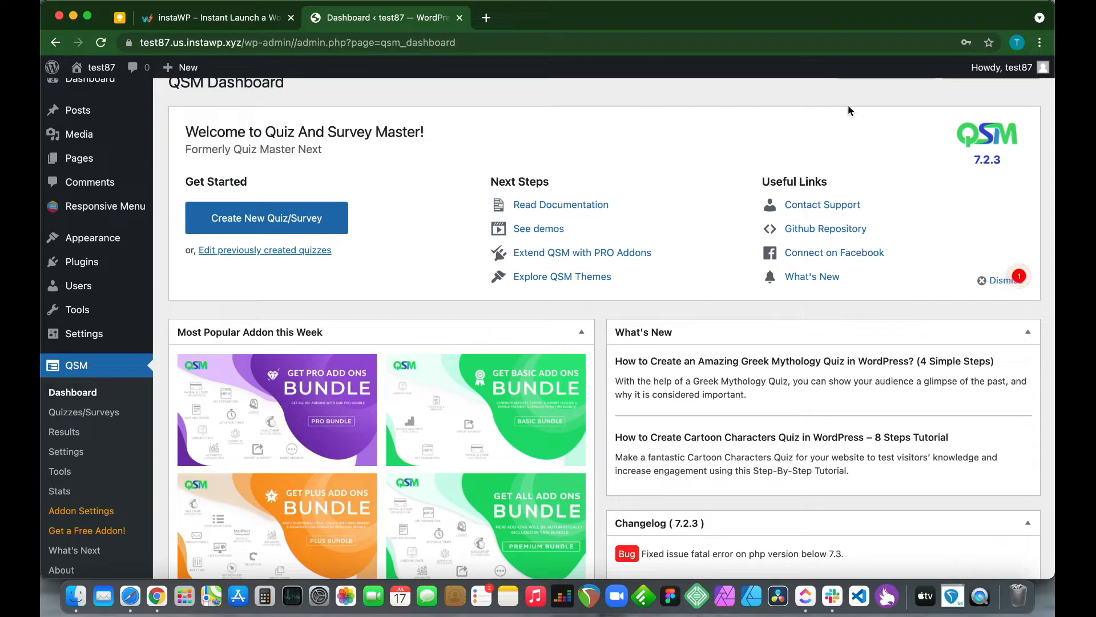
pyautogui.moveTo(904, 119)
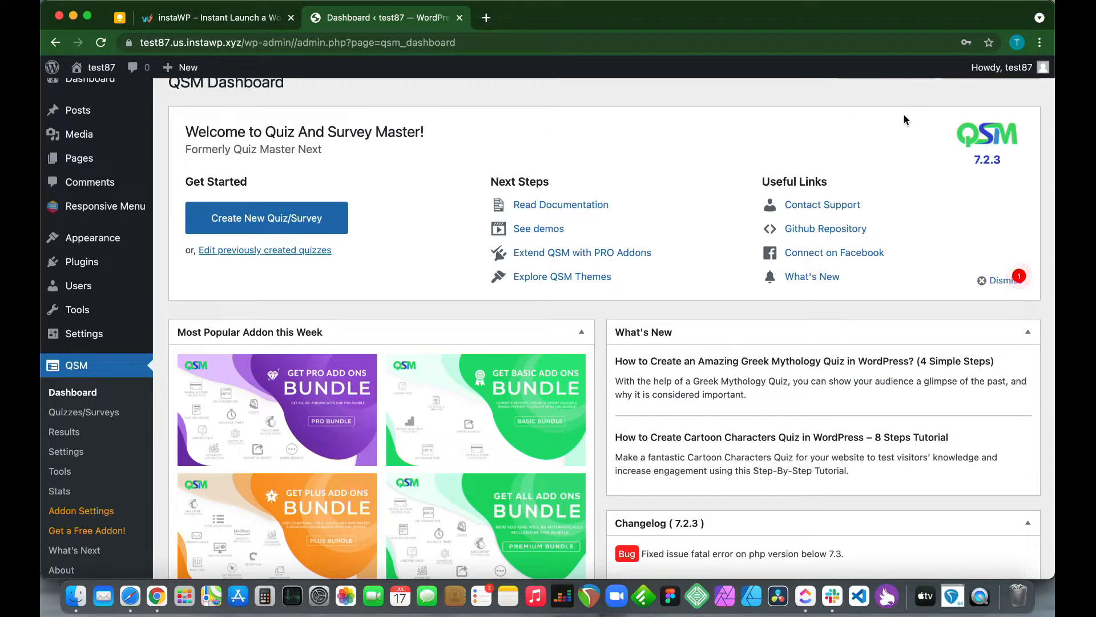
pyautogui.moveTo(594, 156)
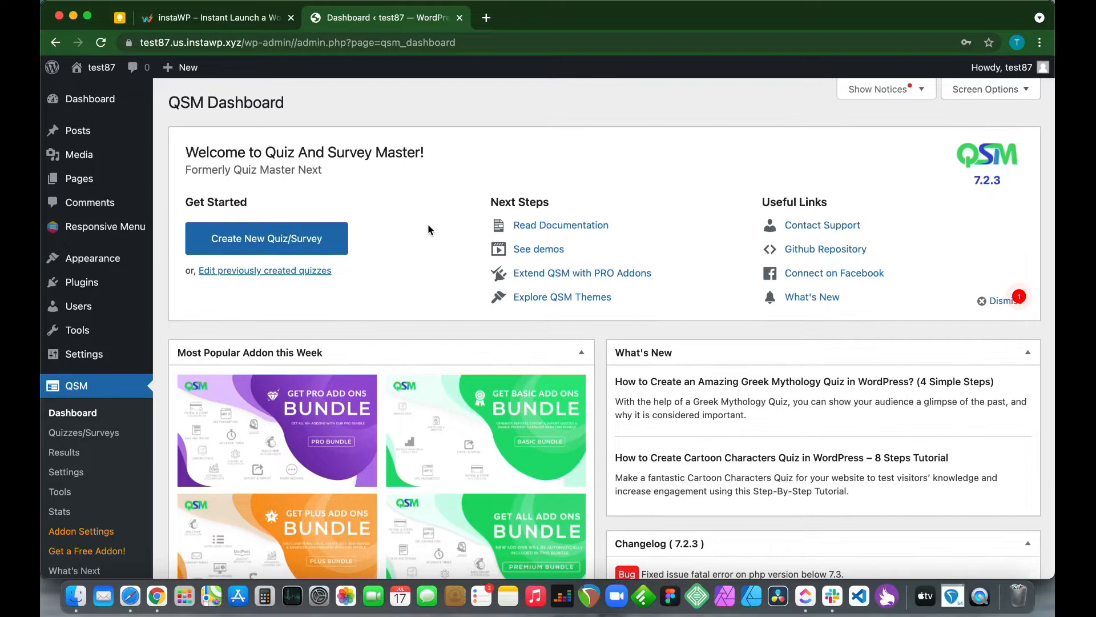
pyautogui.moveTo(83, 432)
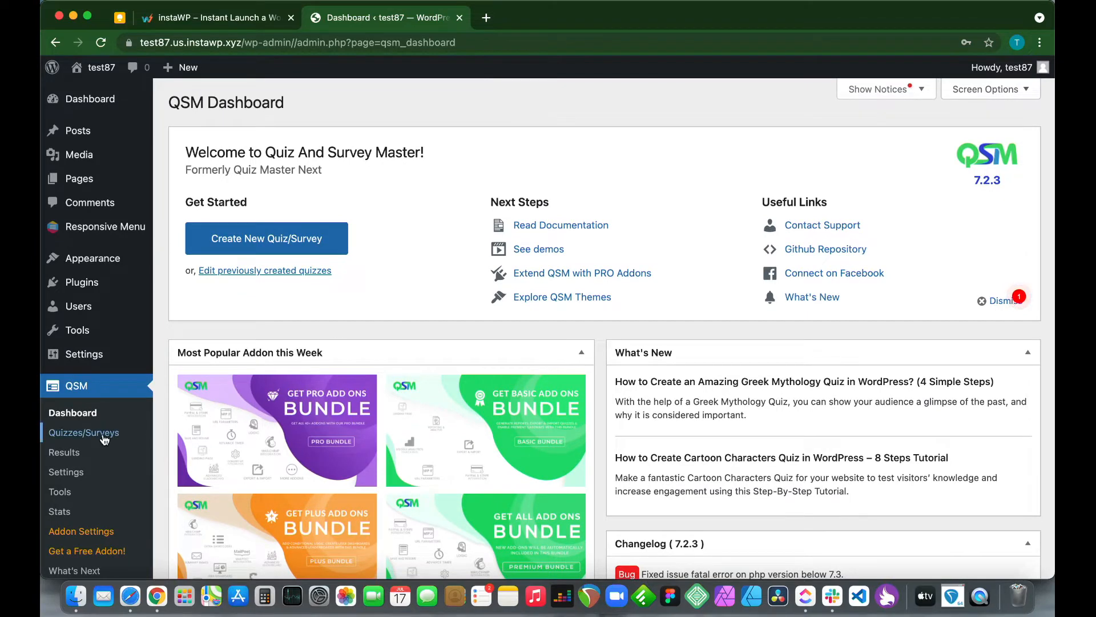
# Step: Open the Work Experience survey from Quizzes/Surveys and scroll through its Page 1 questions
pyautogui.click(84, 433)
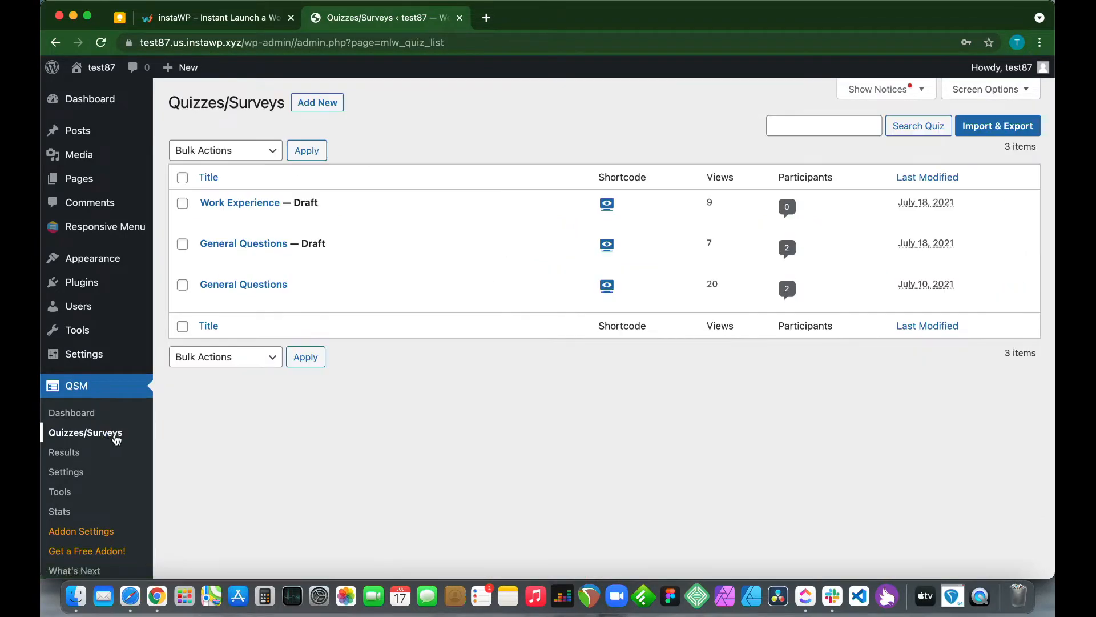
pyautogui.moveTo(244, 284)
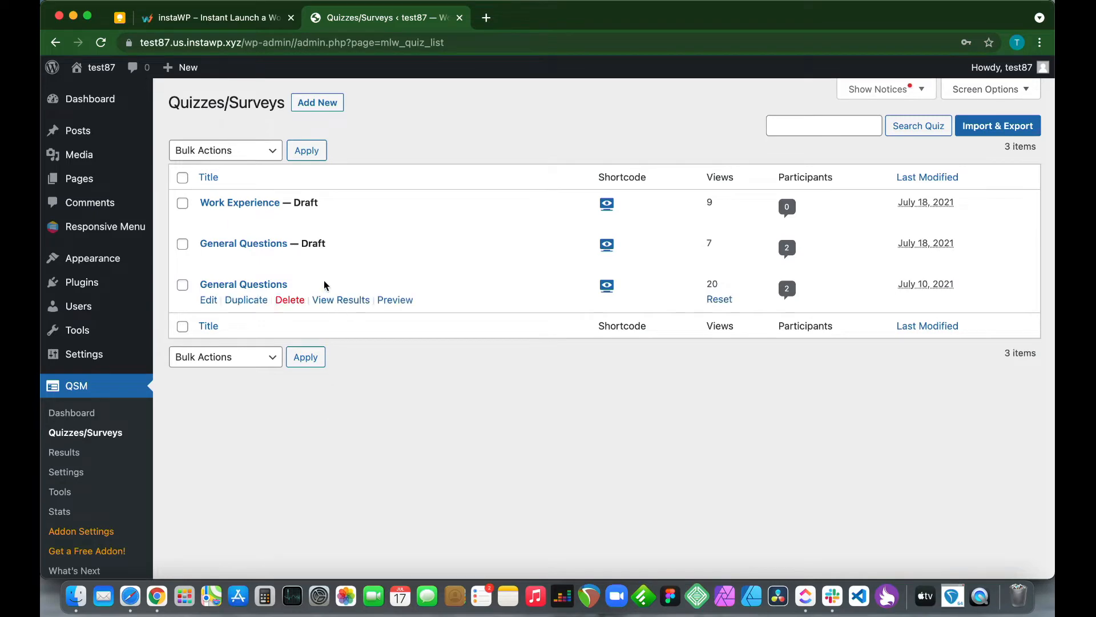
pyautogui.moveTo(240, 202)
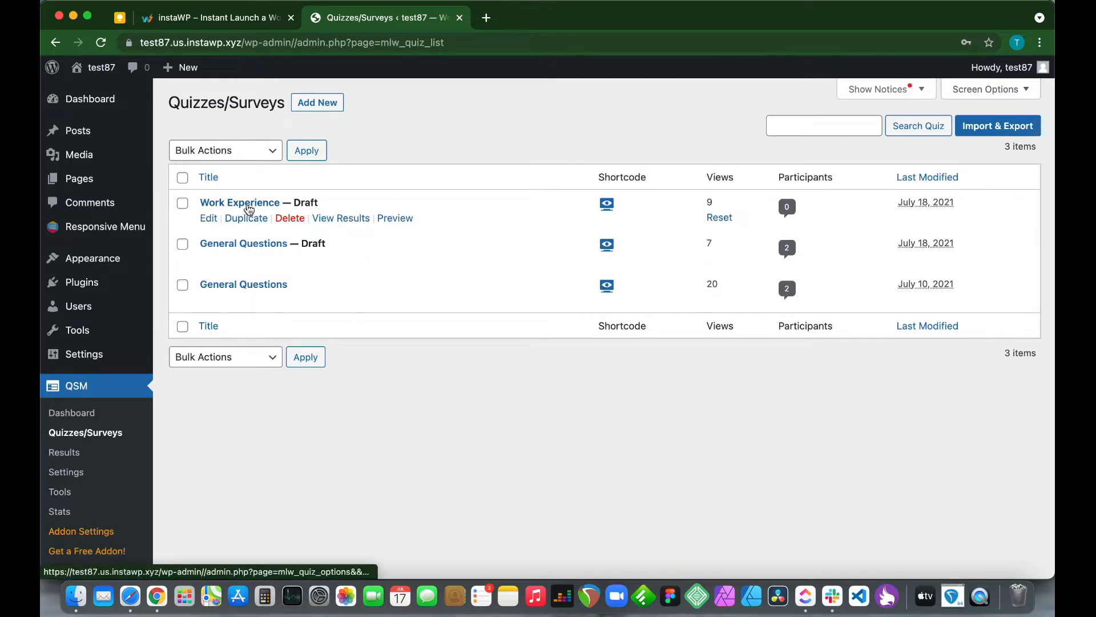
pyautogui.click(209, 218)
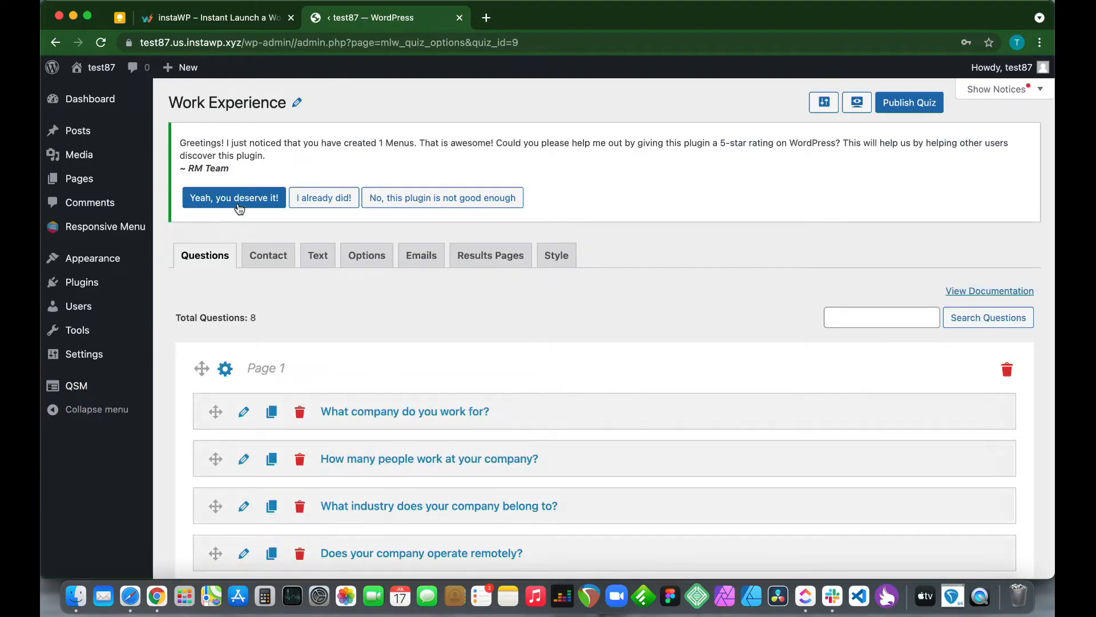
pyautogui.moveTo(370, 355)
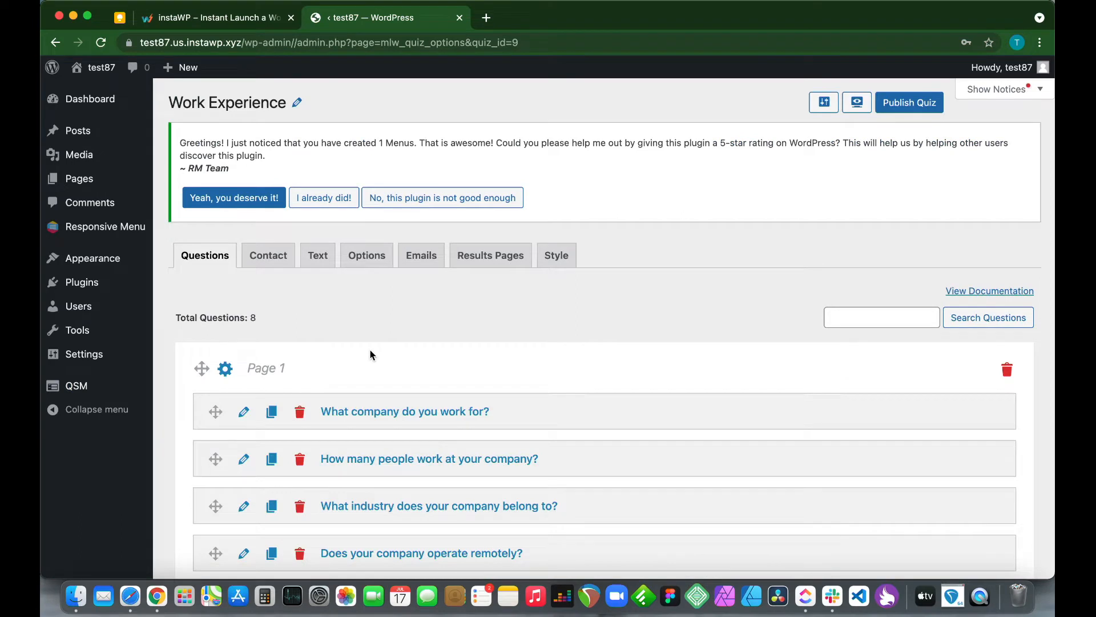
pyautogui.moveTo(383, 343)
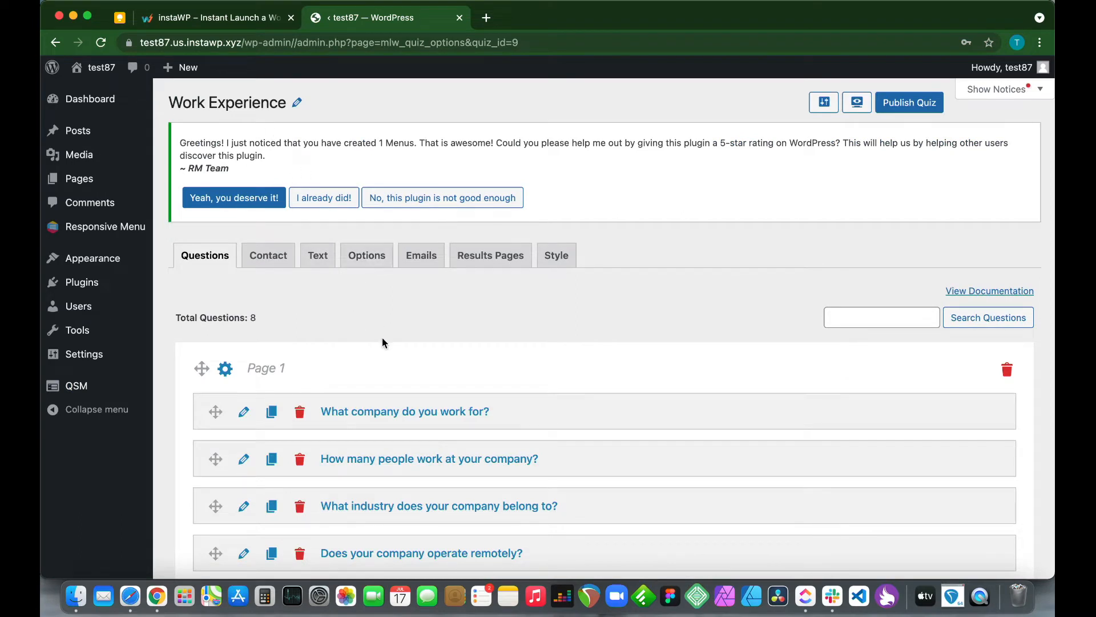
pyautogui.scroll(-3)
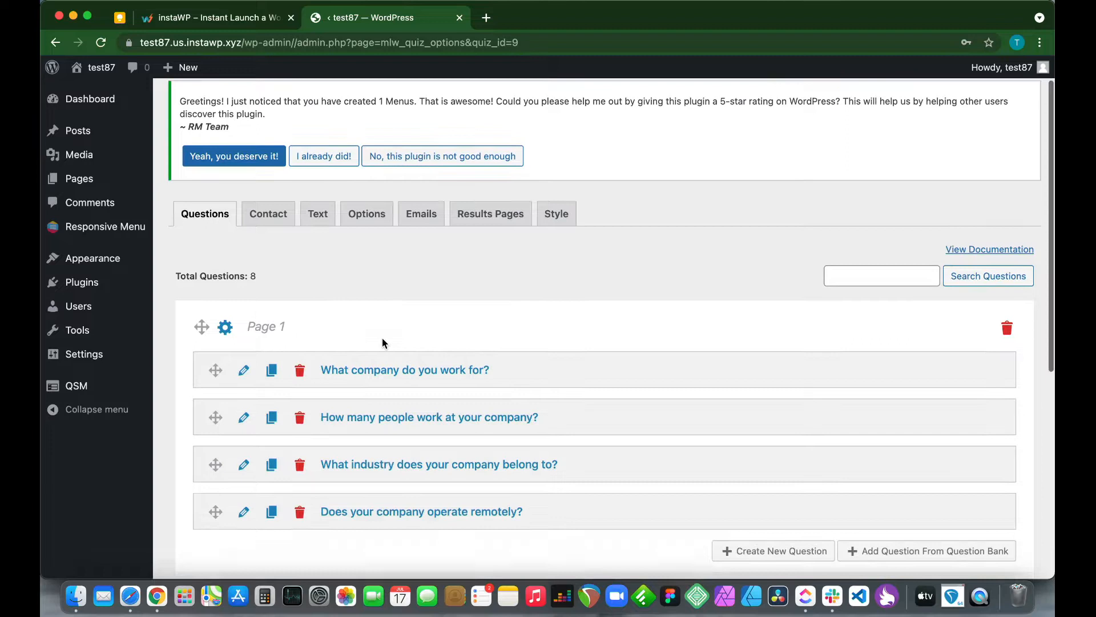
pyautogui.scroll(-3)
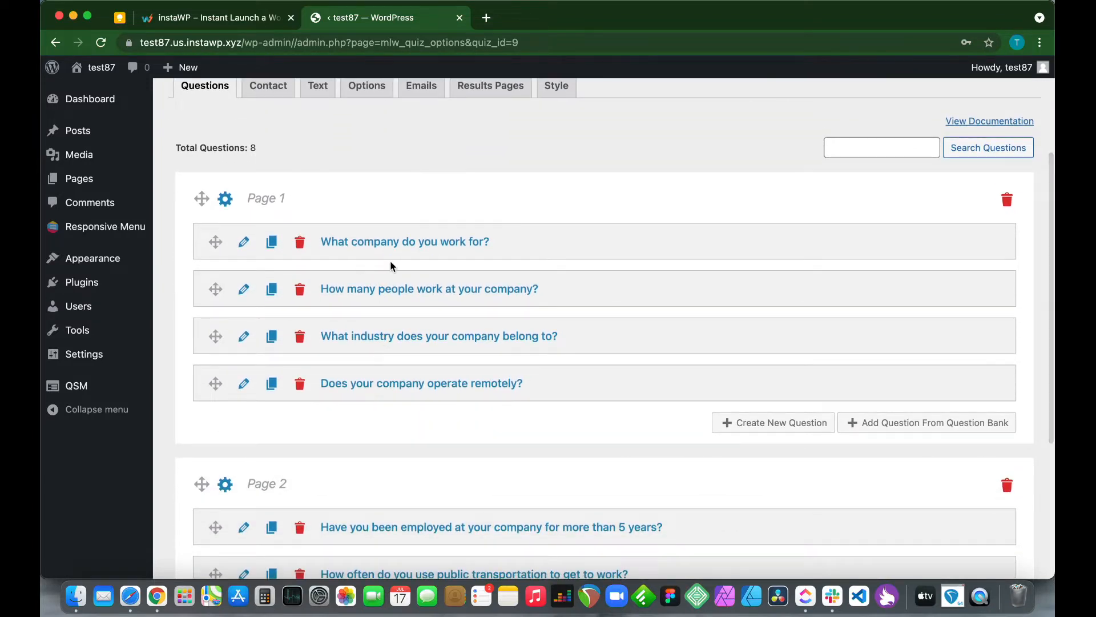
pyautogui.moveTo(352, 260)
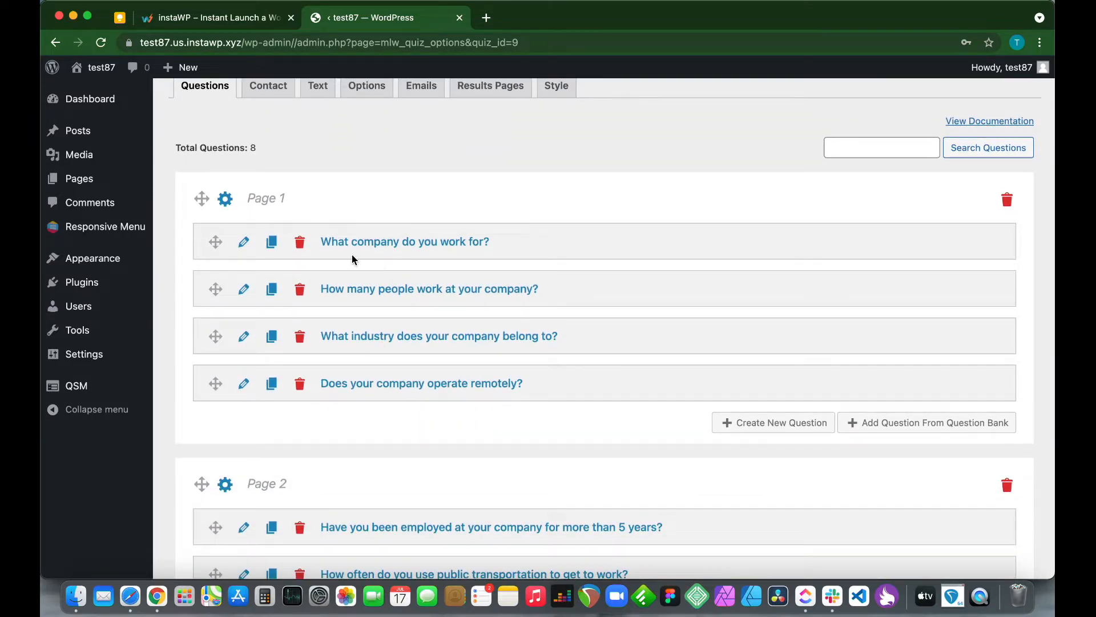
pyautogui.scroll(-3)
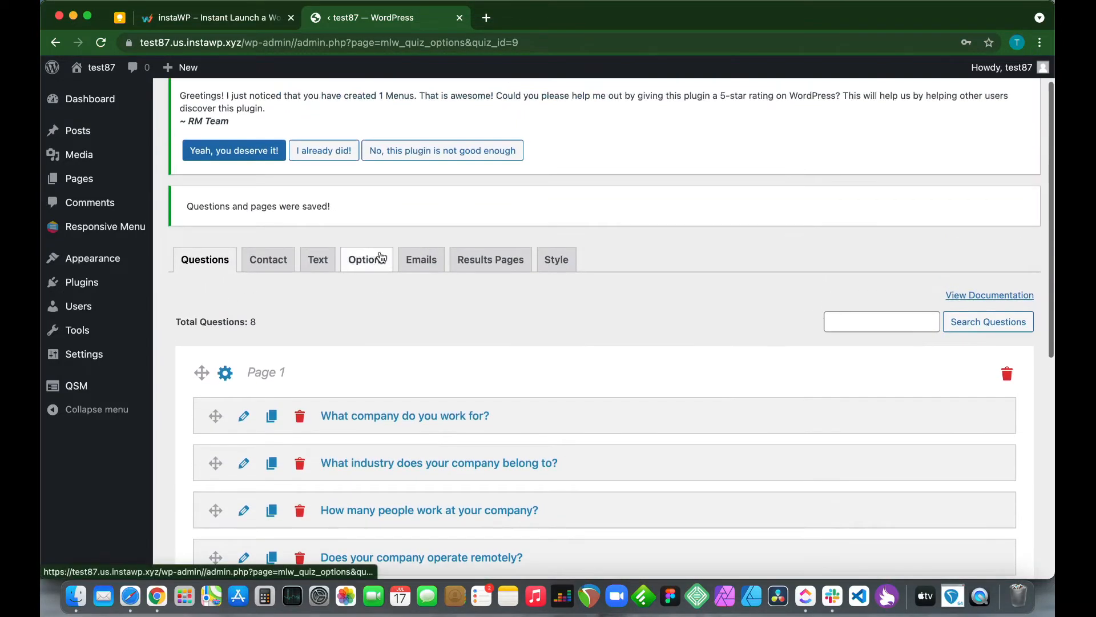
# Step: Change the Work Experience survey's time limit from 5 to 10 minutes, then return to the questions
pyautogui.click(366, 259)
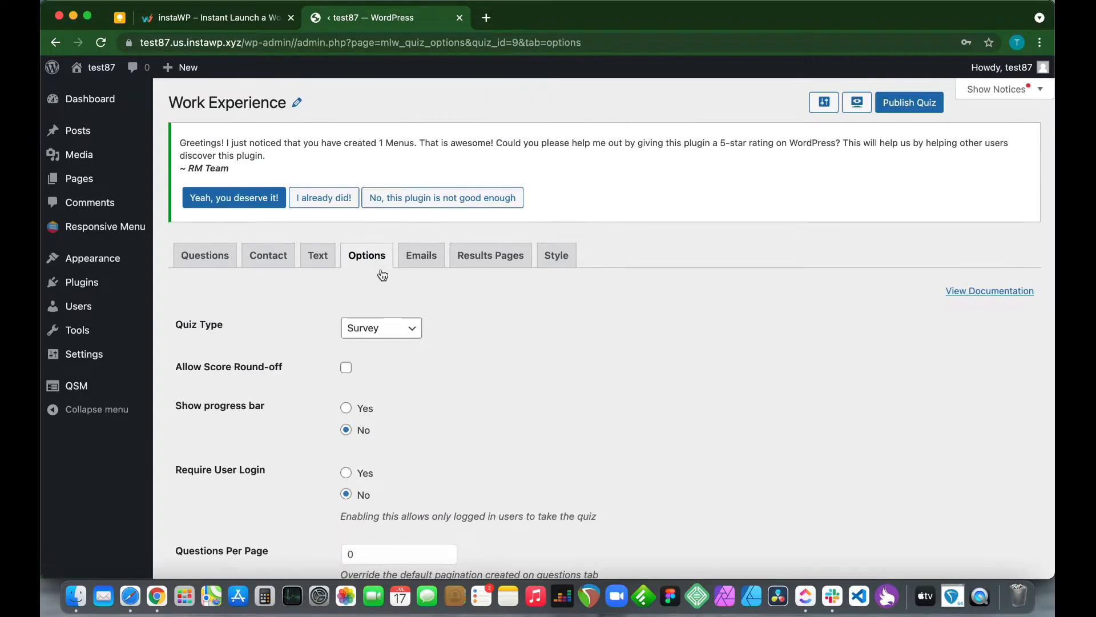
pyautogui.scroll(-3)
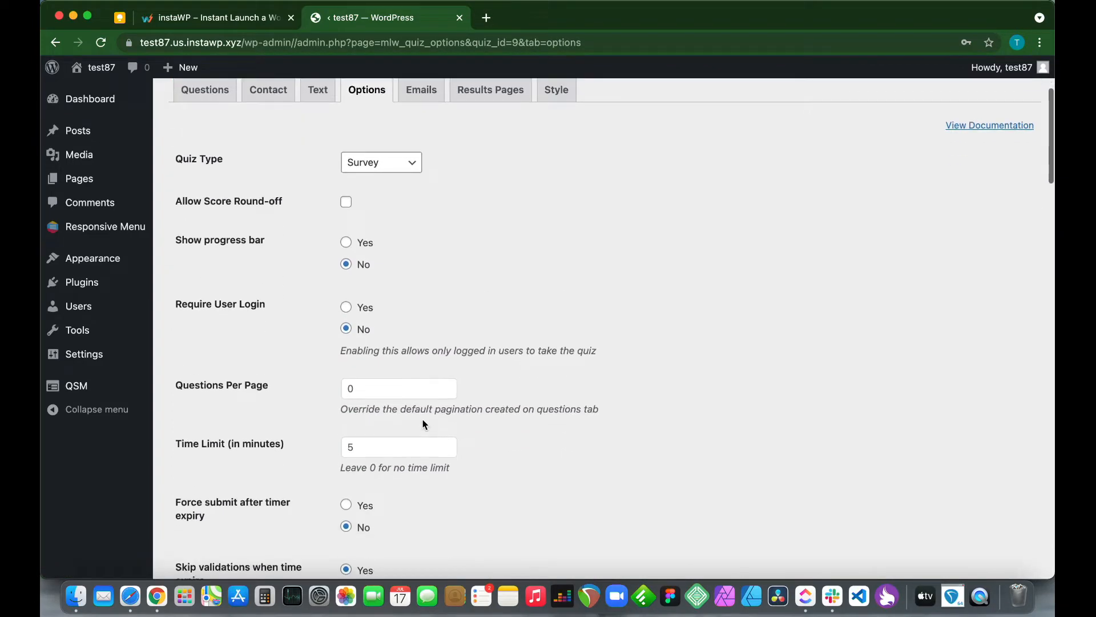
pyautogui.scroll(-3)
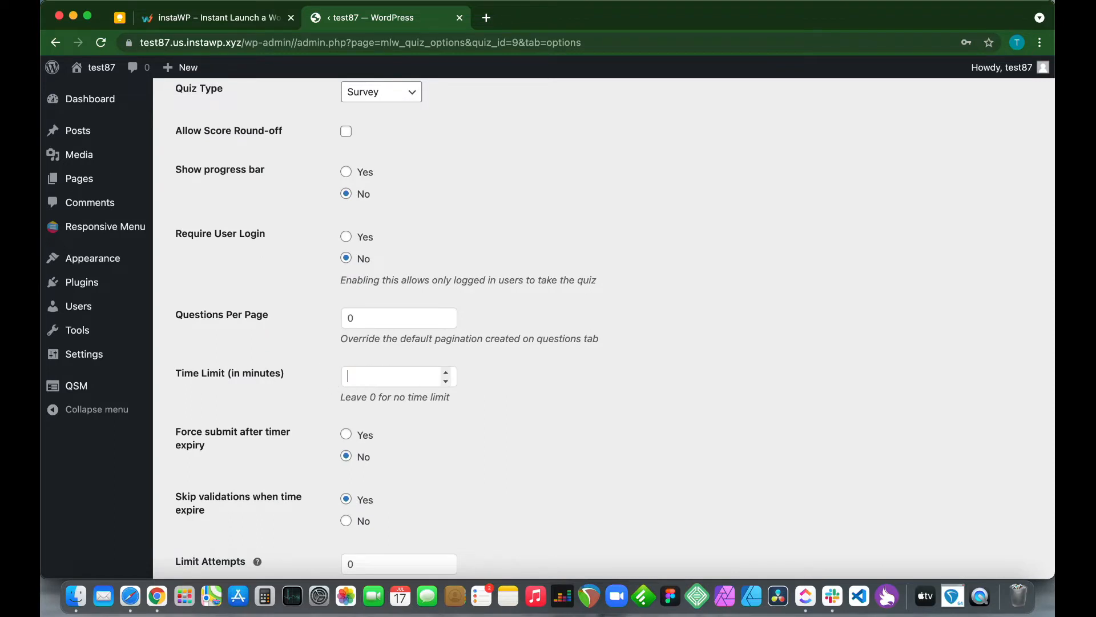
pyautogui.write('10')
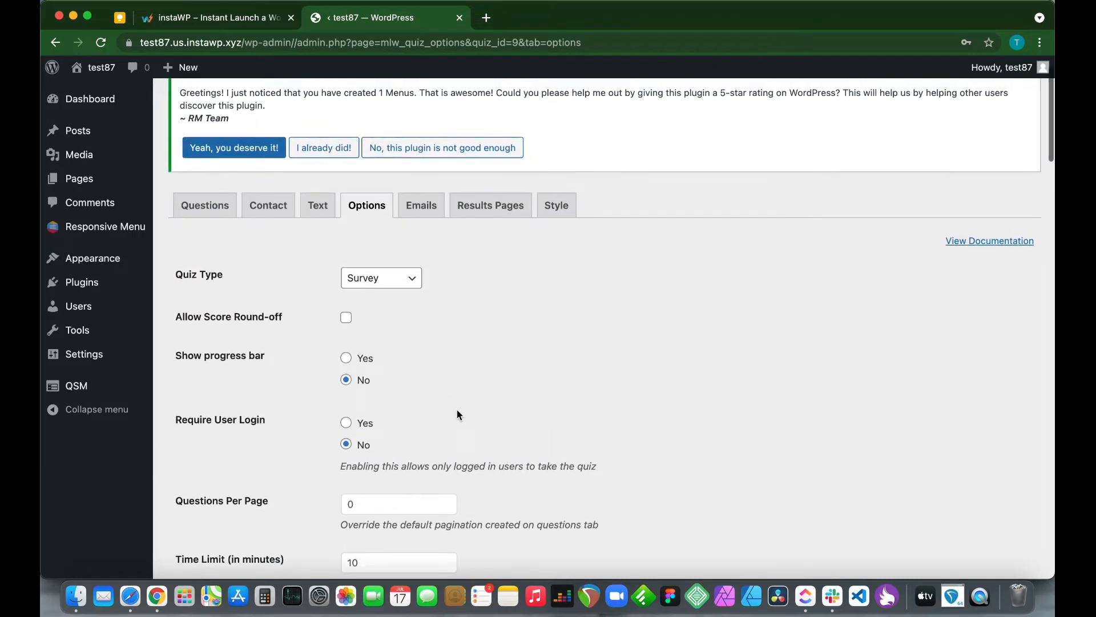
pyautogui.click(205, 205)
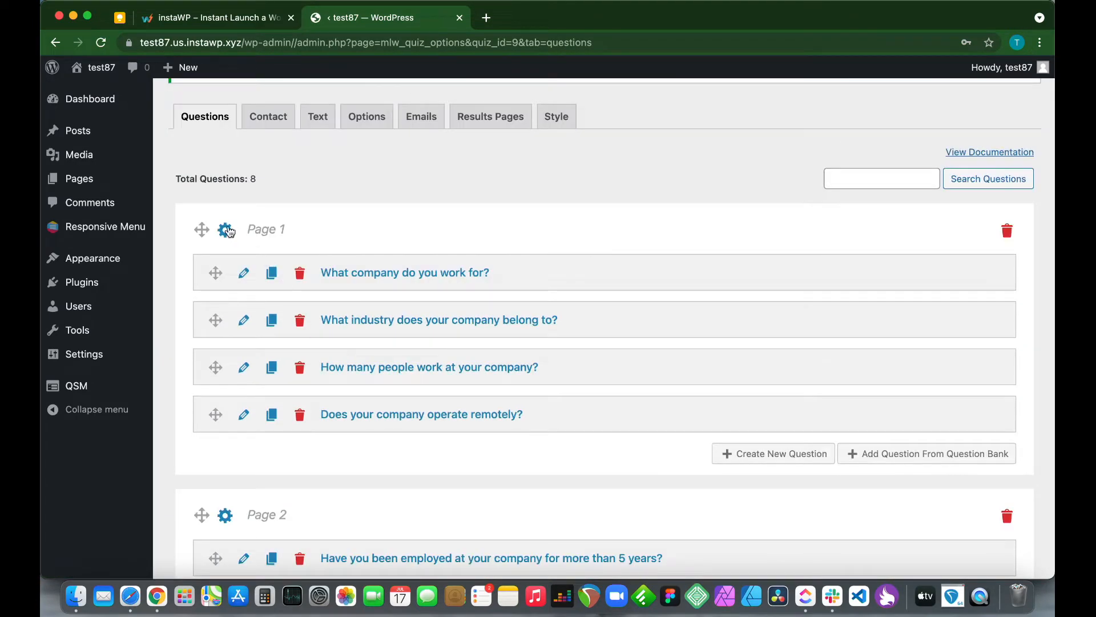
pyautogui.click(226, 230)
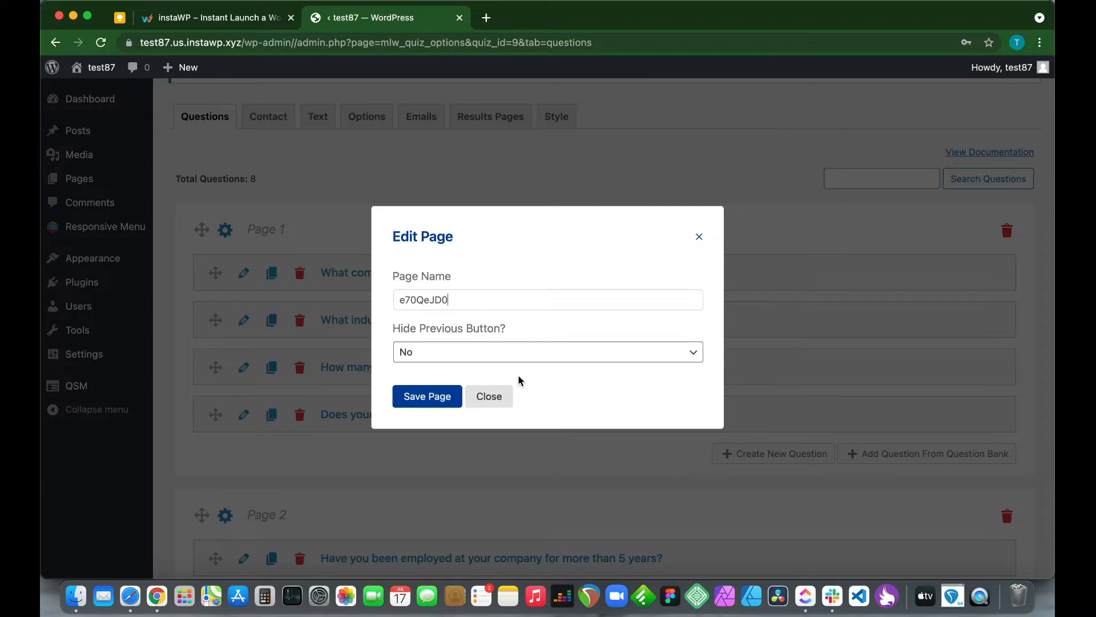
pyautogui.click(488, 396)
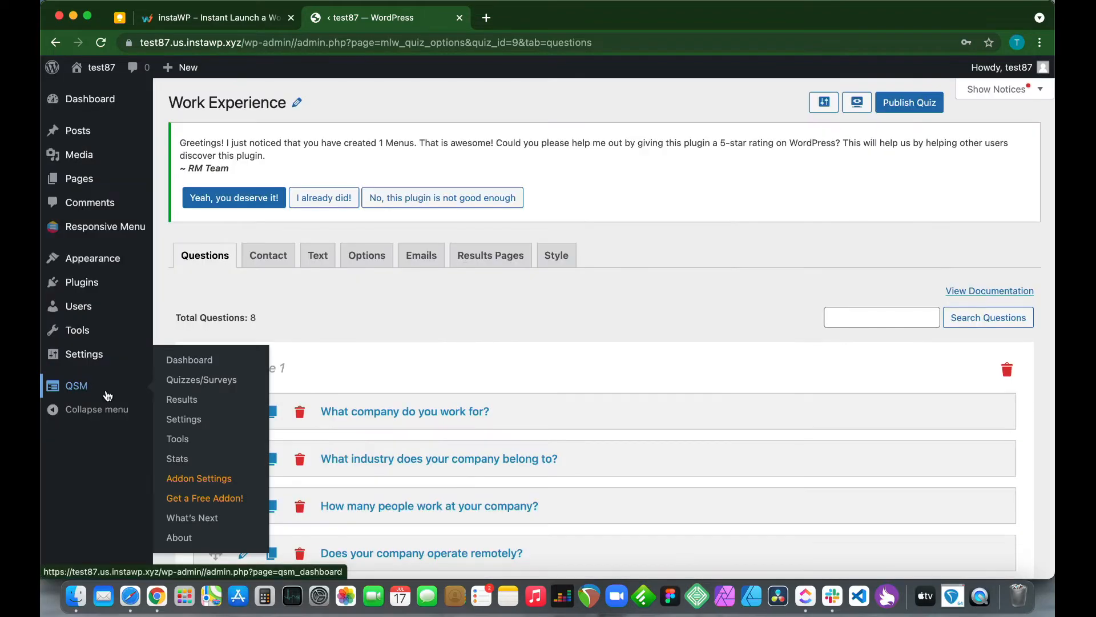
# Step: Open the QSM PRO addons pricing page in a new tab from the QSM dashboard
pyautogui.click(189, 359)
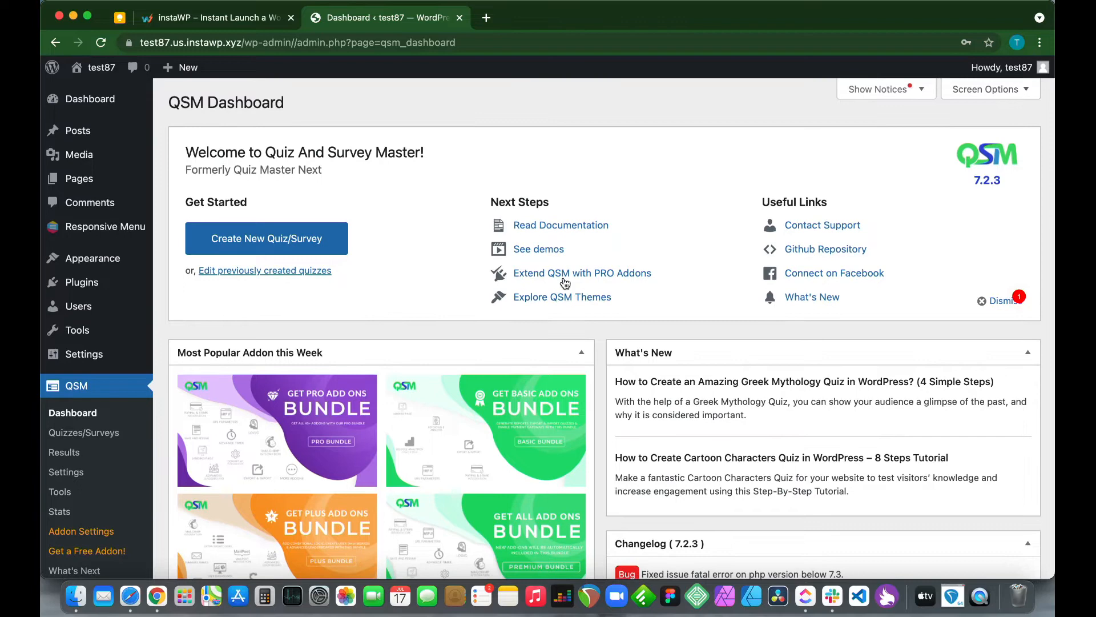
pyautogui.click(583, 273)
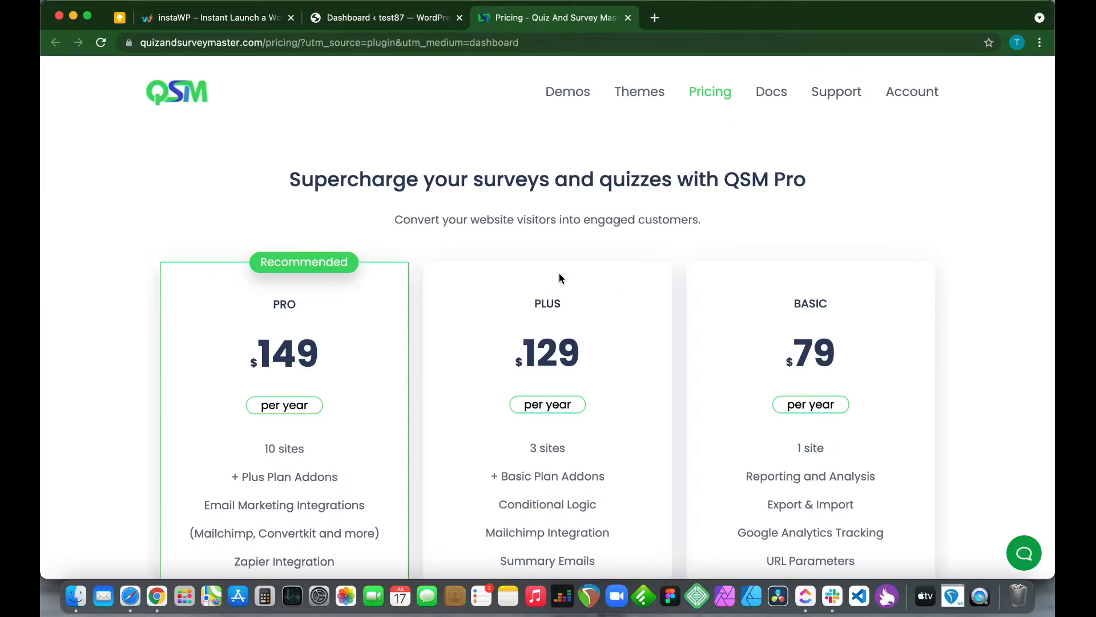
# Step: Open the Advanced Timer addon page, priced $19.00–$59.00, from the individual addons list
pyautogui.scroll(-3)
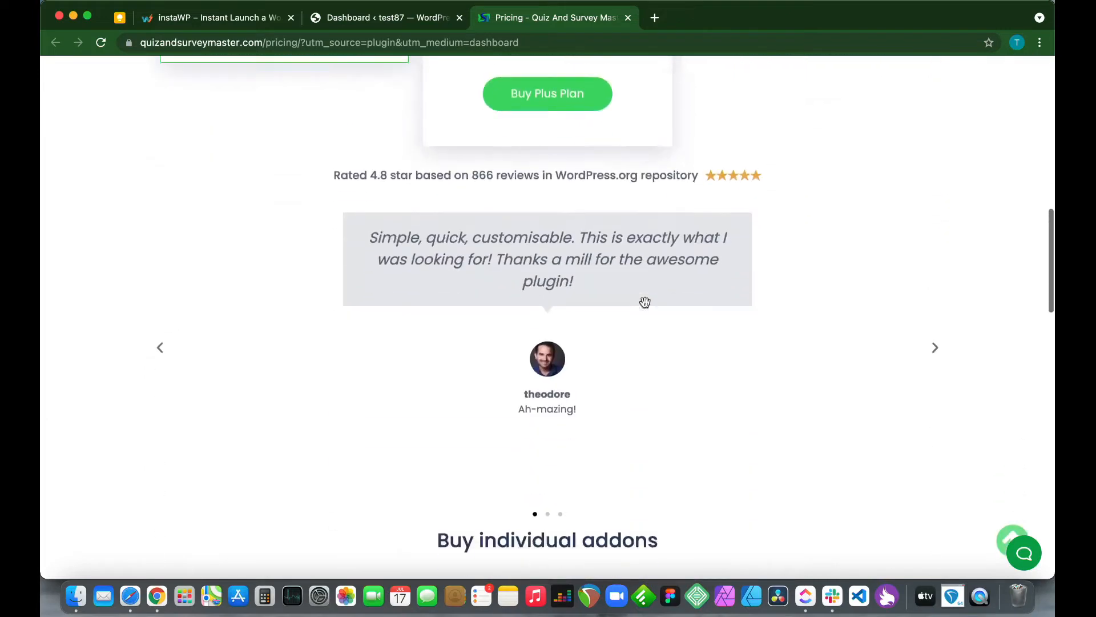
pyautogui.scroll(-3)
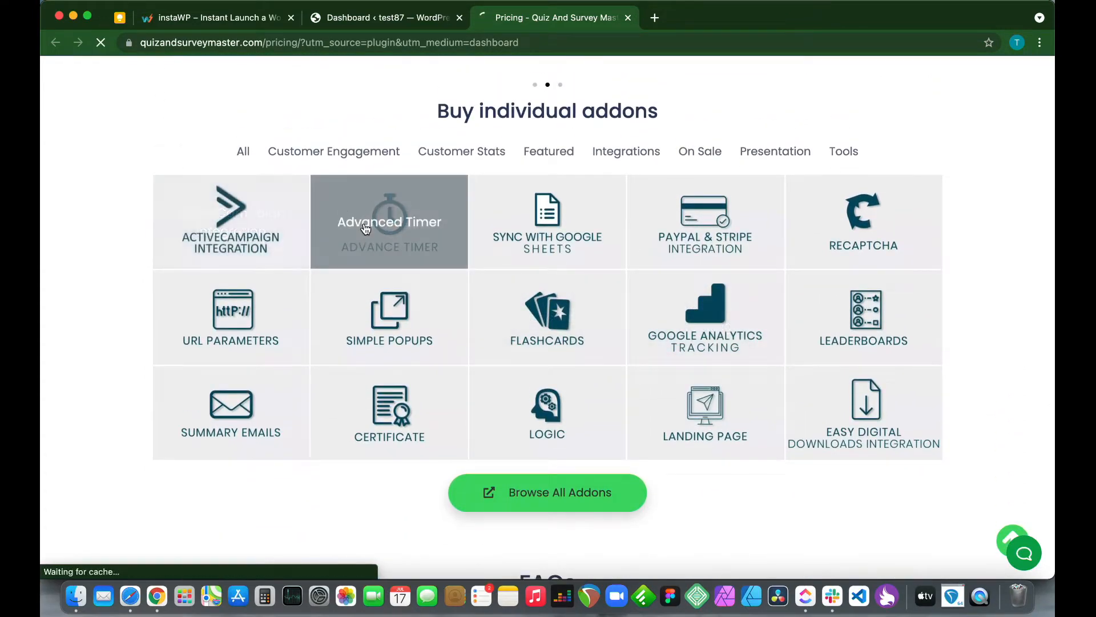
pyautogui.click(389, 221)
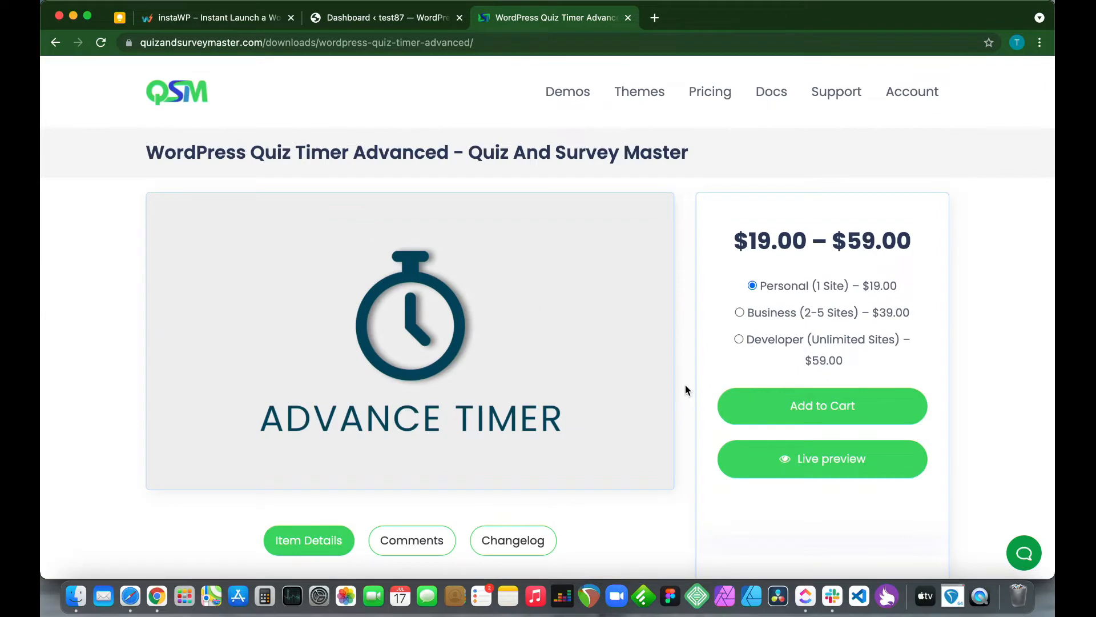
pyautogui.scroll(-3)
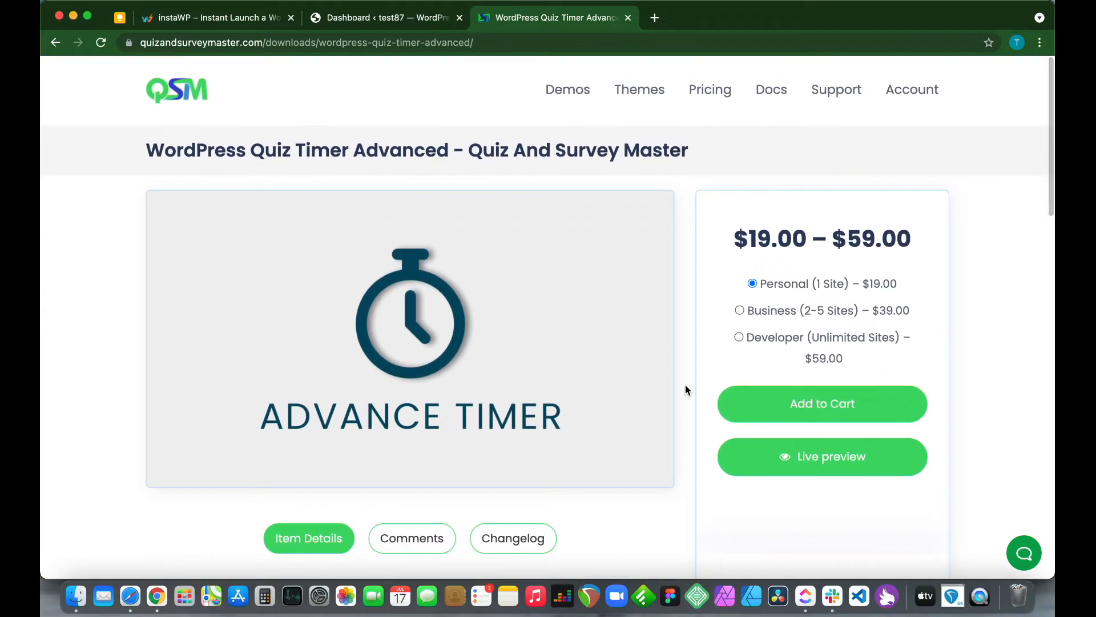
pyautogui.moveTo(548, 301)
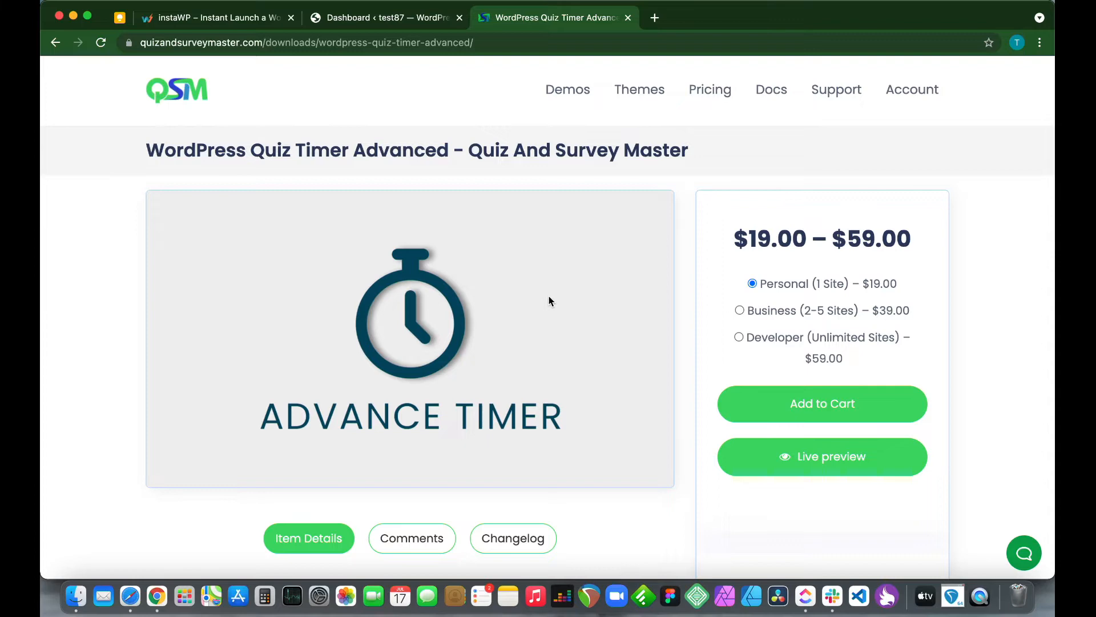
# Step: Start the Advanced Timer live demo with the name 'tester', then return to the addon page
pyautogui.click(822, 457)
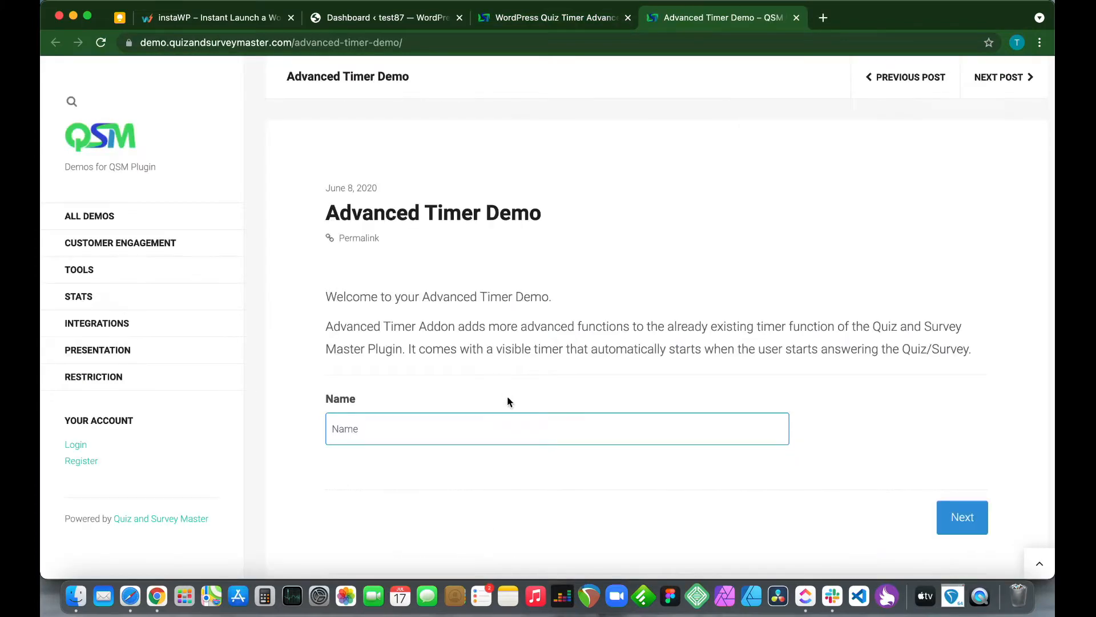
pyautogui.scroll(-3)
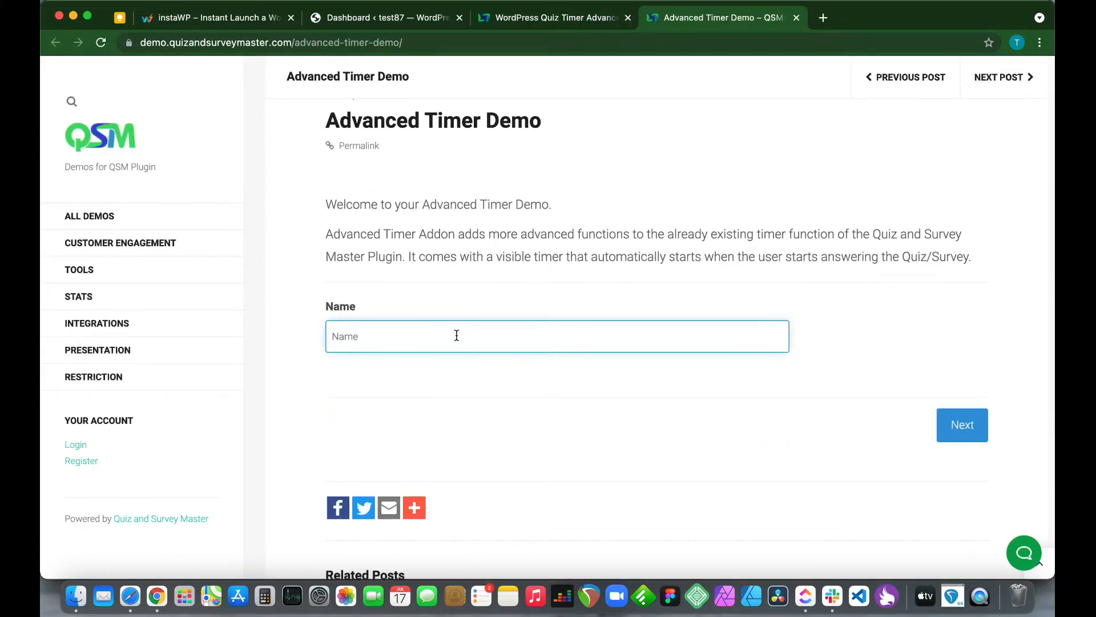
pyautogui.write('tester')
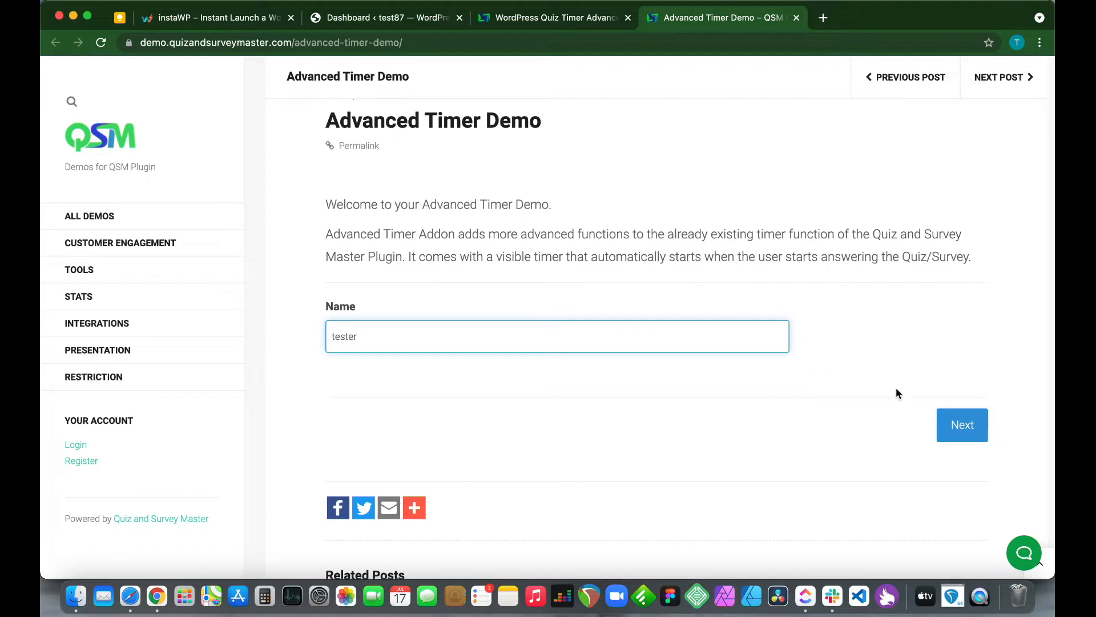
pyautogui.click(962, 424)
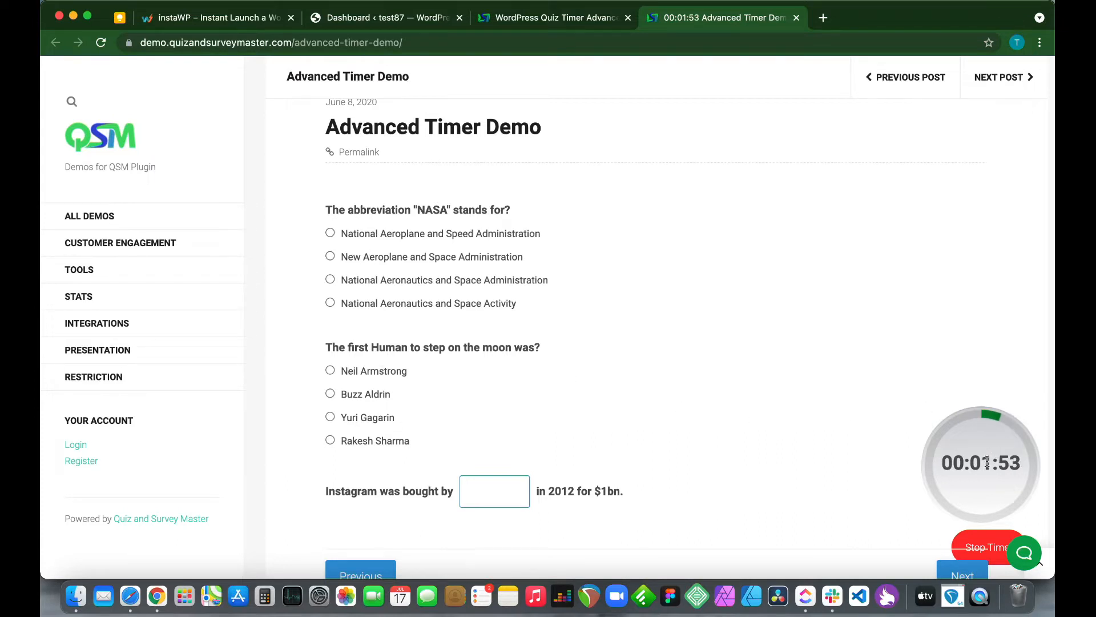
pyautogui.click(552, 17)
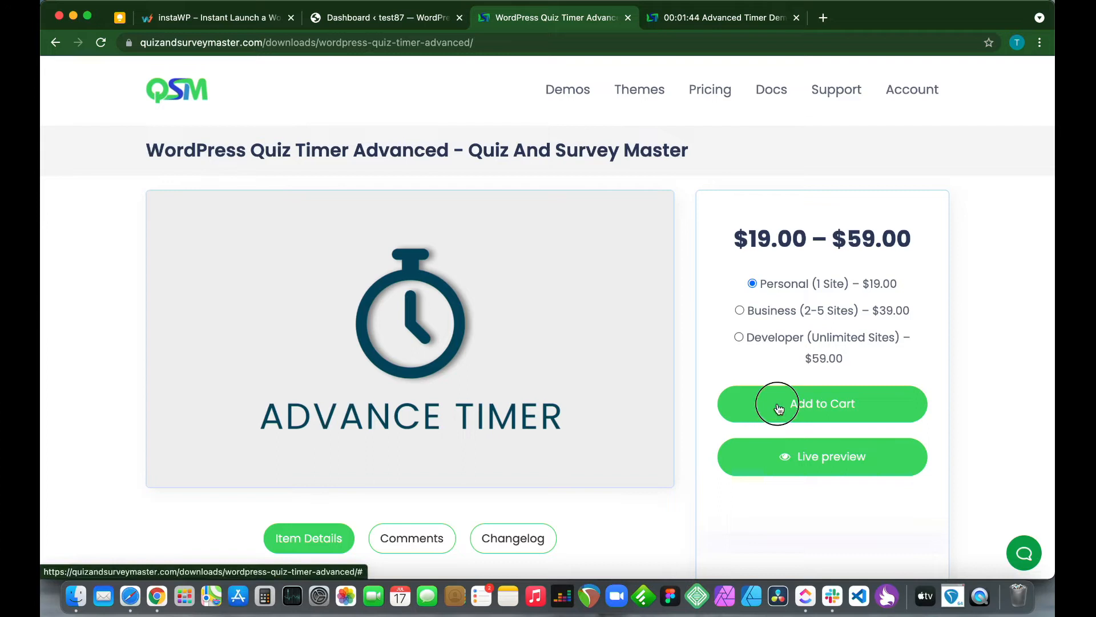
# Step: Add Advanced Timer Personal (1 Site) at $19.00 to the cart, then return to WordPress
pyautogui.click(823, 404)
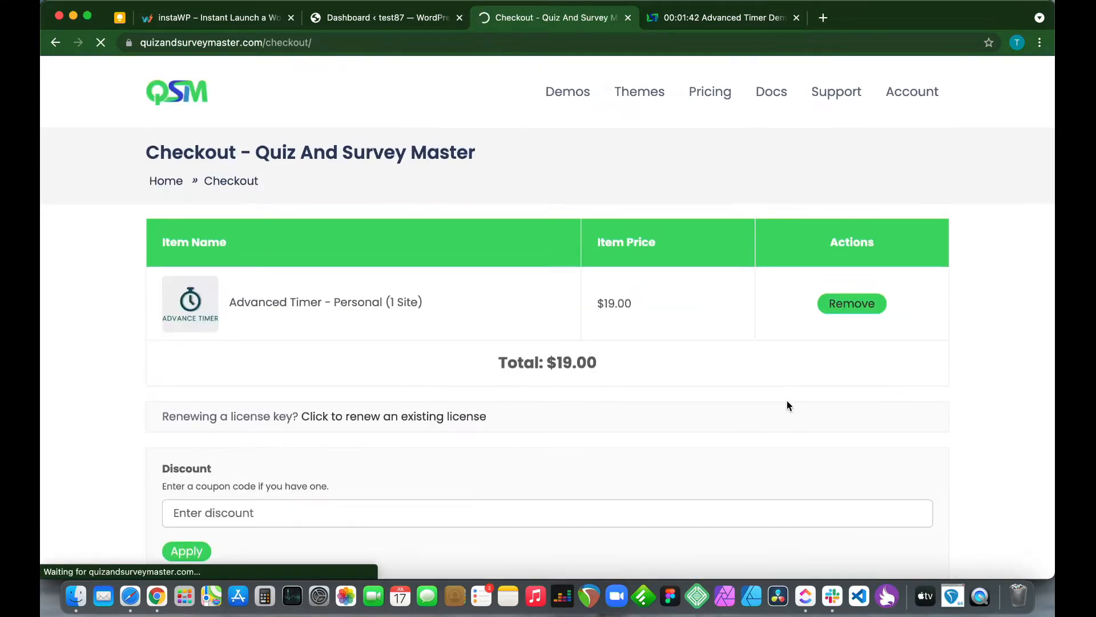
pyautogui.scroll(-3)
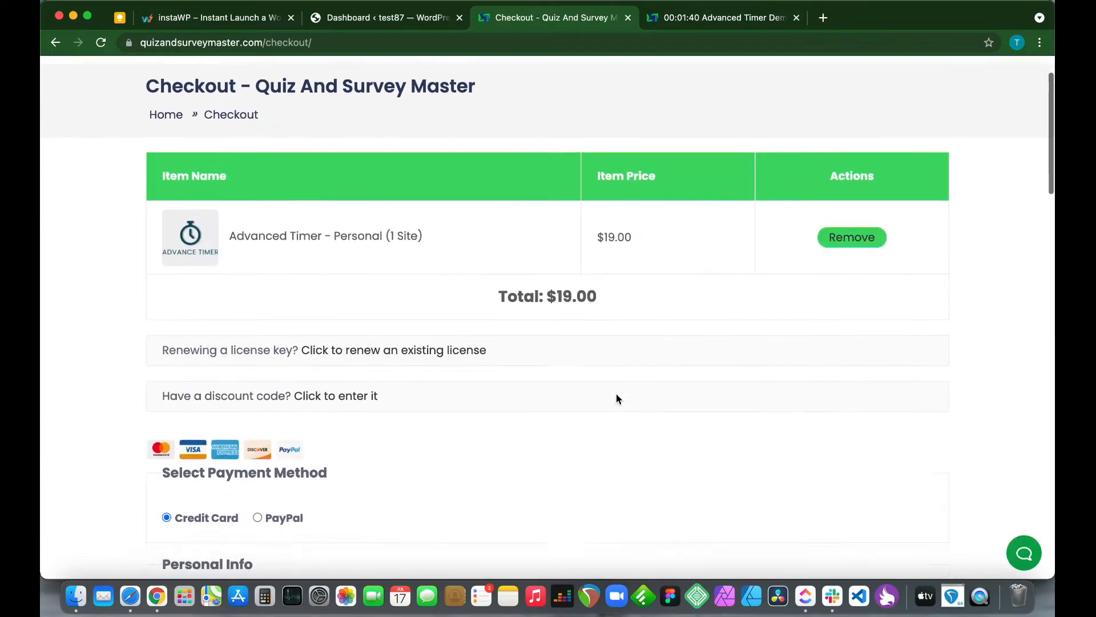
pyautogui.scroll(-3)
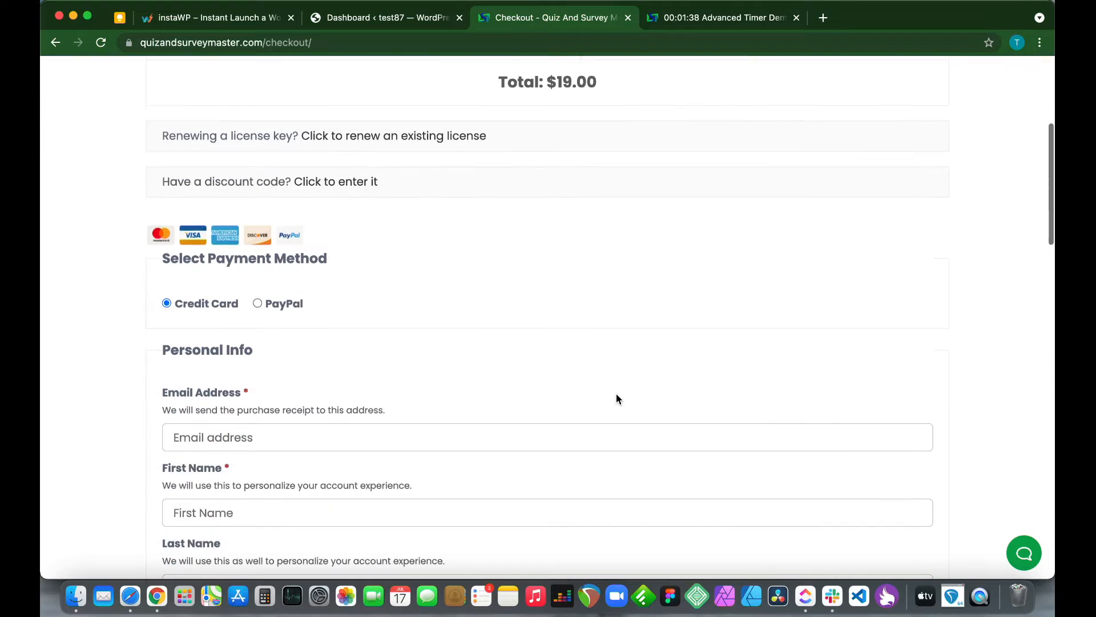
pyautogui.click(384, 18)
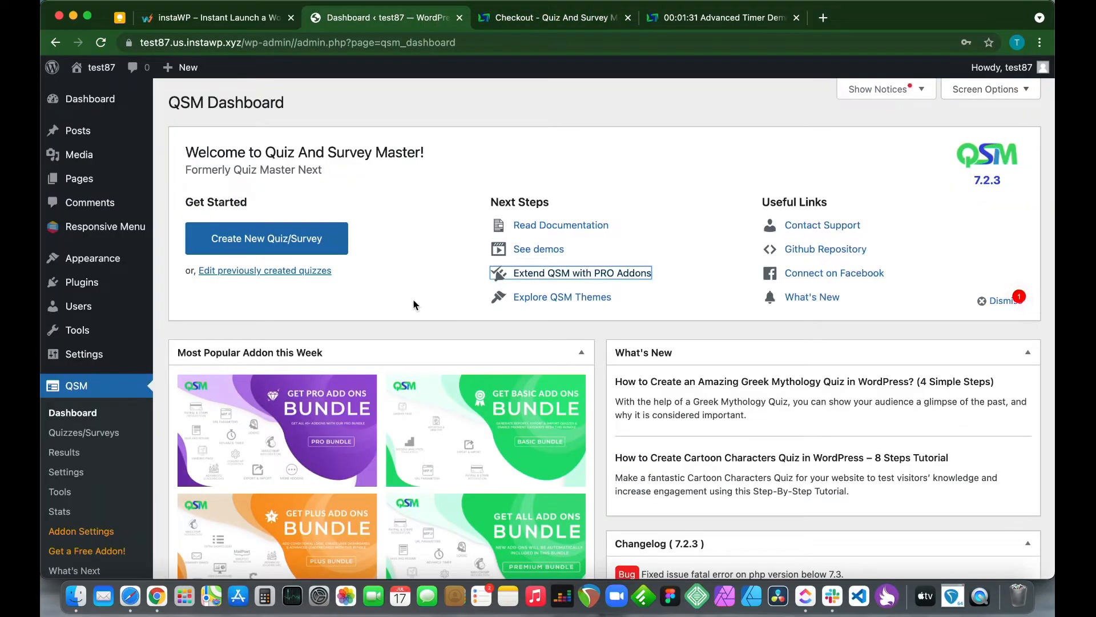
pyautogui.moveTo(81, 281)
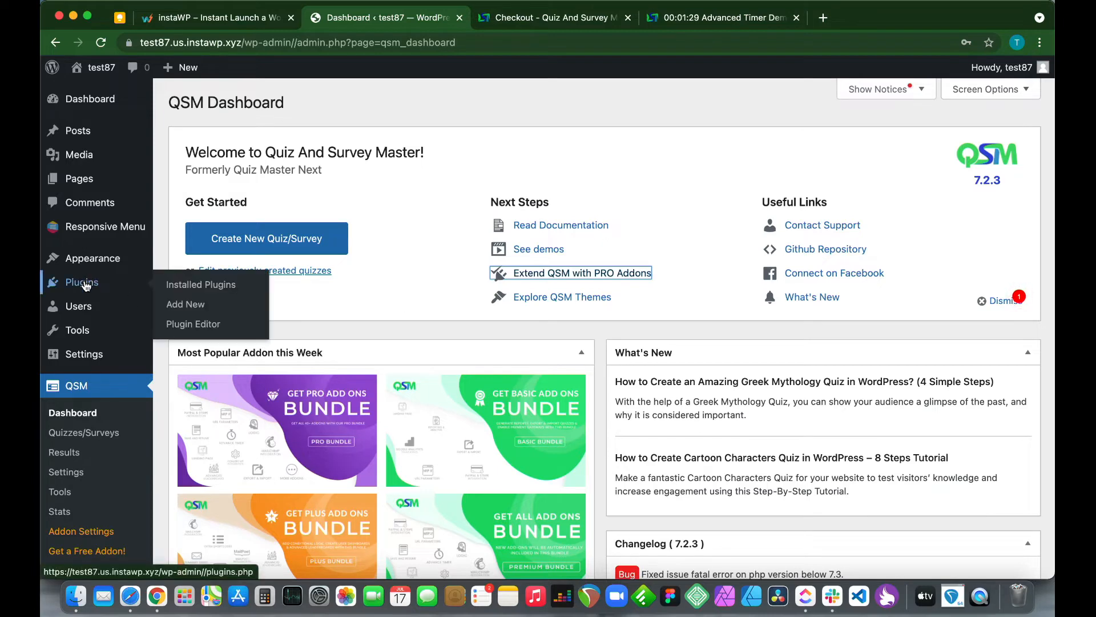
# Step: Upload qsm-advanced-timer-1.0.3.zip via Plugins > Add New, install it and activate it
pyautogui.click(185, 303)
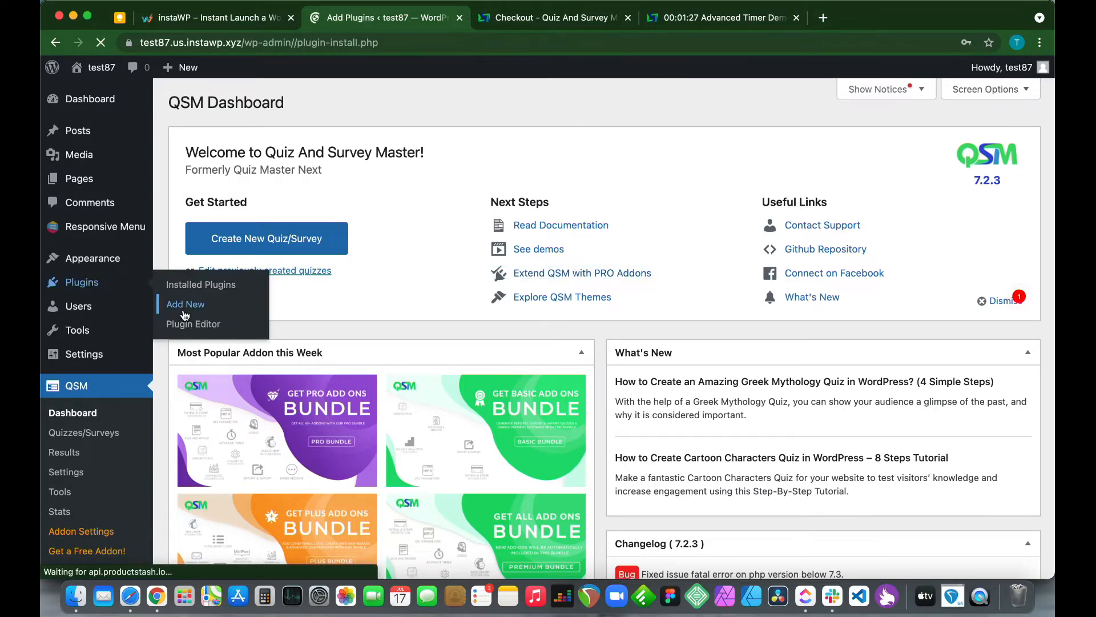
pyautogui.click(185, 303)
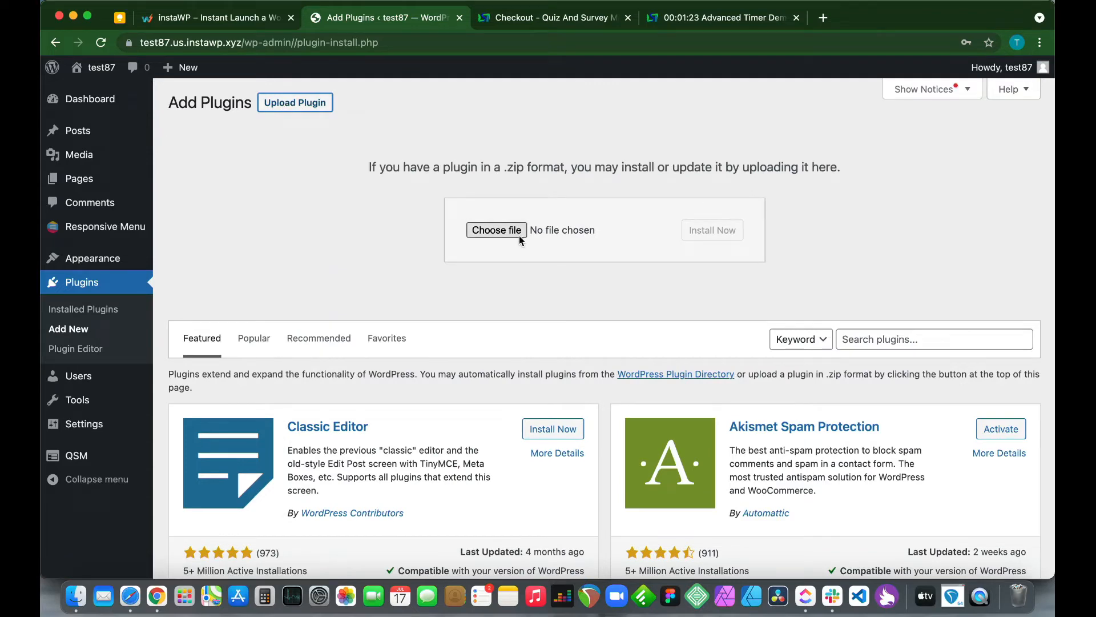
pyautogui.click(496, 230)
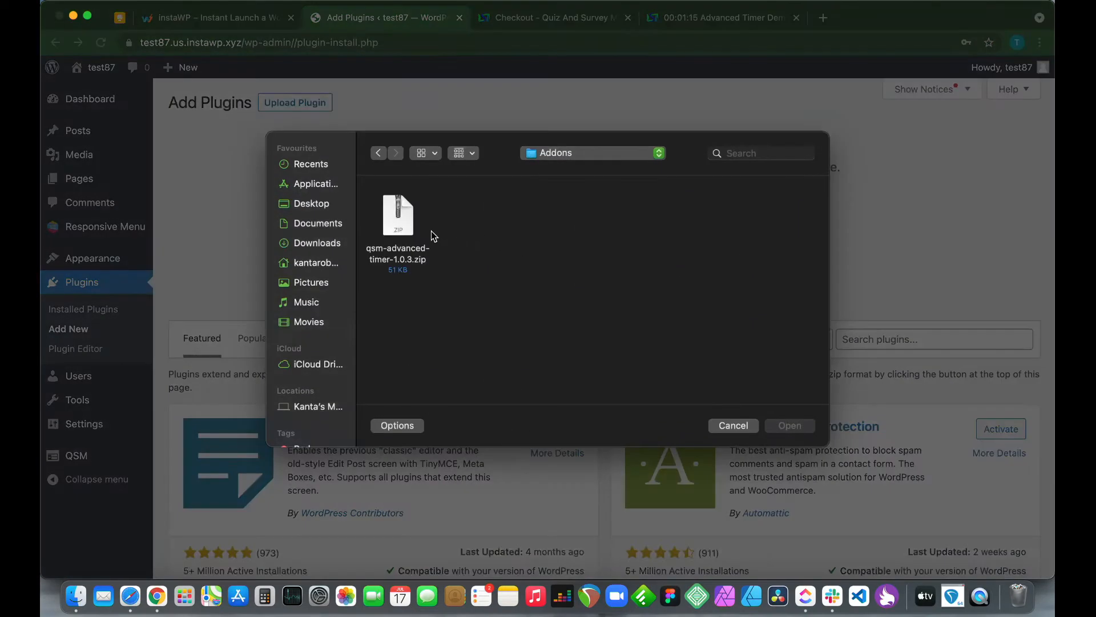
pyautogui.click(731, 425)
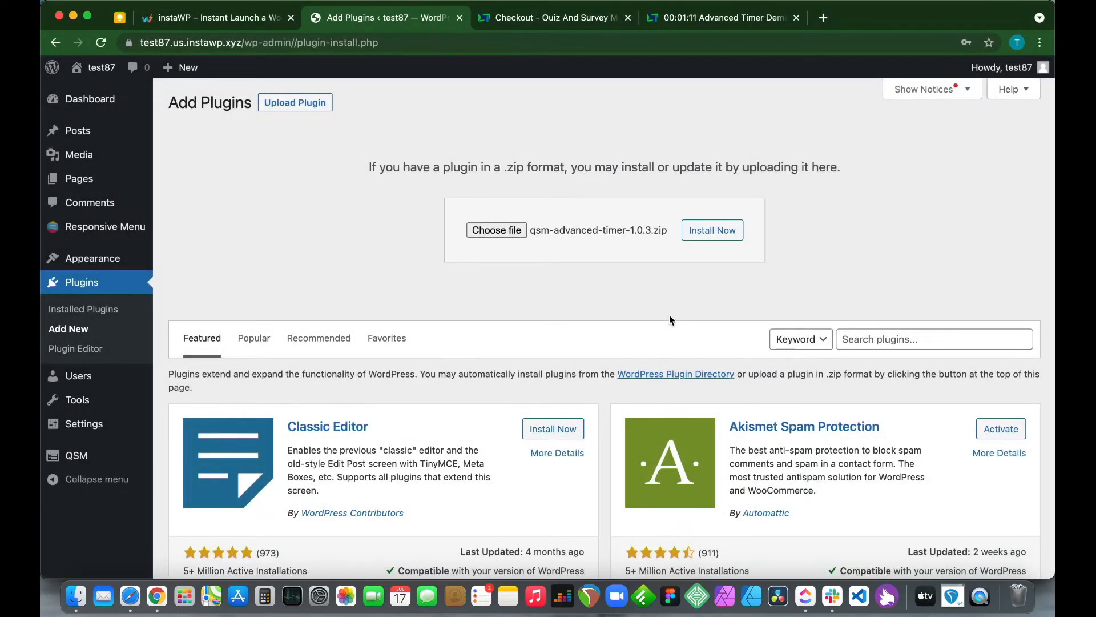
pyautogui.moveTo(570, 252)
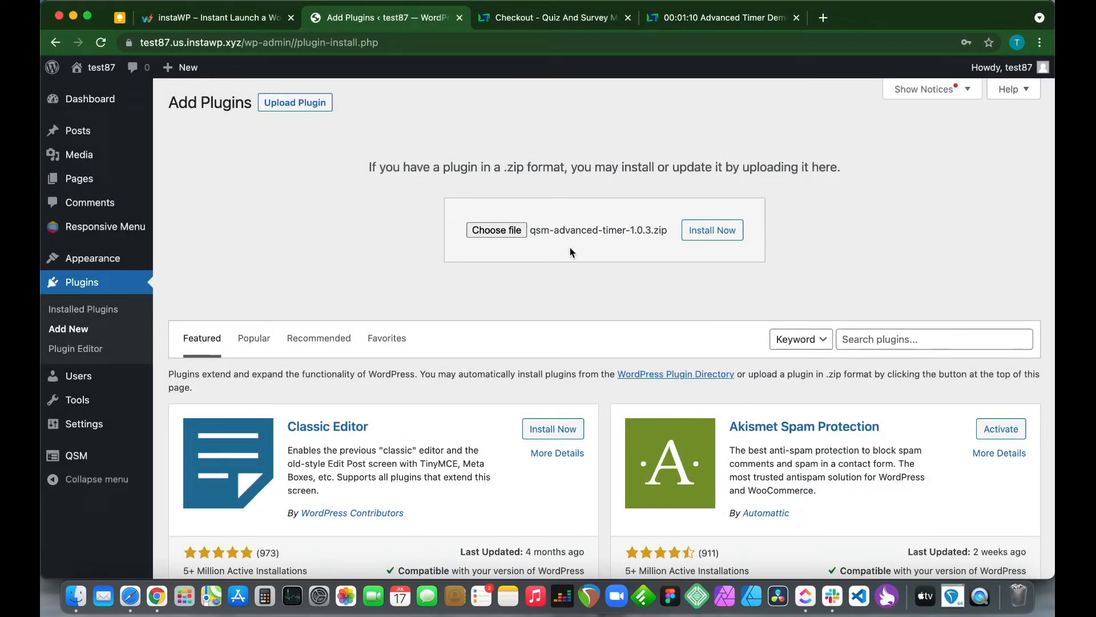
pyautogui.click(712, 230)
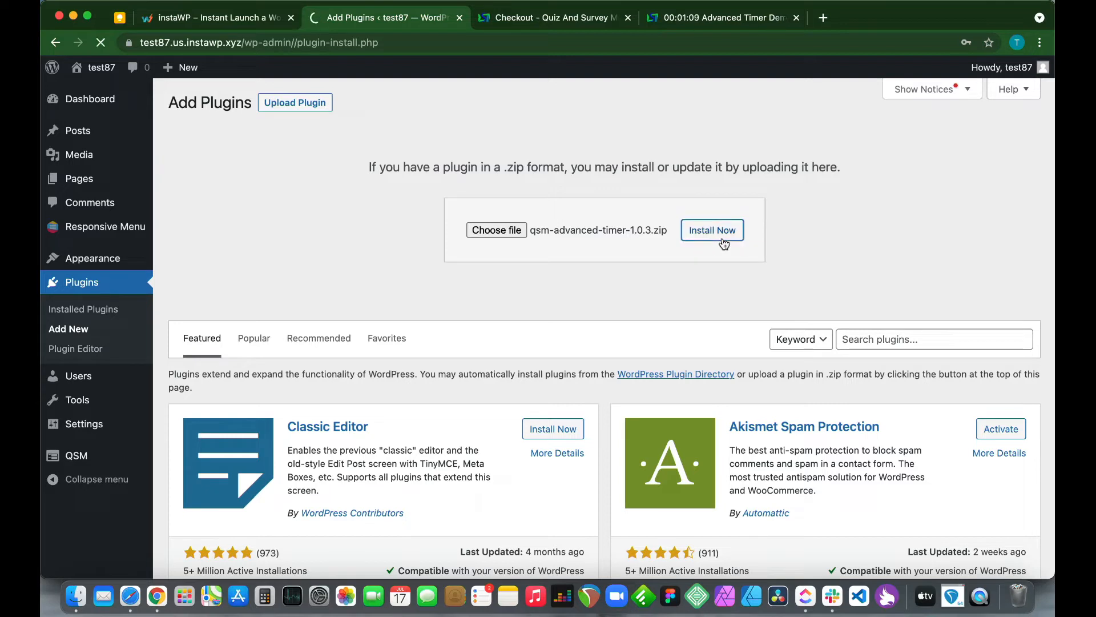
pyautogui.click(712, 230)
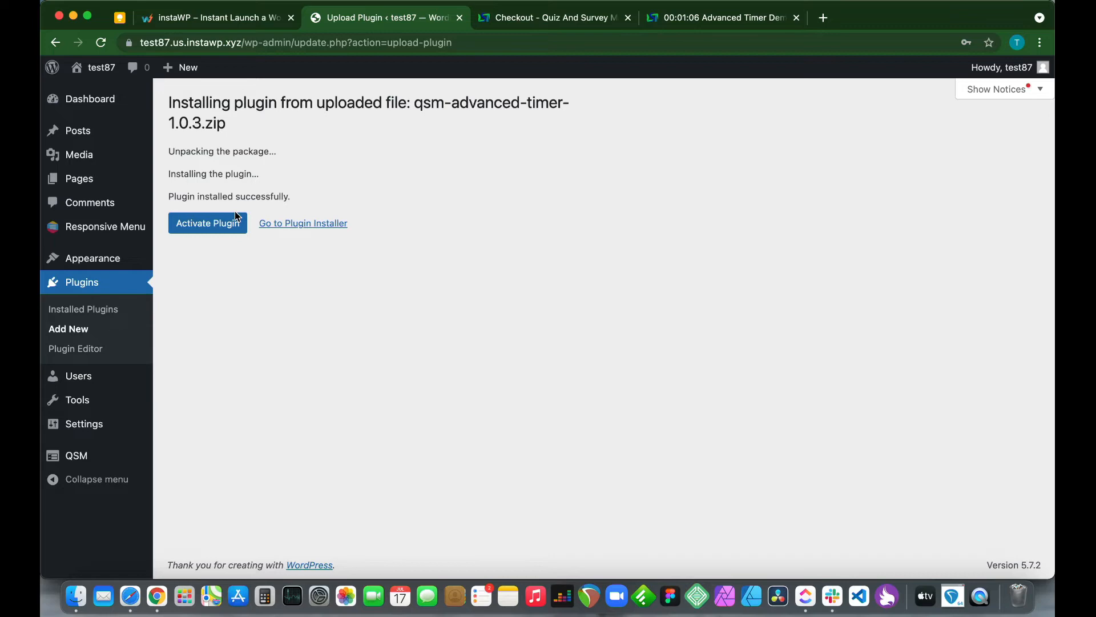
pyautogui.click(206, 223)
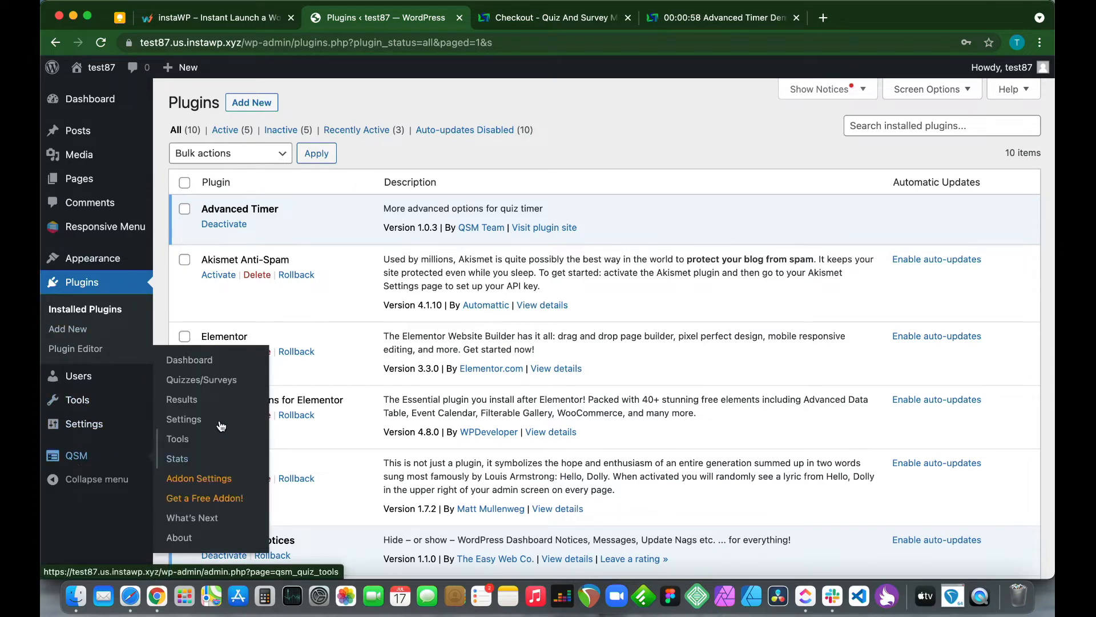
# Step: Open Work Experience from the Quizzes/Surveys list and bring up Page 1's settings
pyautogui.click(202, 380)
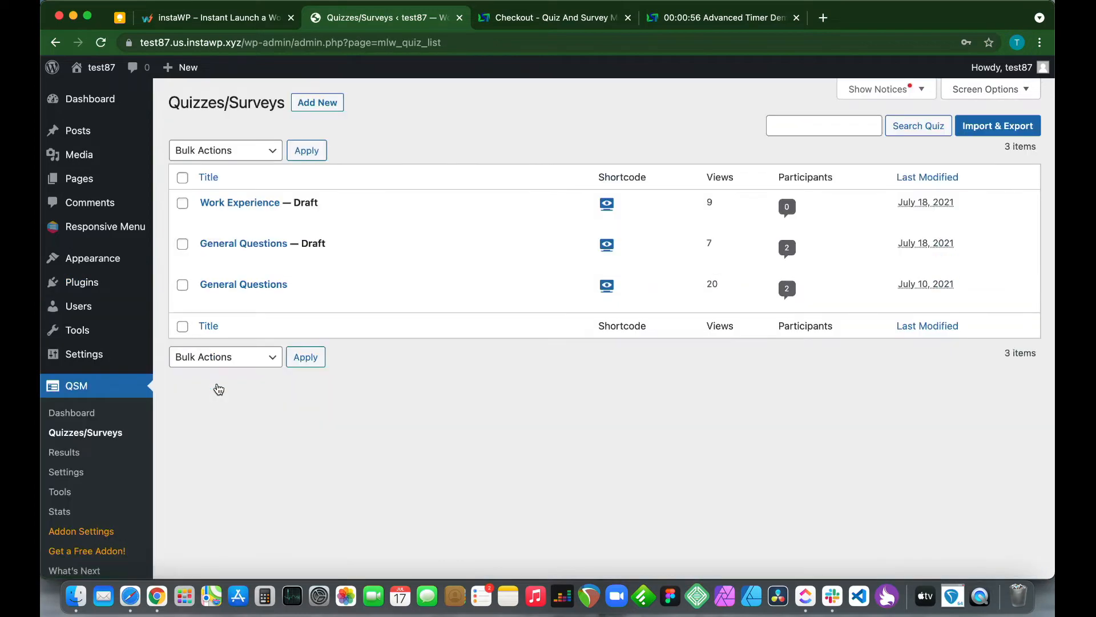
pyautogui.moveTo(240, 202)
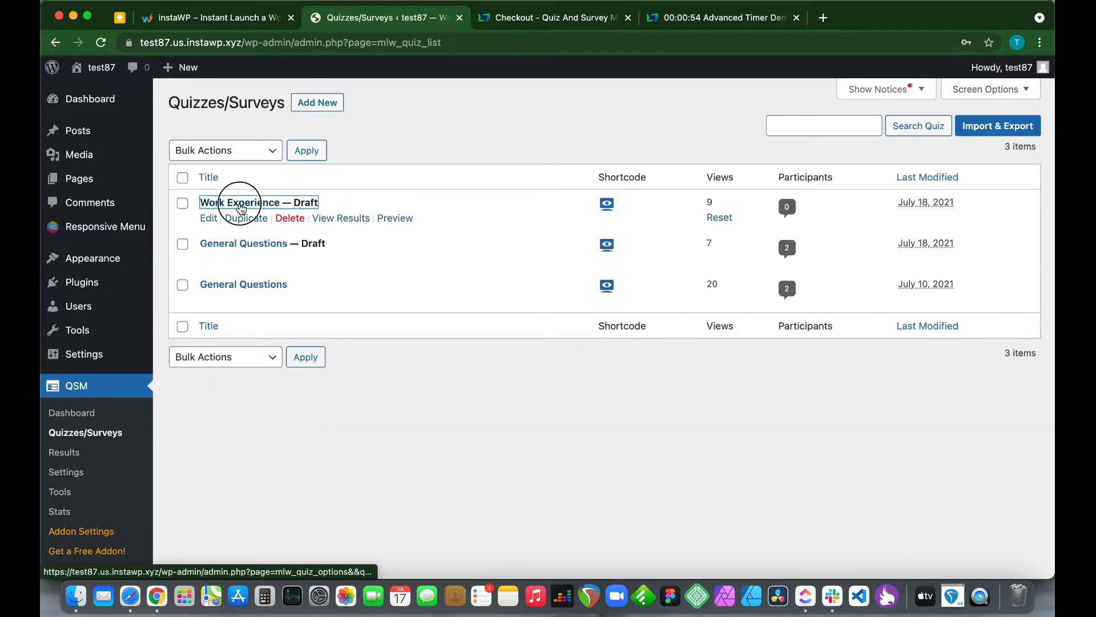
pyautogui.click(258, 202)
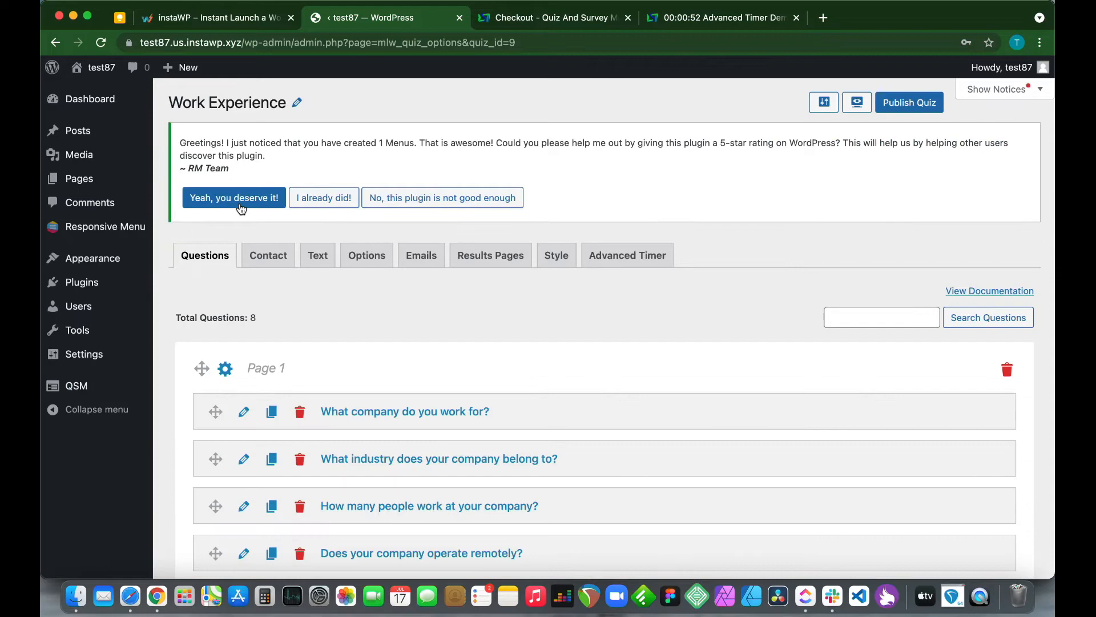
pyautogui.scroll(-3)
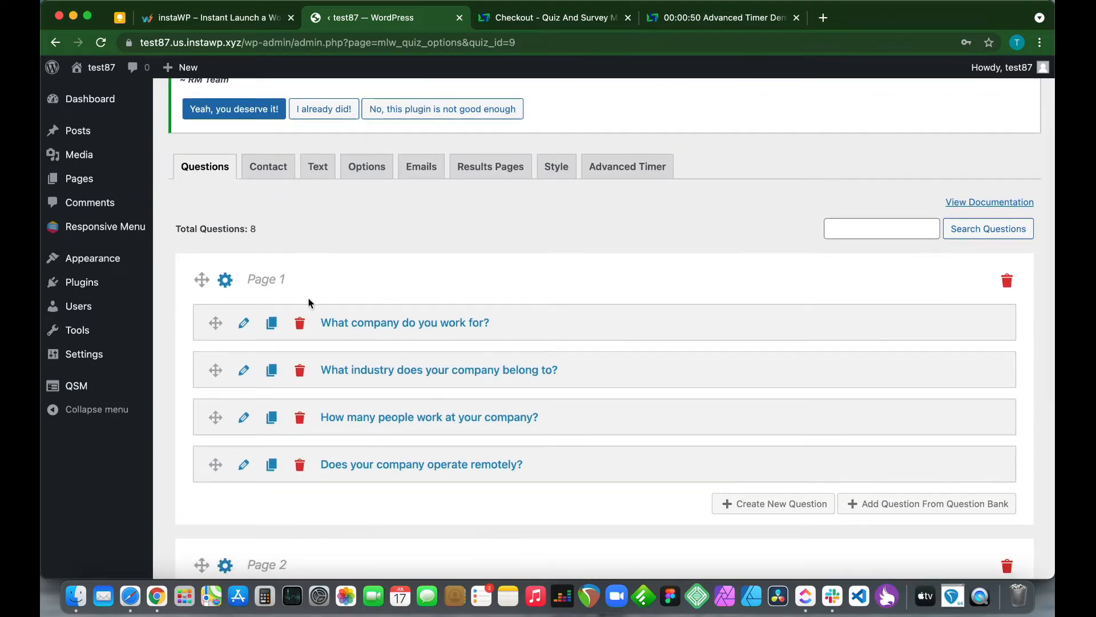
pyautogui.click(225, 279)
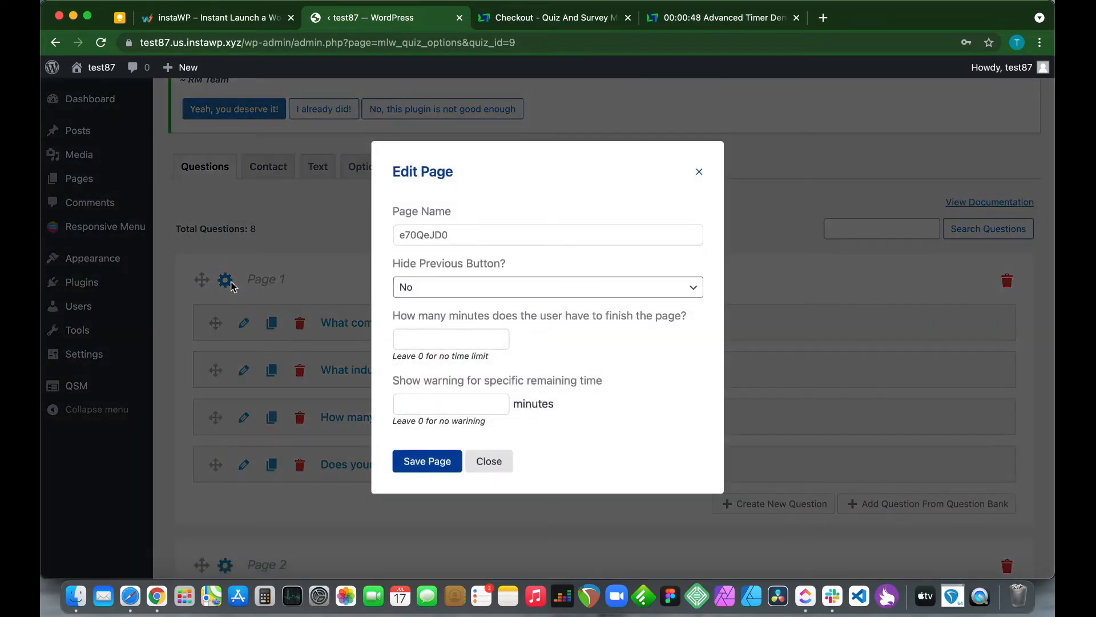
pyautogui.moveTo(434, 328)
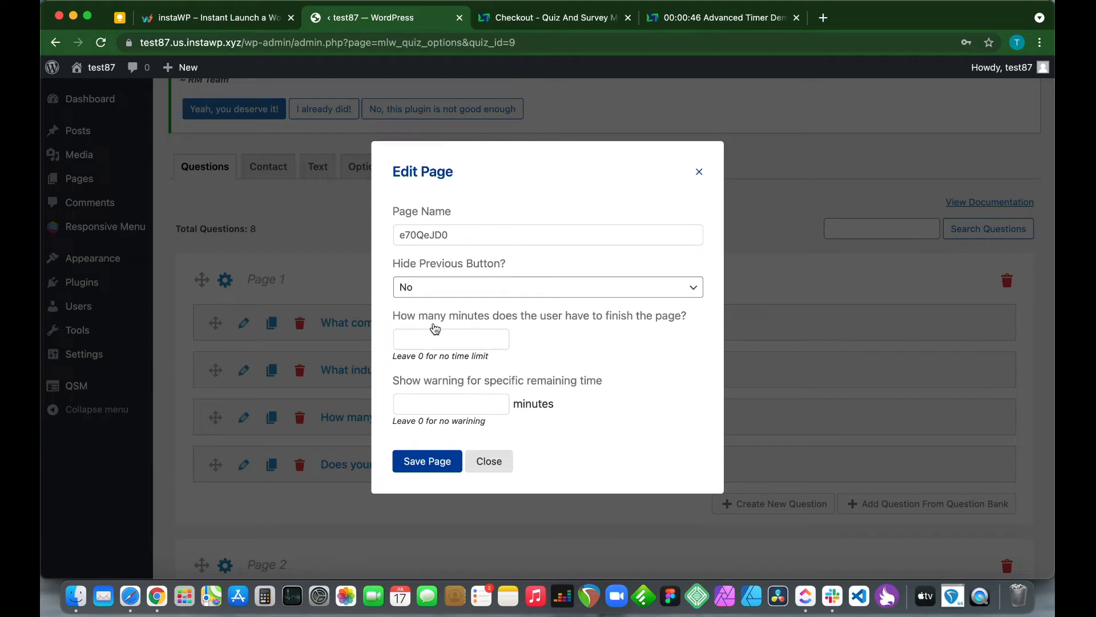
pyautogui.moveTo(549, 325)
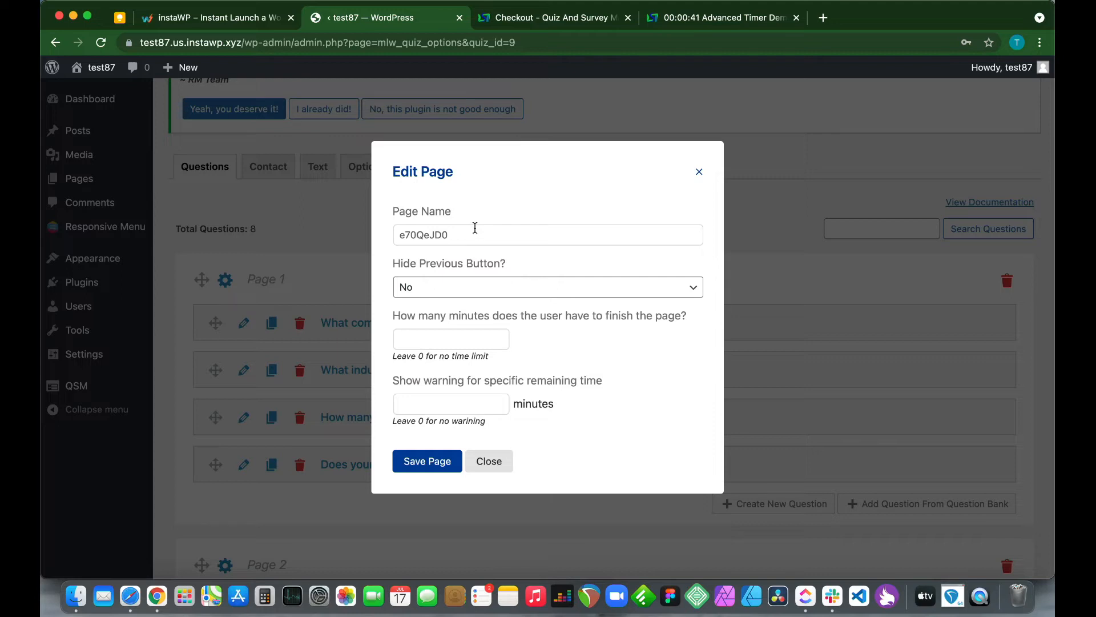
# Step: Name Page 1 'Part 1' with a 3-minute limit and 2-minute warning, and save it
pyautogui.write('Part 1')
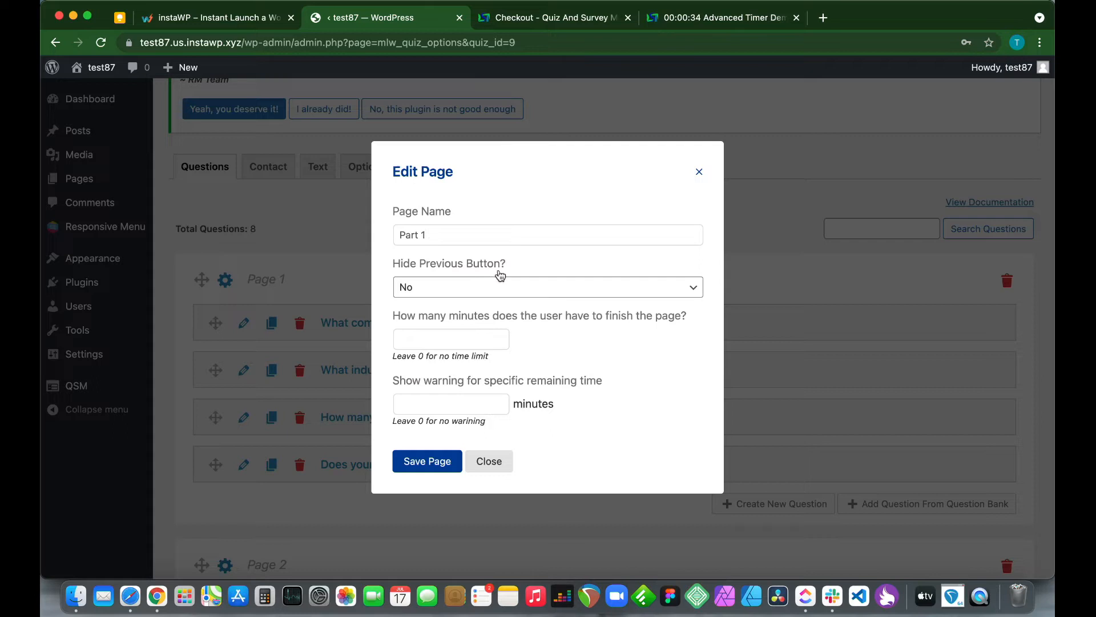
pyautogui.moveTo(450, 327)
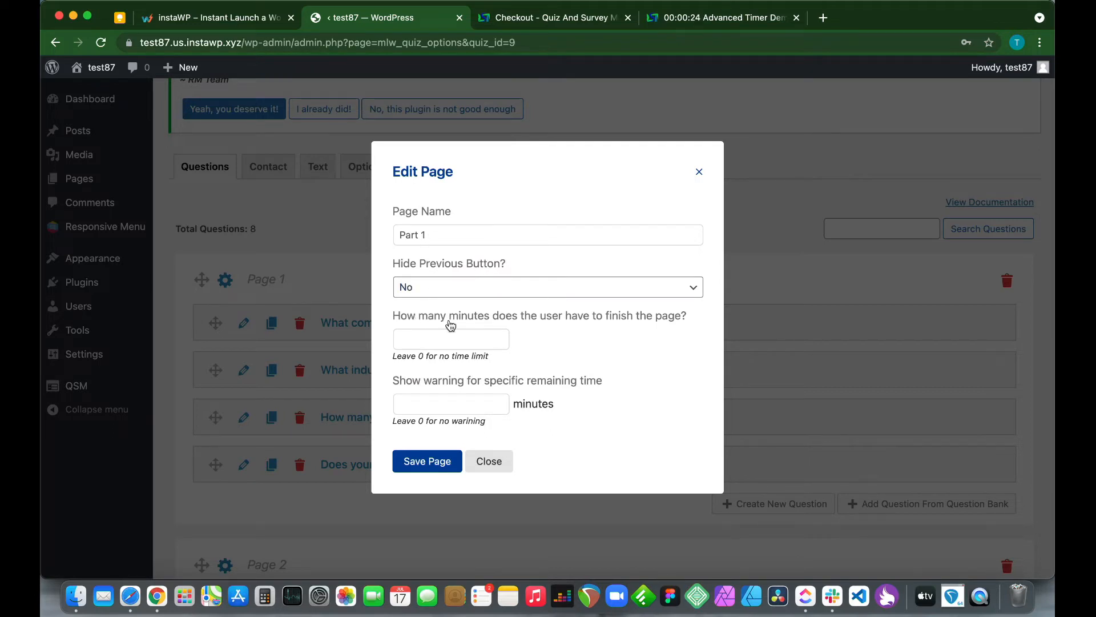
pyautogui.moveTo(529, 331)
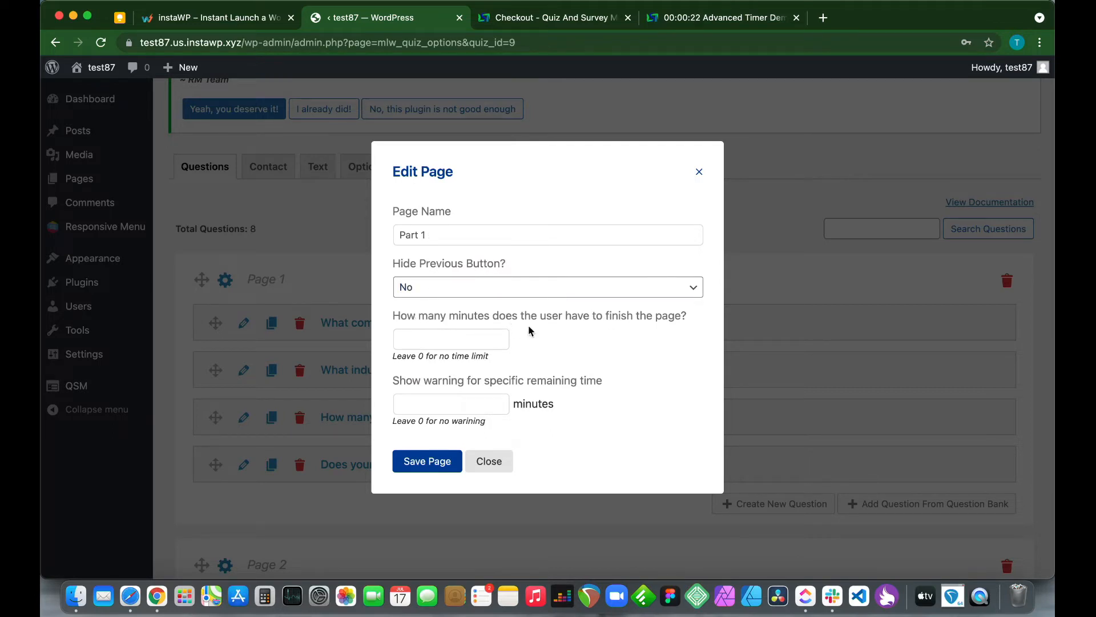
pyautogui.write('3')
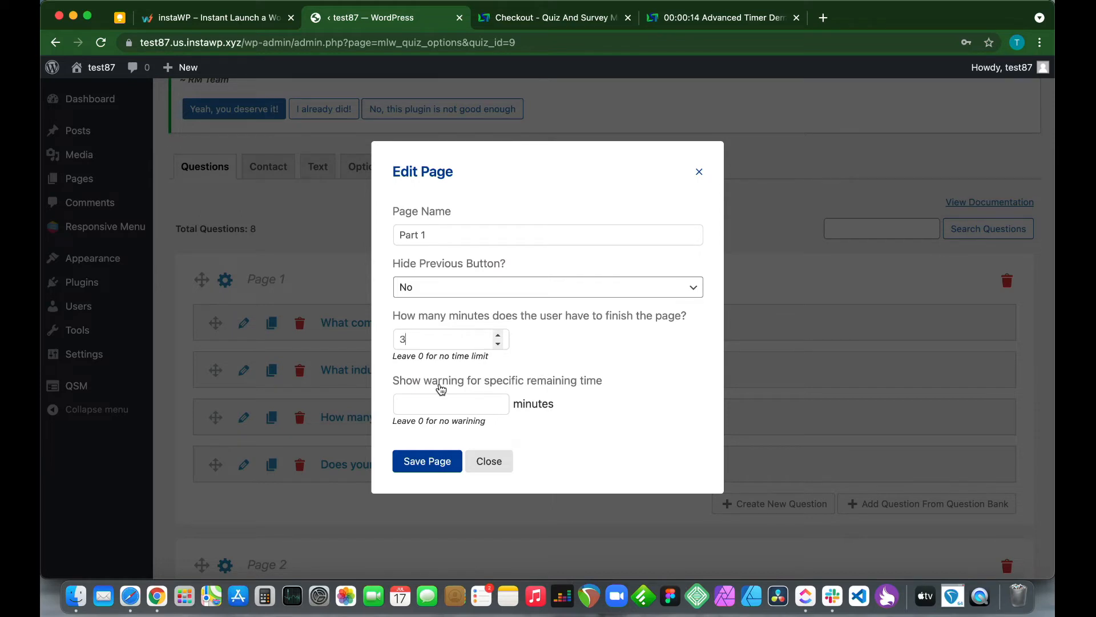
pyautogui.moveTo(452, 398)
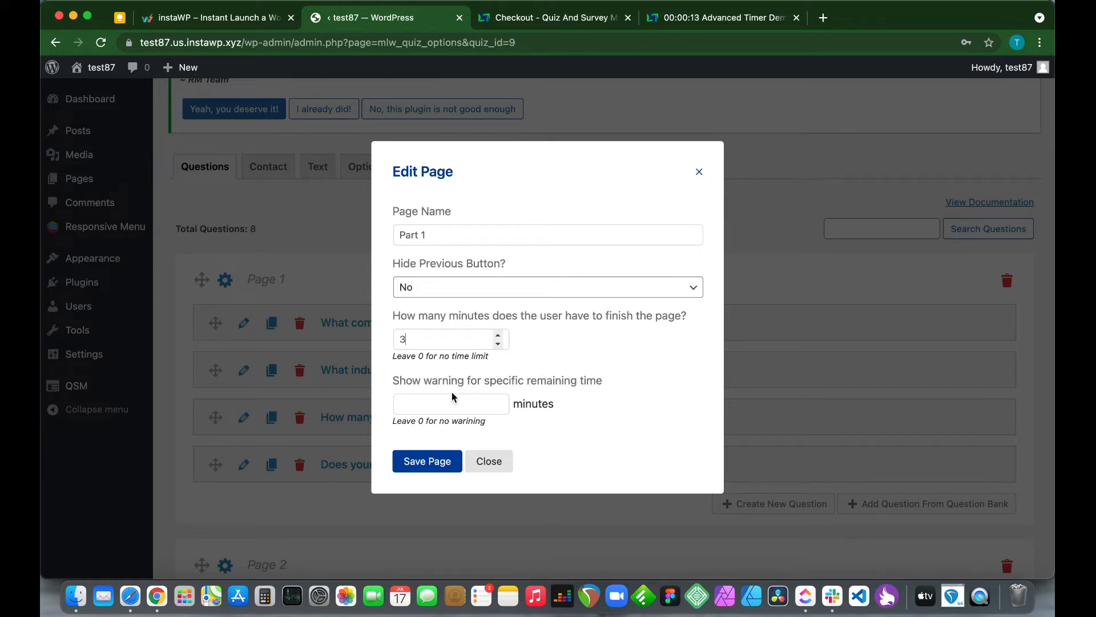
pyautogui.click(445, 404)
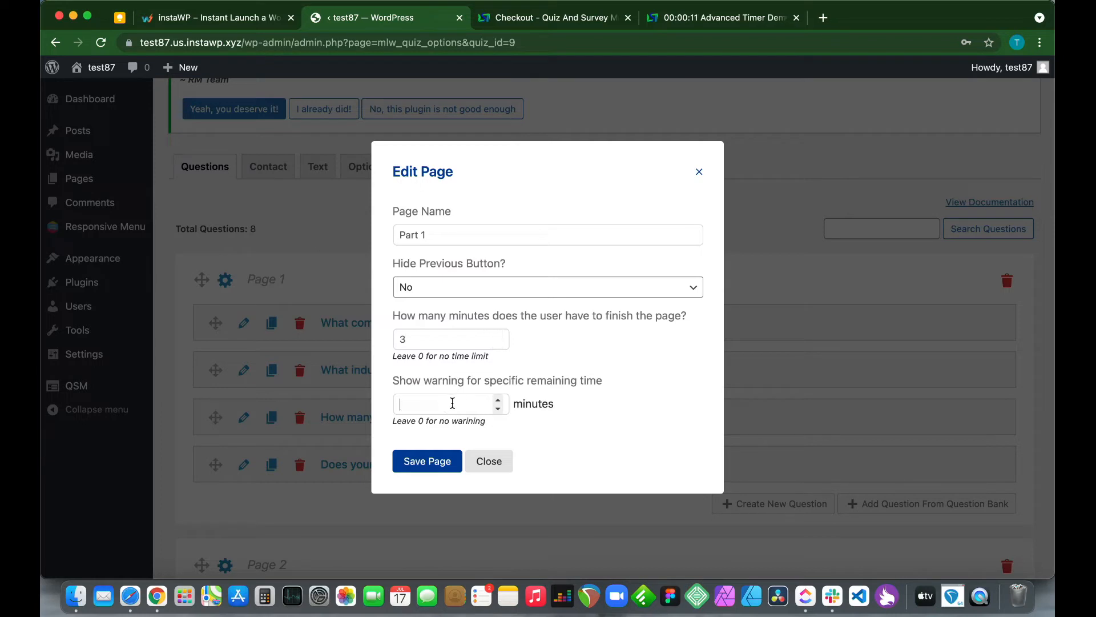
pyautogui.write('2')
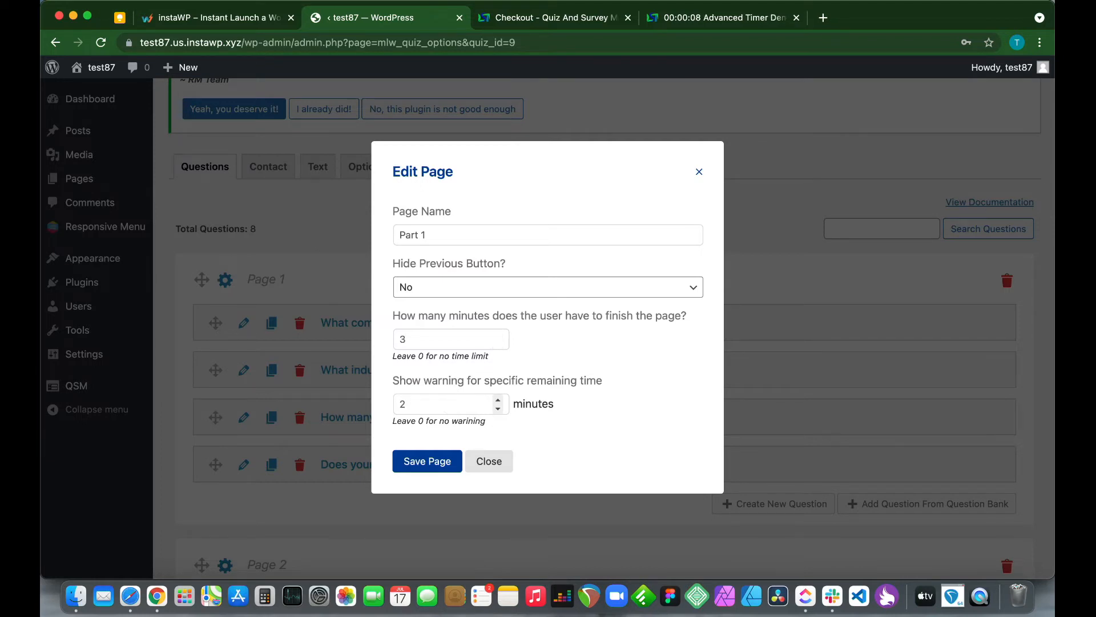
pyautogui.click(427, 461)
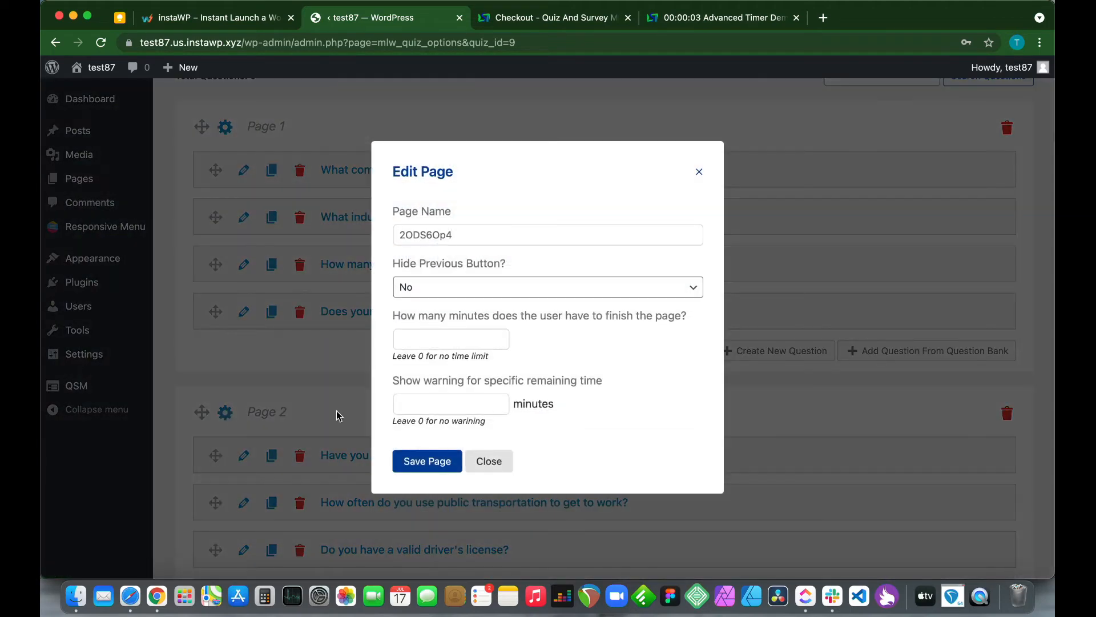
# Step: Rename Page 2 to 'Part 2' with a 7-minute limit and 3-minute warning, and save it
pyautogui.doubleClick(425, 234)
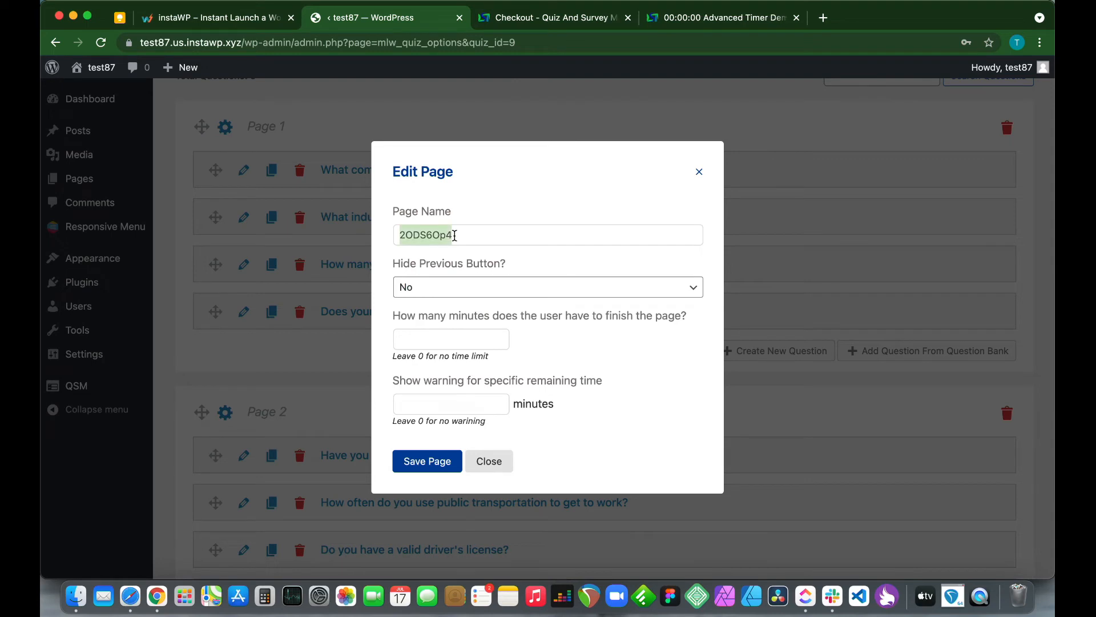
pyautogui.write('Part 2')
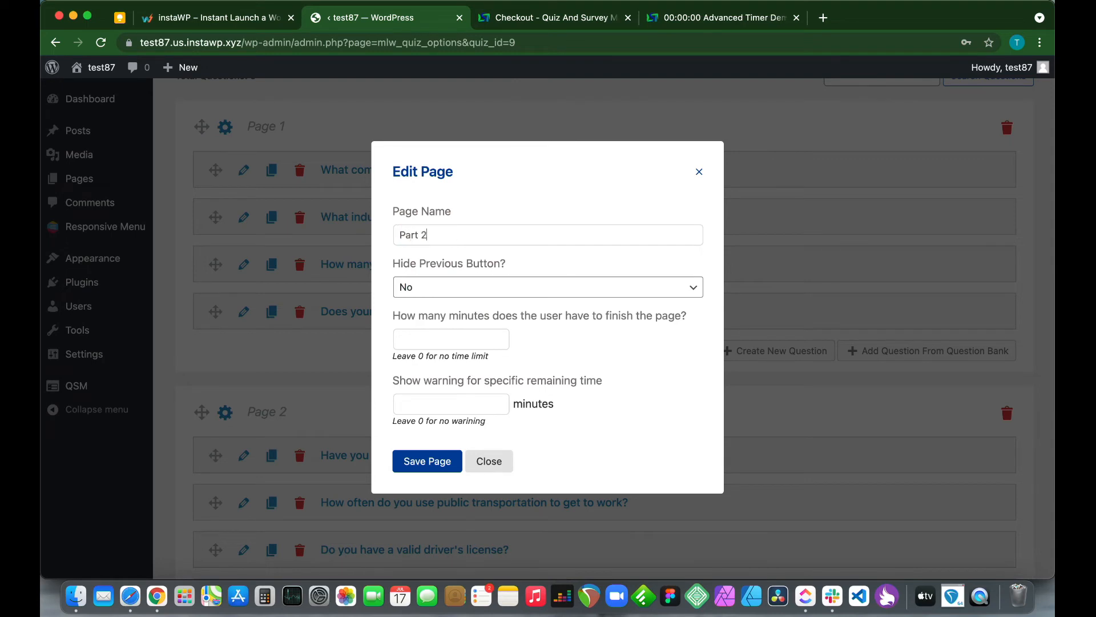
pyautogui.click(451, 340)
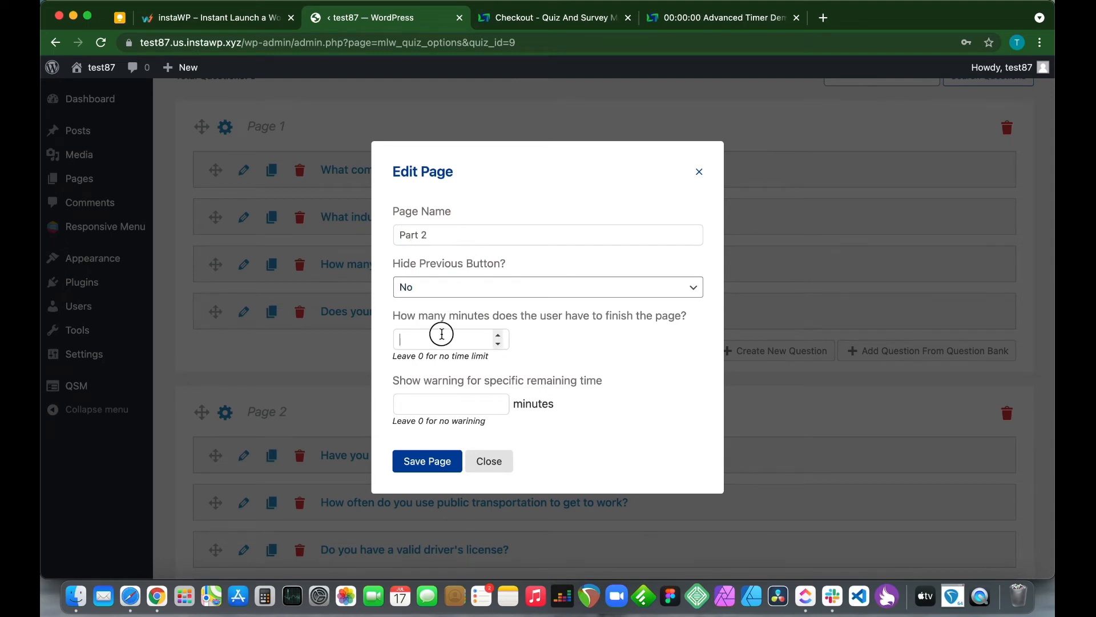
pyautogui.write('7')
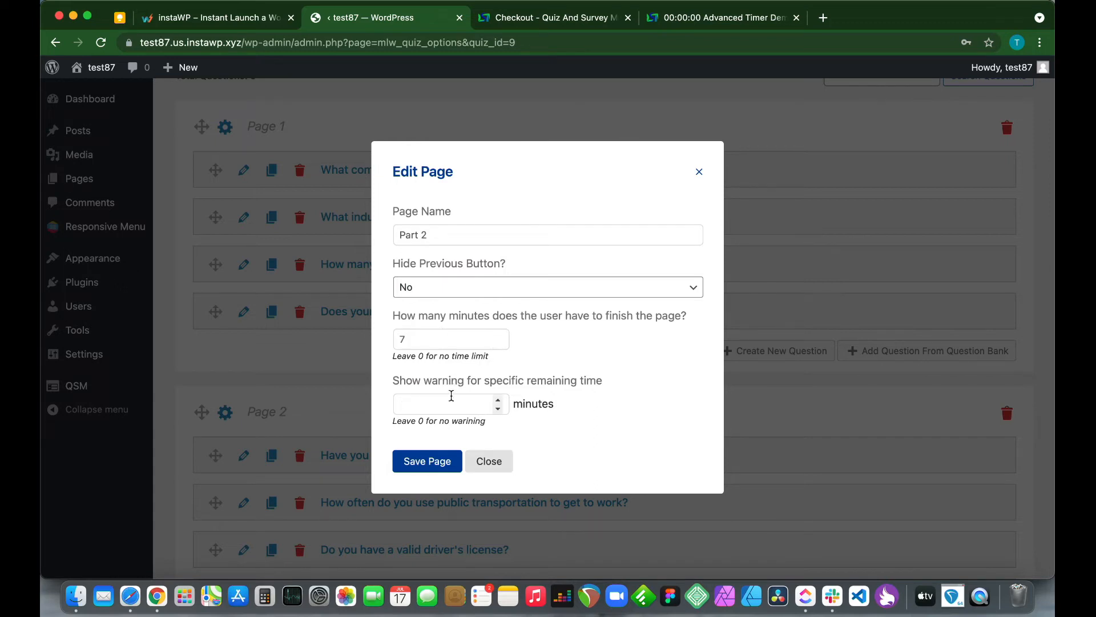
pyautogui.write('3')
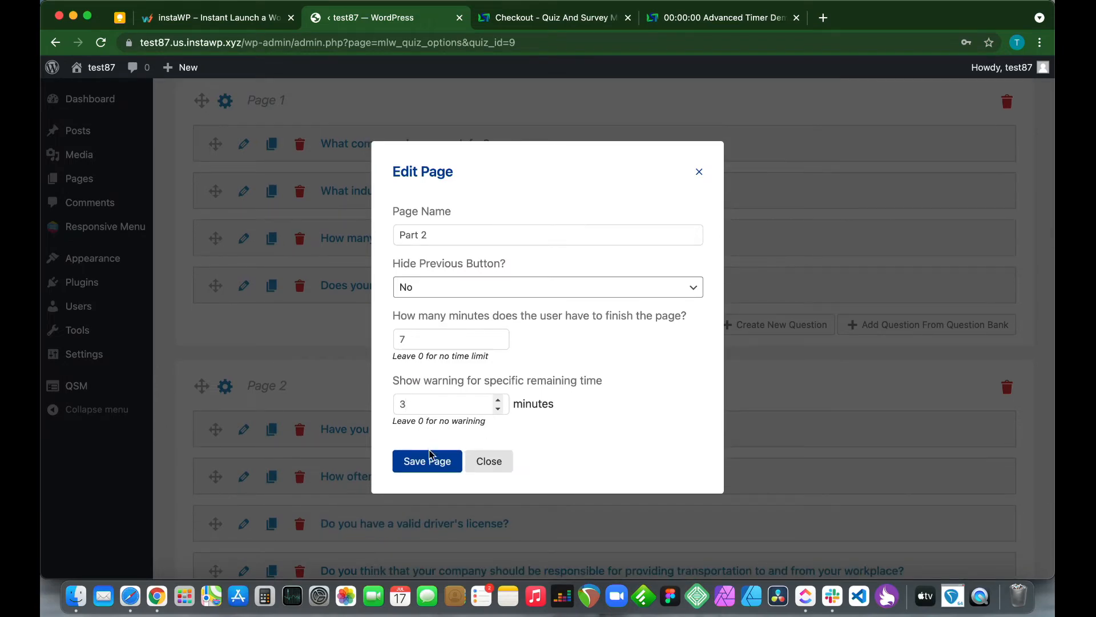
pyautogui.click(427, 461)
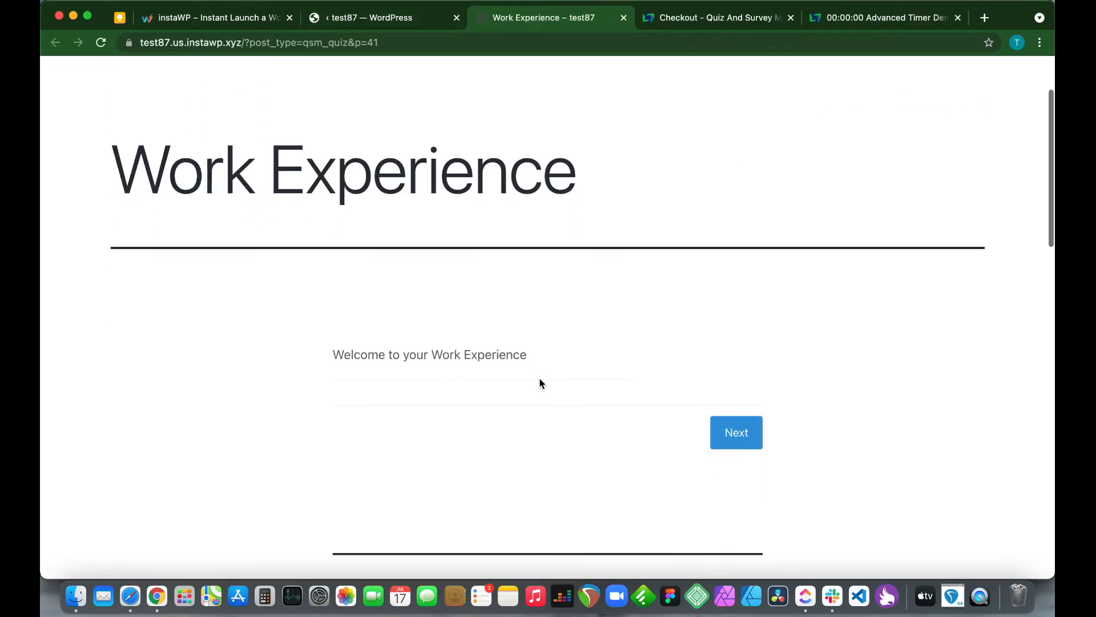
# Step: Start the survey preview to watch Part 1's countdown, then return to the survey editor
pyautogui.click(736, 432)
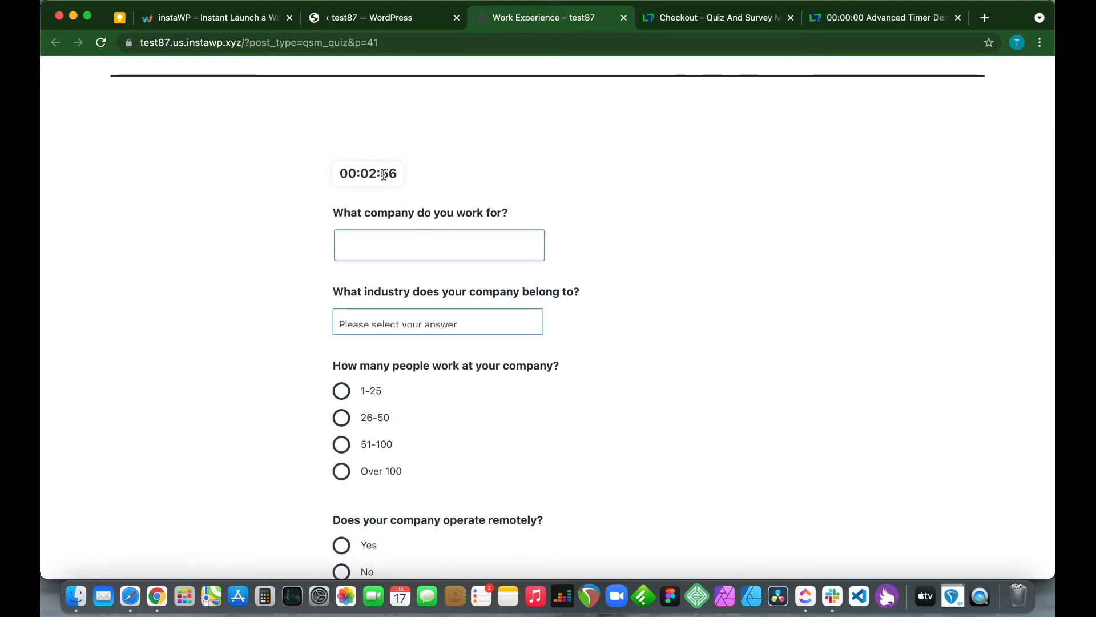
pyautogui.click(371, 18)
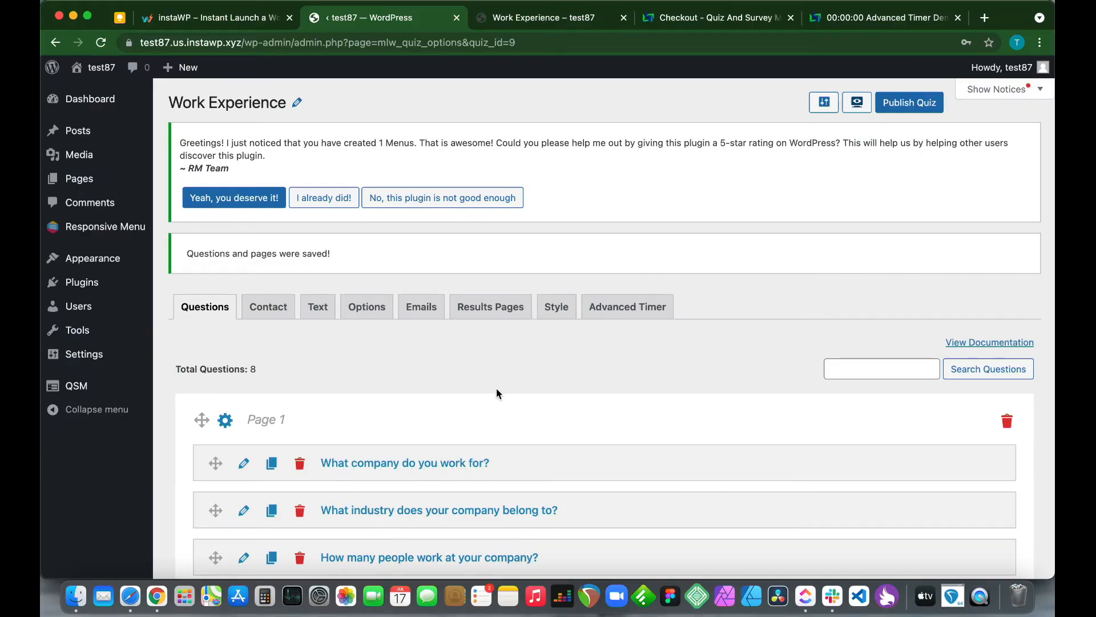
pyautogui.moveTo(626, 306)
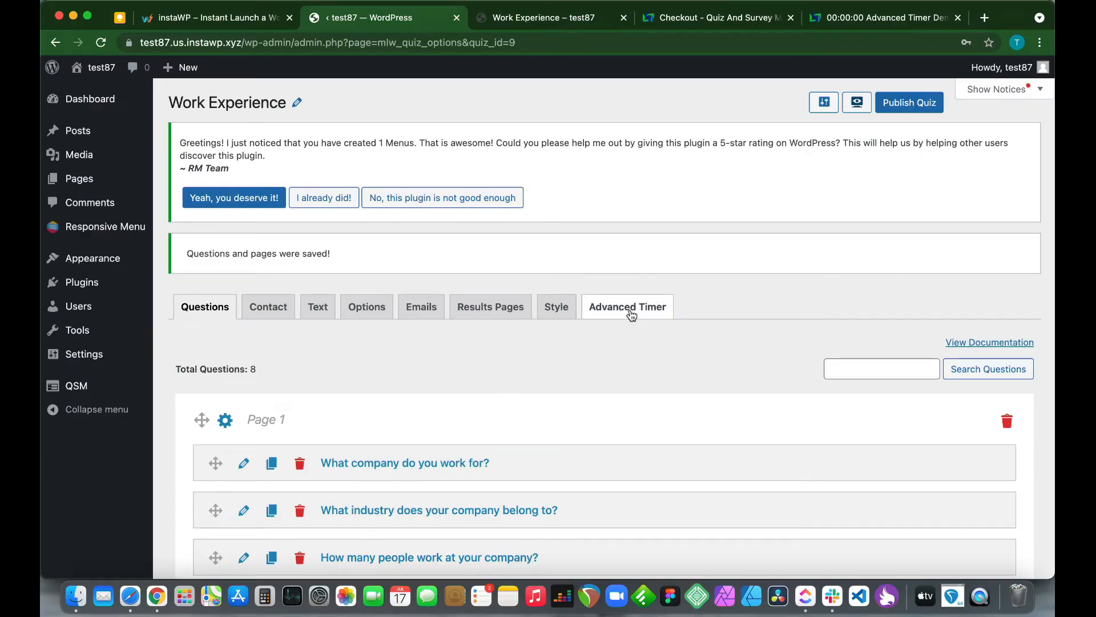
# Step: Set the Advanced Timer design to 'Timer with progress bar' and save the settings
pyautogui.click(627, 306)
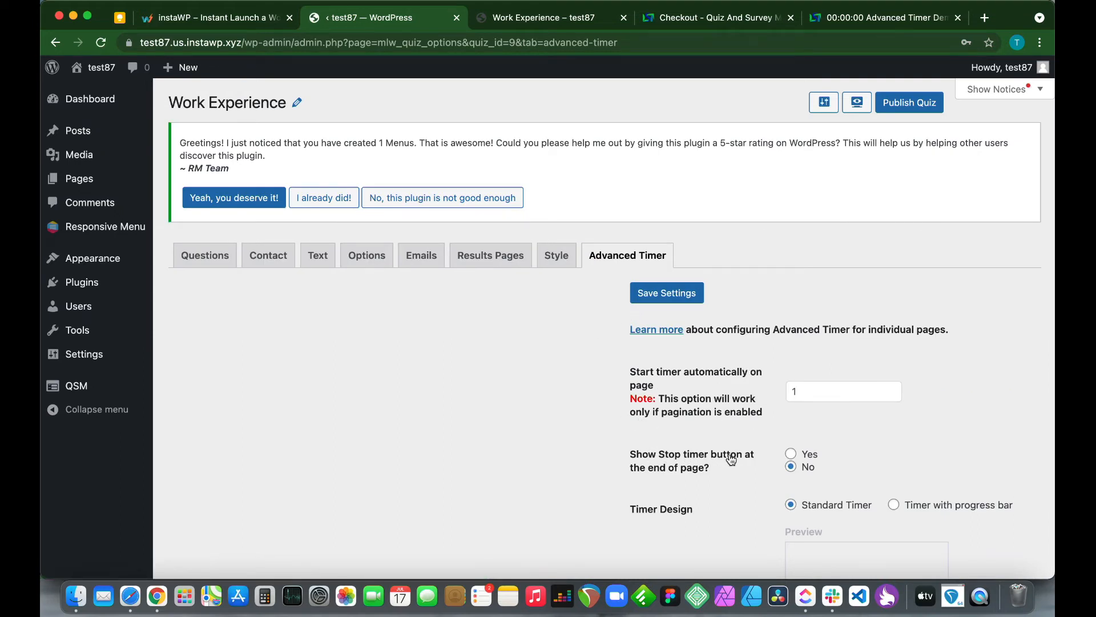
pyautogui.scroll(-3)
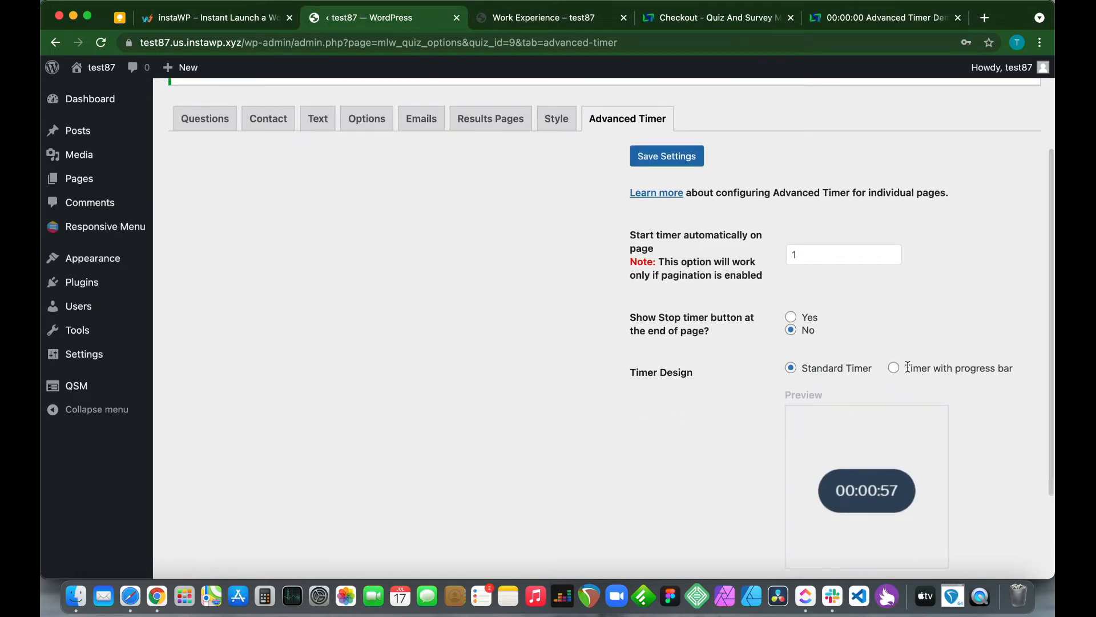
pyautogui.click(893, 368)
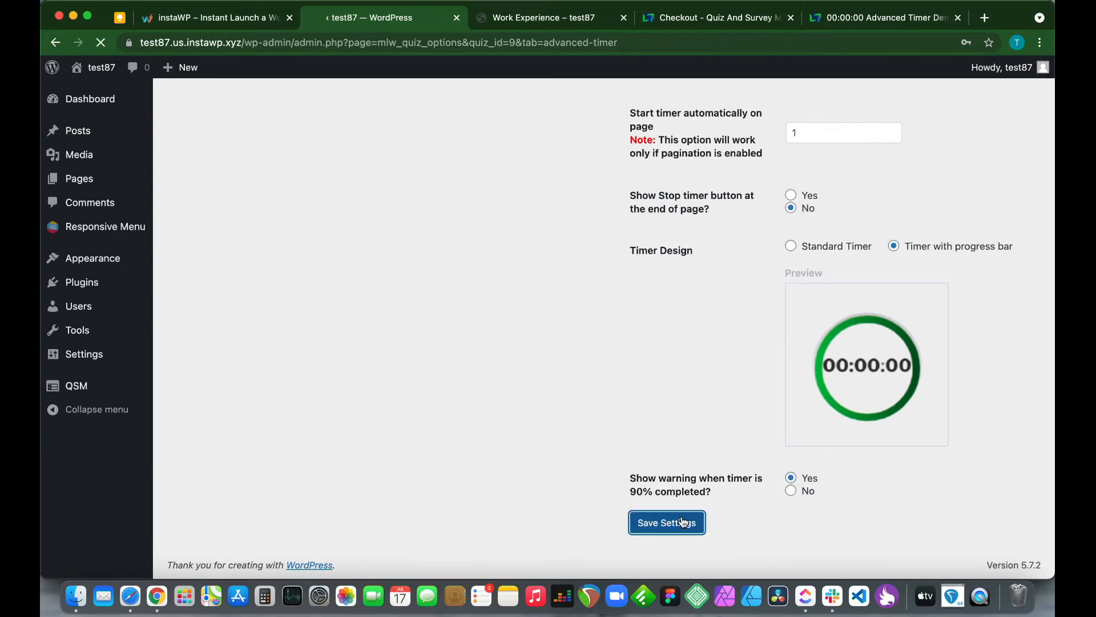
pyautogui.click(666, 522)
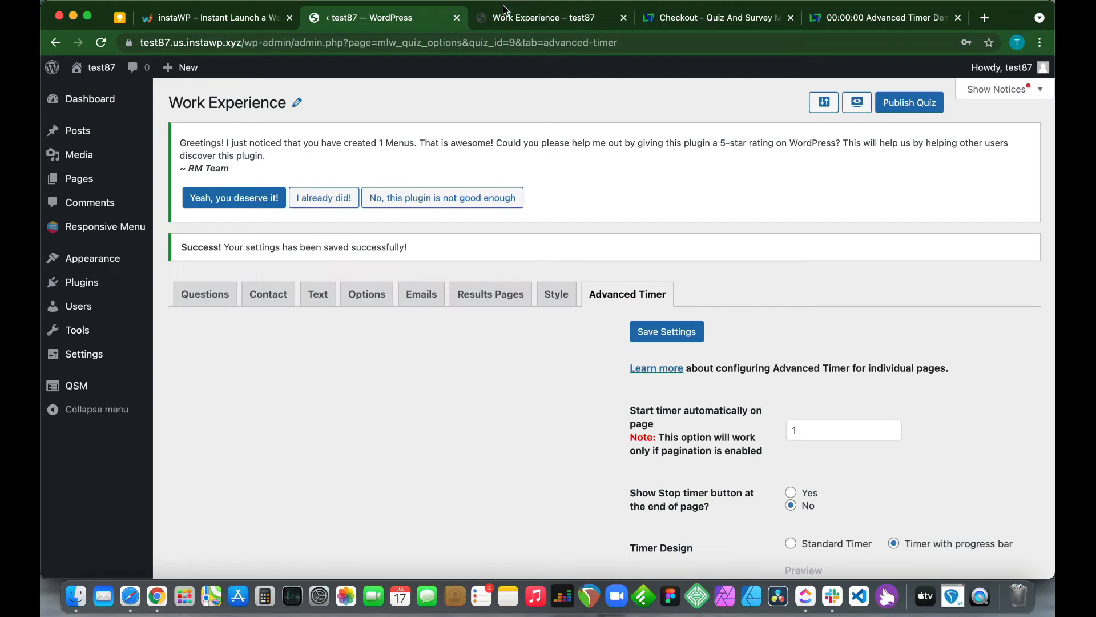
# Step: Switch to the live survey tab to view the circular progress timer
pyautogui.click(542, 18)
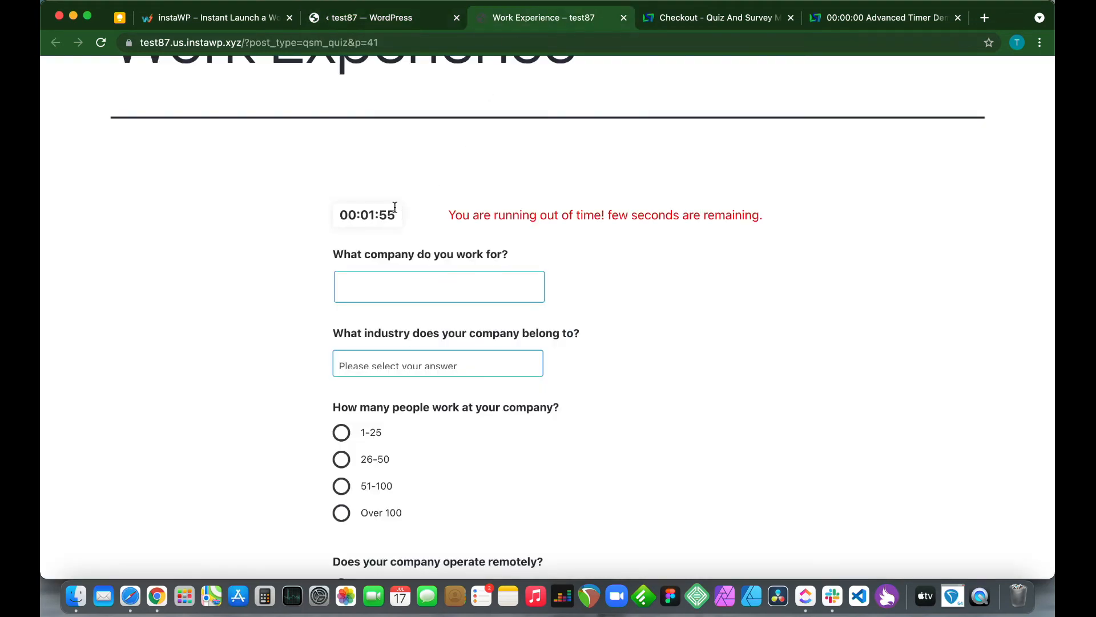
pyautogui.moveTo(563, 214)
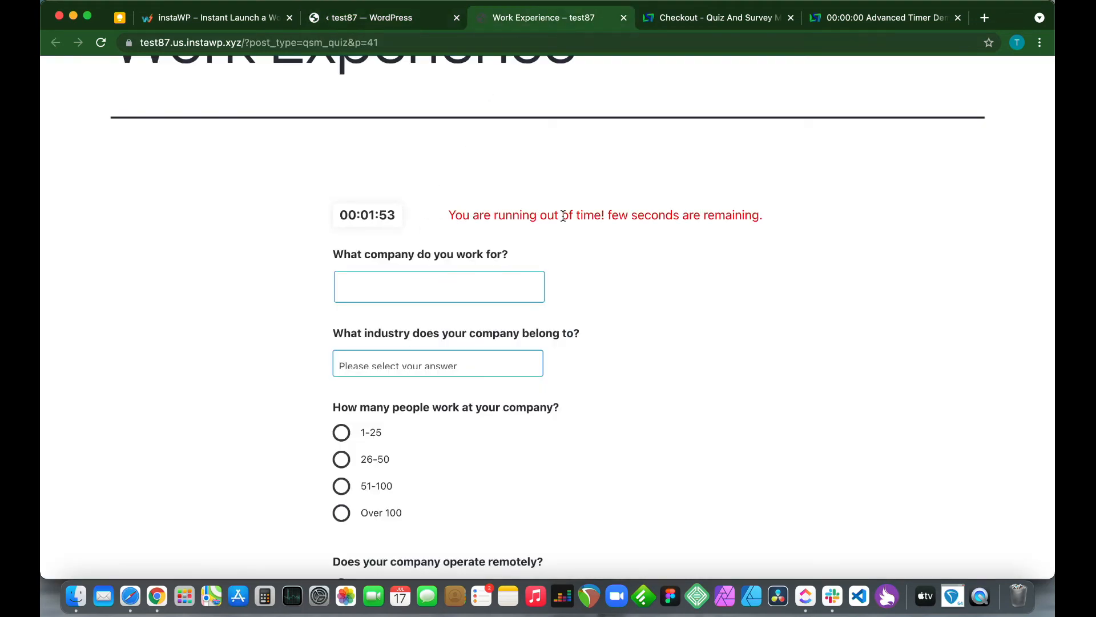
pyautogui.moveTo(595, 218)
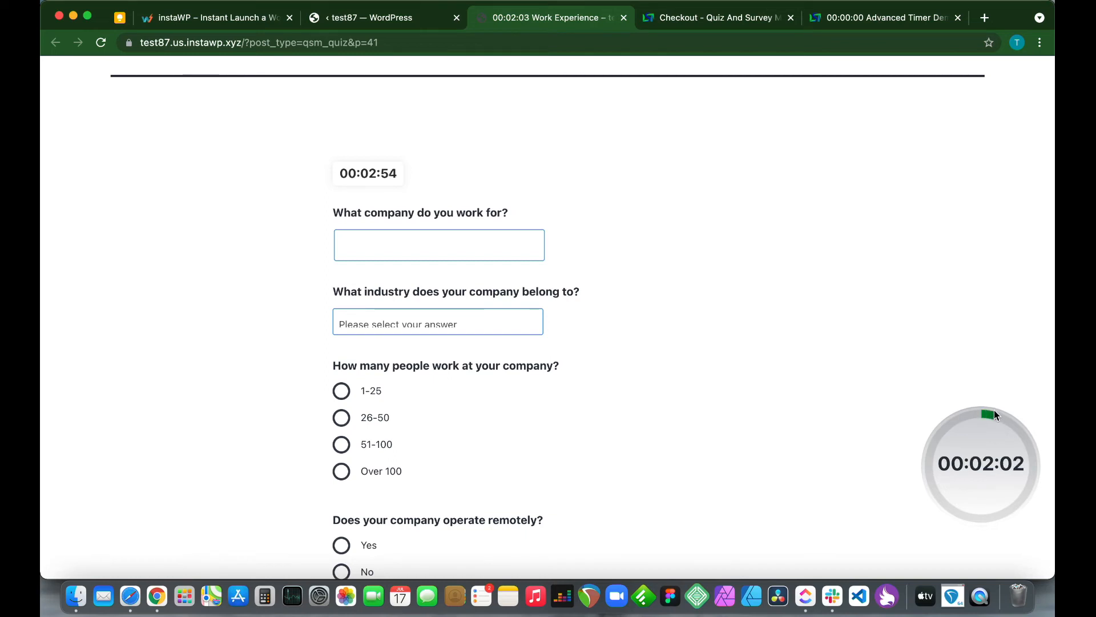
pyautogui.moveTo(918, 386)
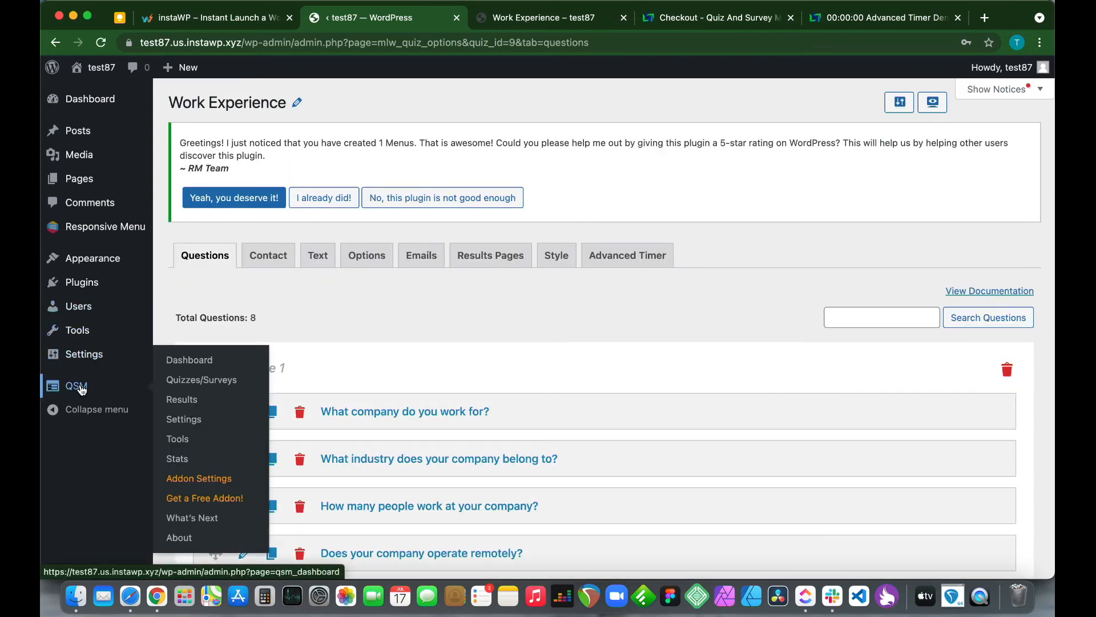
# Step: Copy the Work Experience embed shortcode [qsm quiz=9] from the Quizzes/Surveys list
pyautogui.click(202, 380)
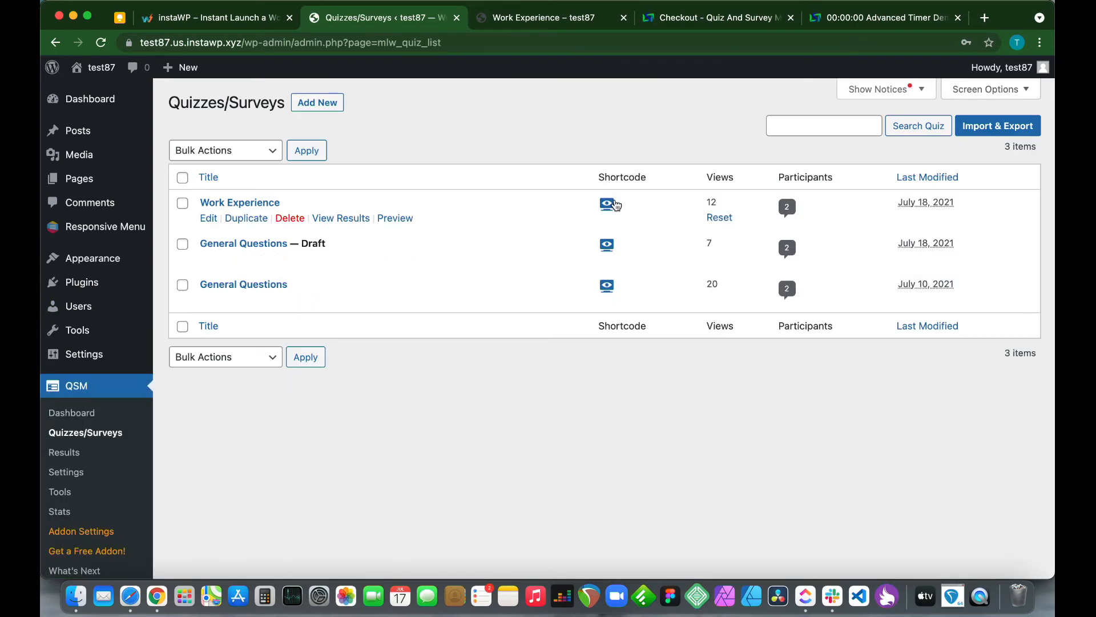
pyautogui.click(609, 203)
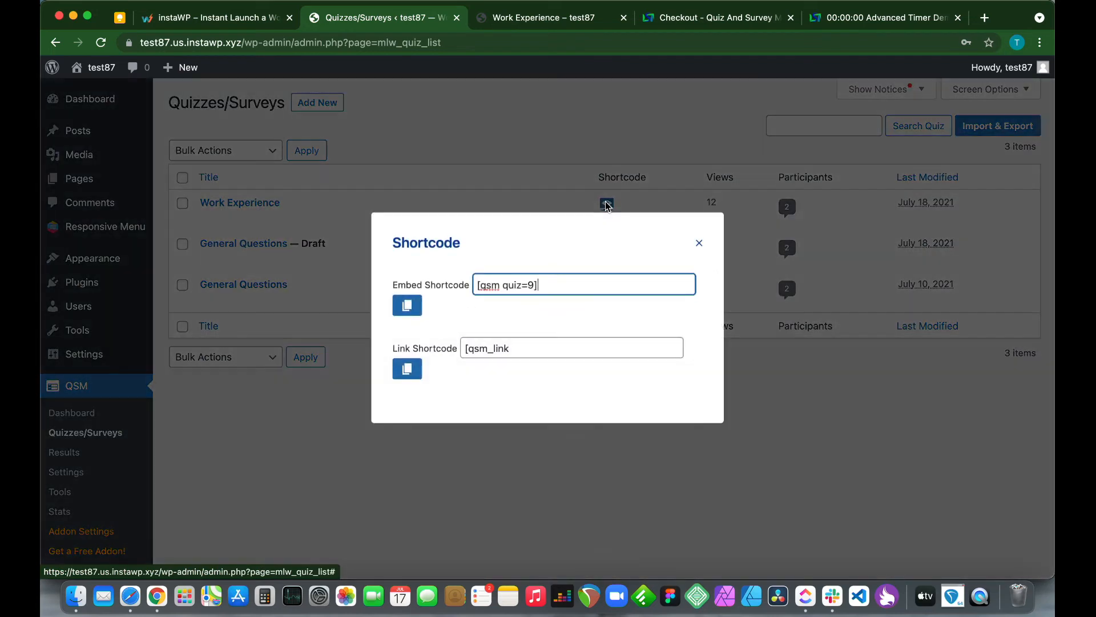
pyautogui.click(407, 305)
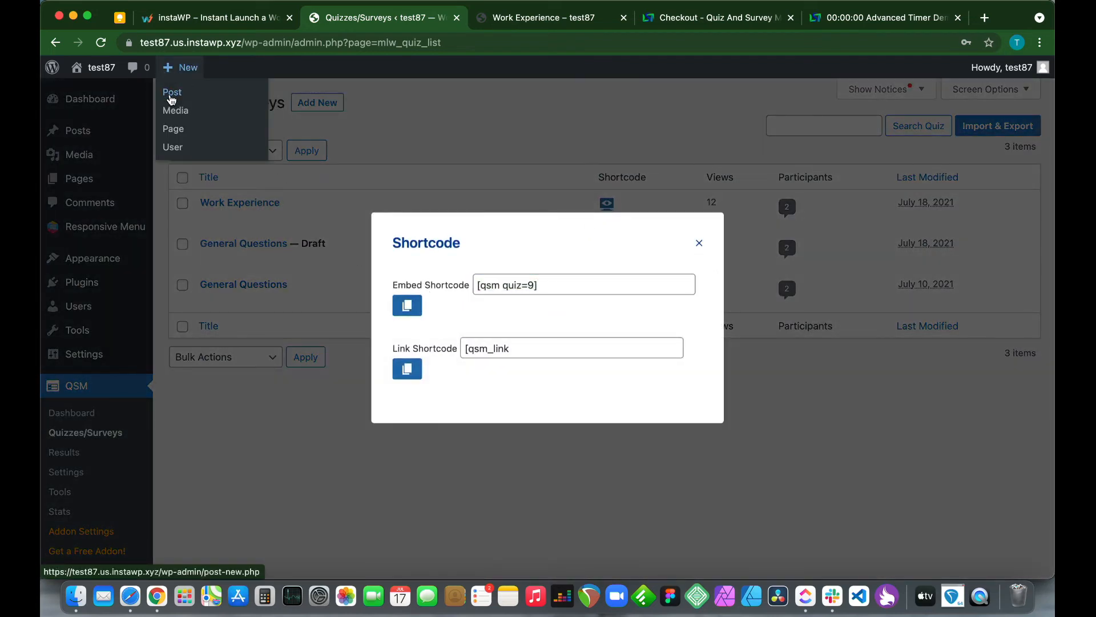
# Step: Create a new post titled 'Sample Survey' and insert a Shortcode block for [qsm quiz=9]
pyautogui.click(172, 92)
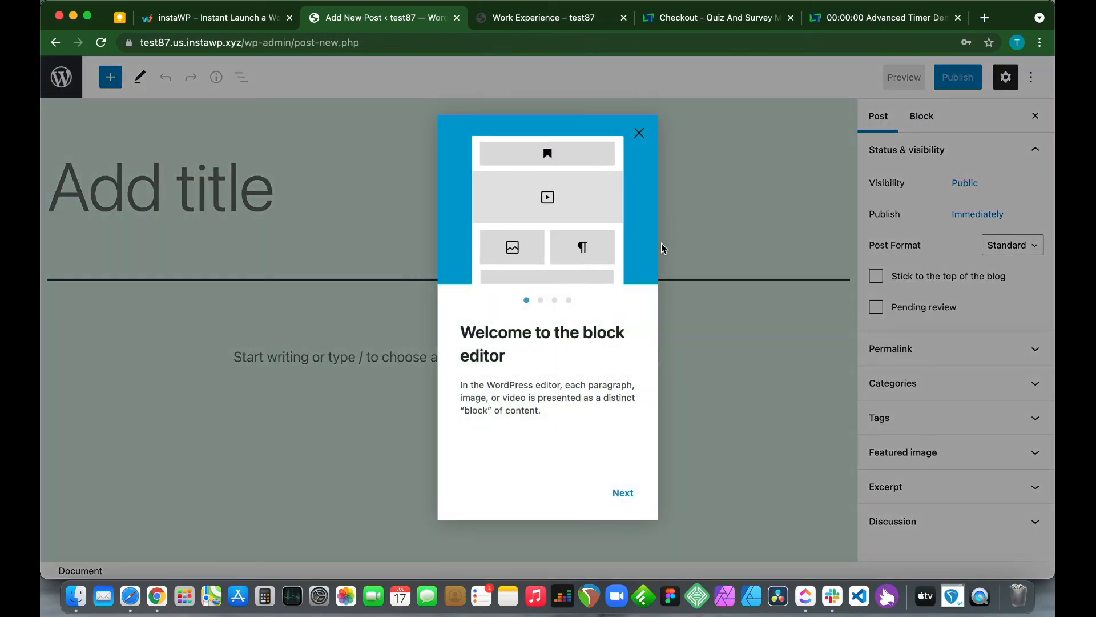
pyautogui.click(622, 492)
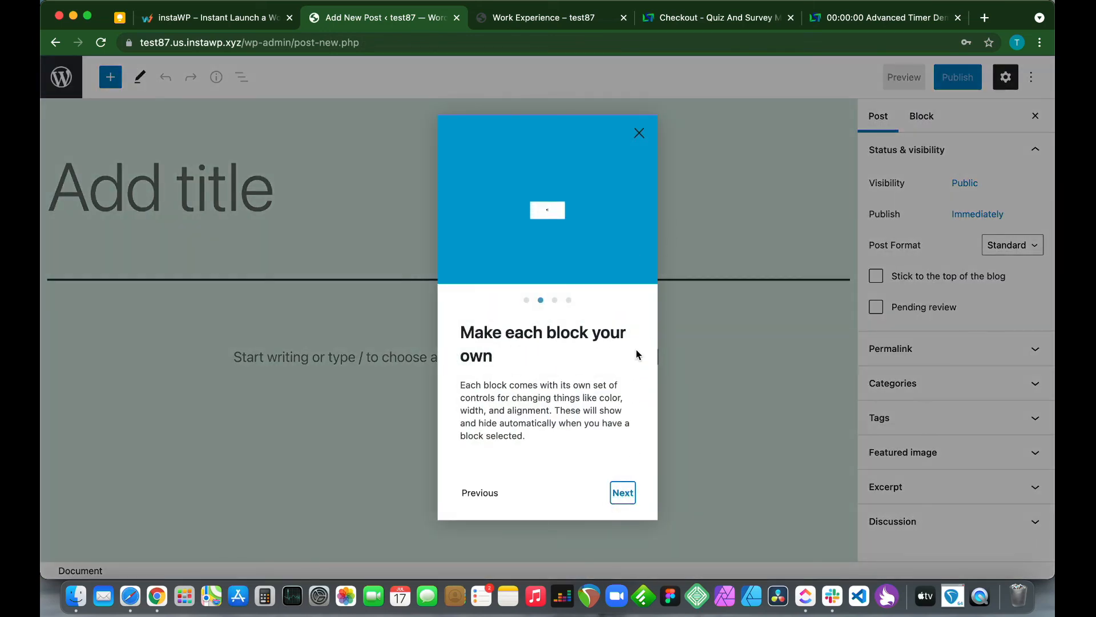
pyautogui.click(638, 133)
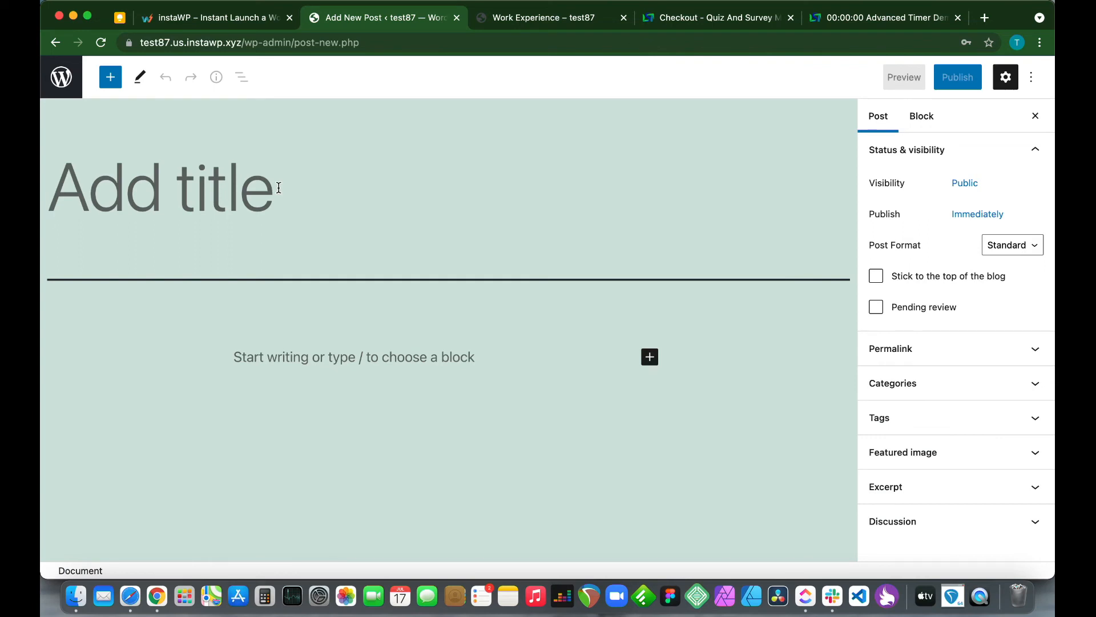
pyautogui.write('Sample')
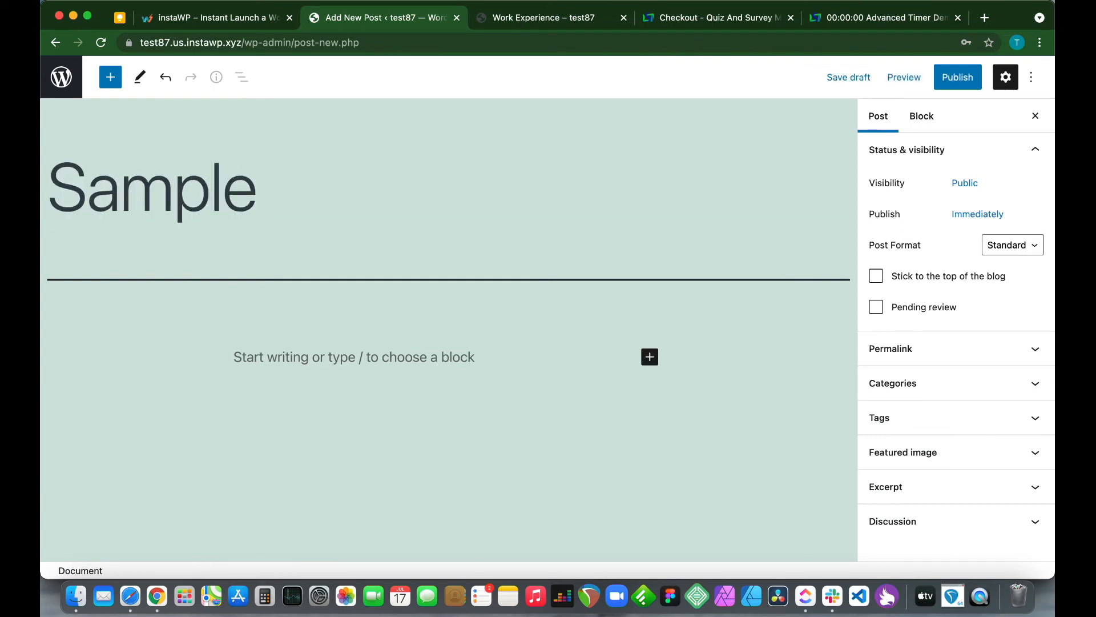
pyautogui.write('Survey')
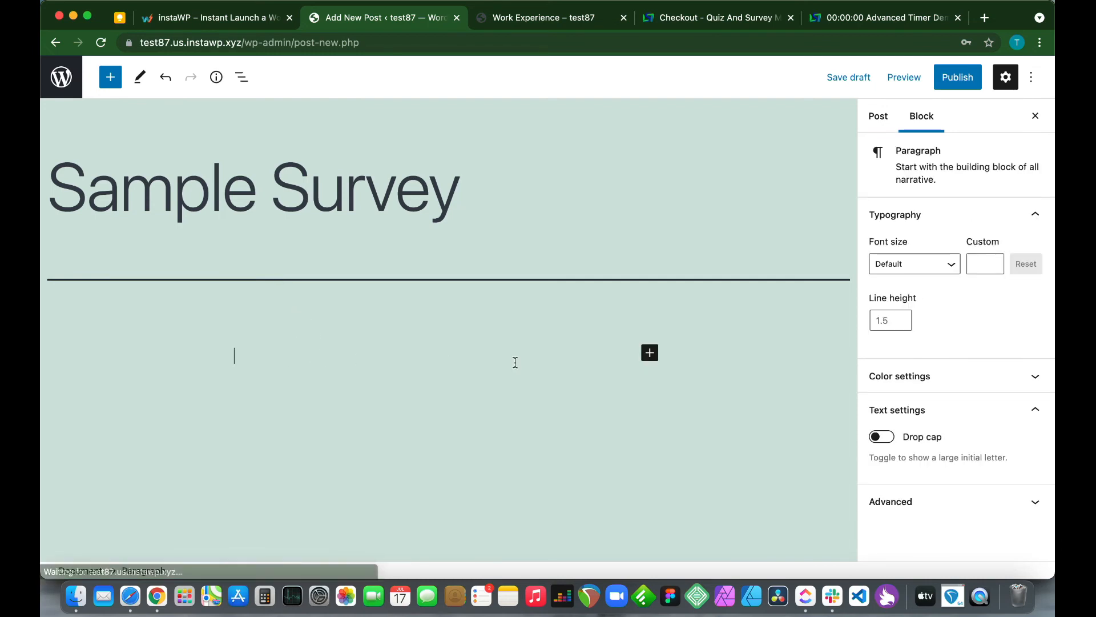
pyautogui.click(648, 353)
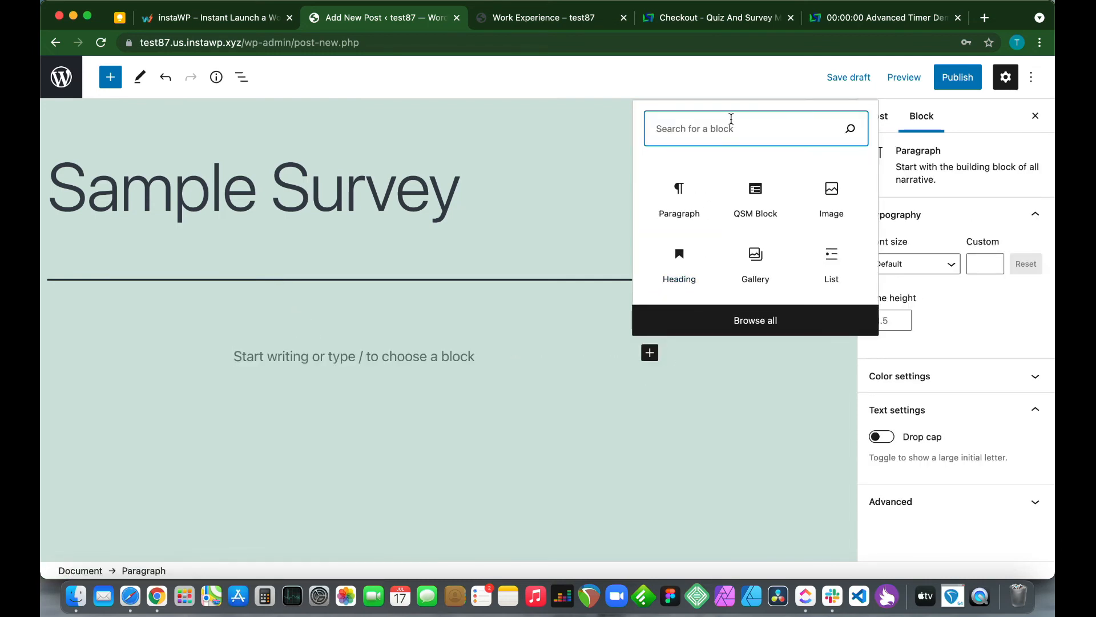
pyautogui.write('sho')
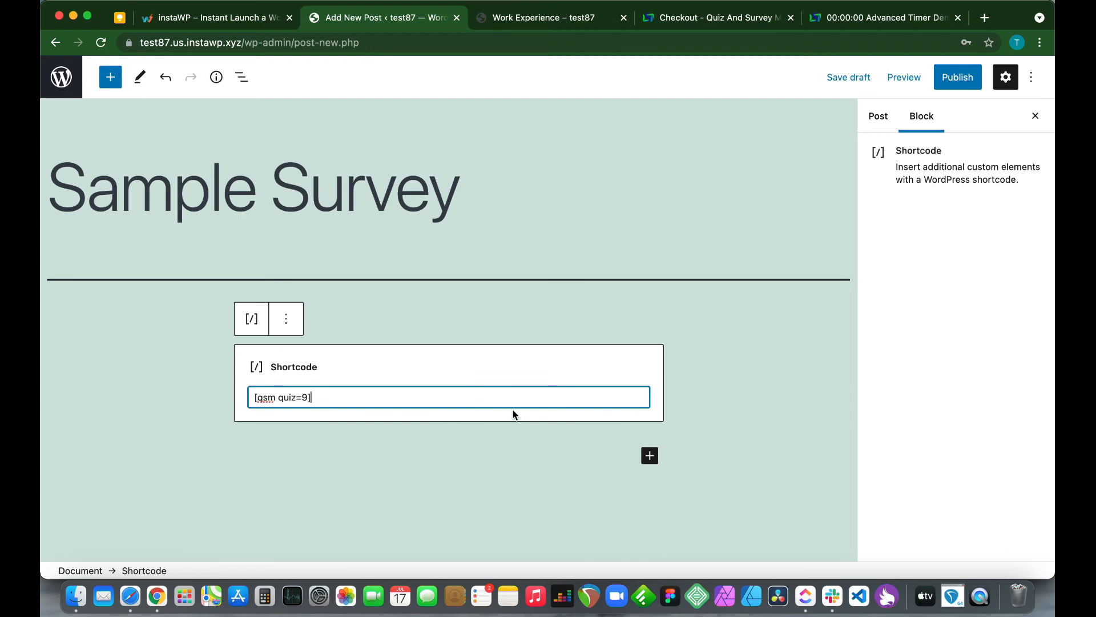
pyautogui.moveTo(907, 93)
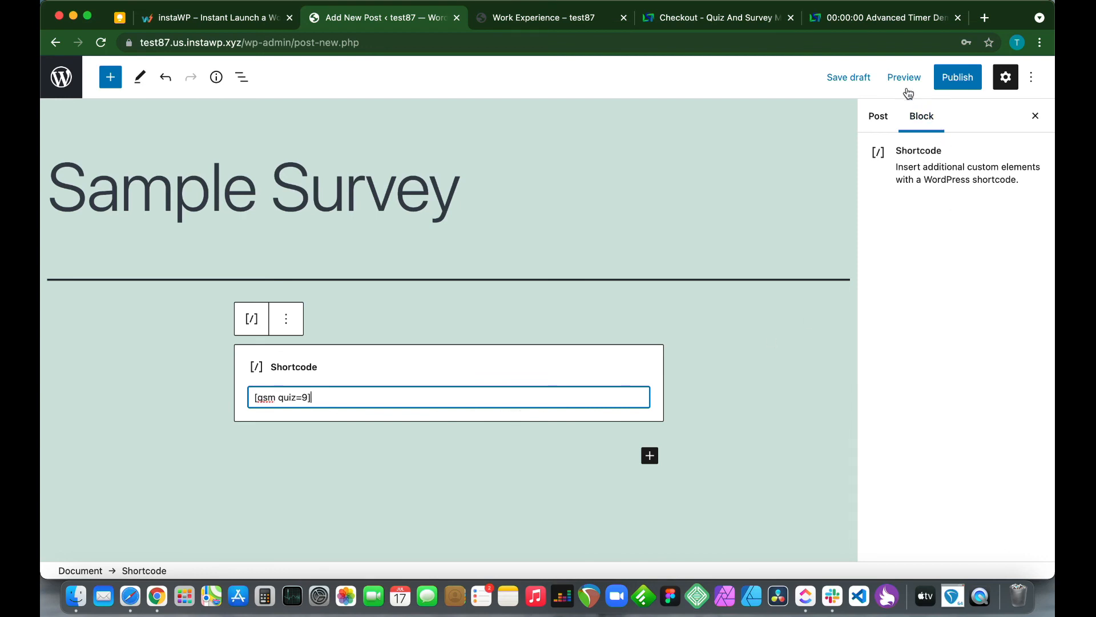
# Step: Preview the Sample Survey draft in a new tab, scroll through it, and return to the editor
pyautogui.click(904, 77)
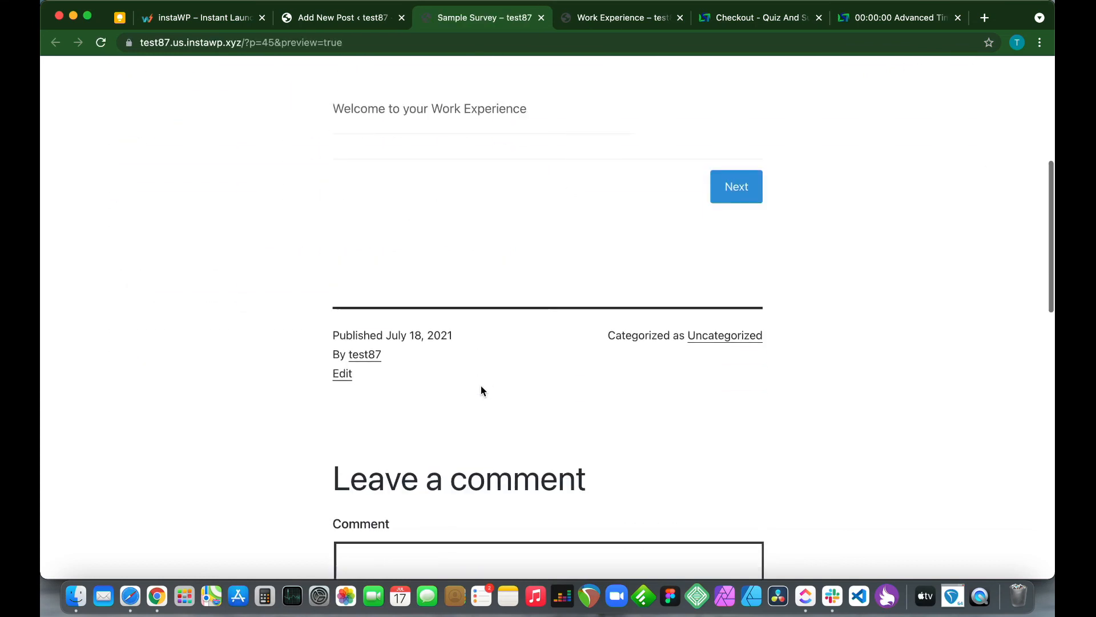
pyautogui.scroll(-3)
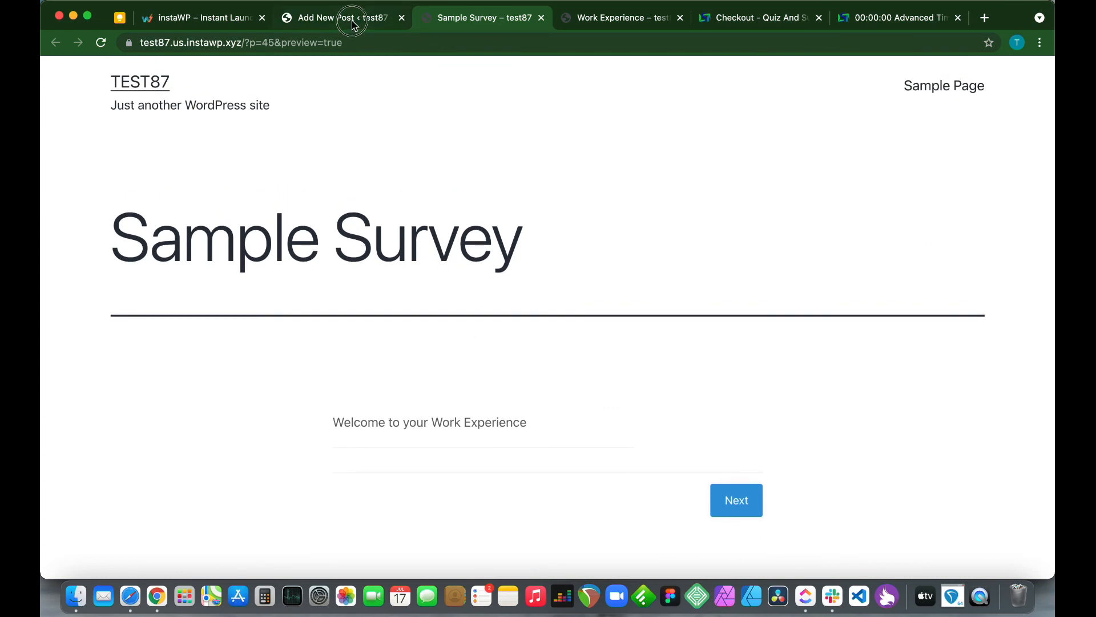
pyautogui.click(342, 17)
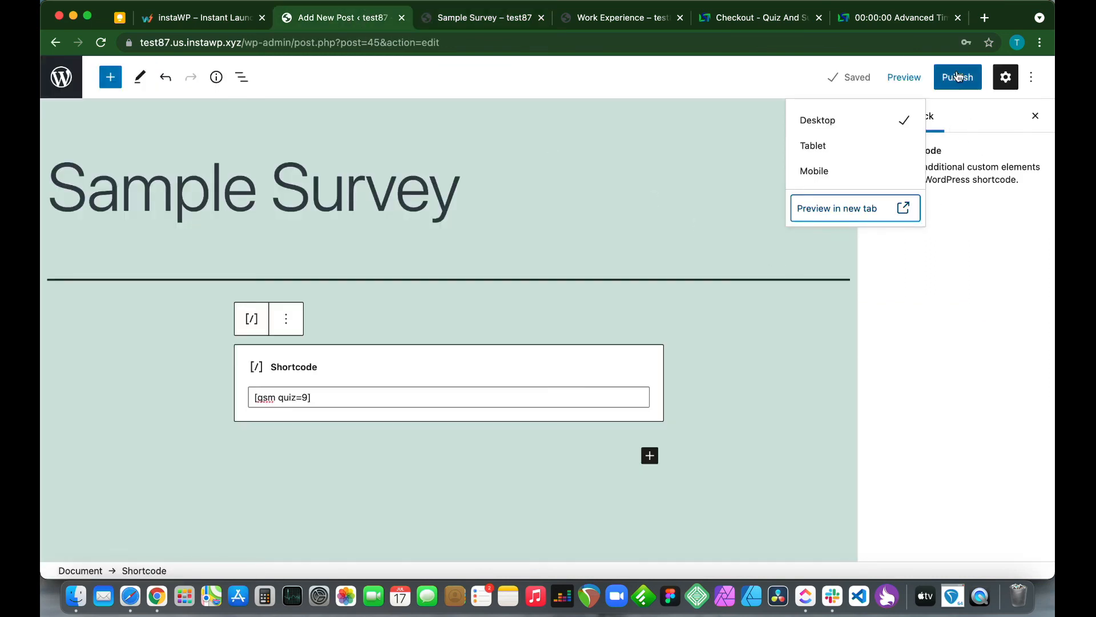
# Step: Publish the Sample Survey post, confirming in the pre-publish panel
pyautogui.click(956, 77)
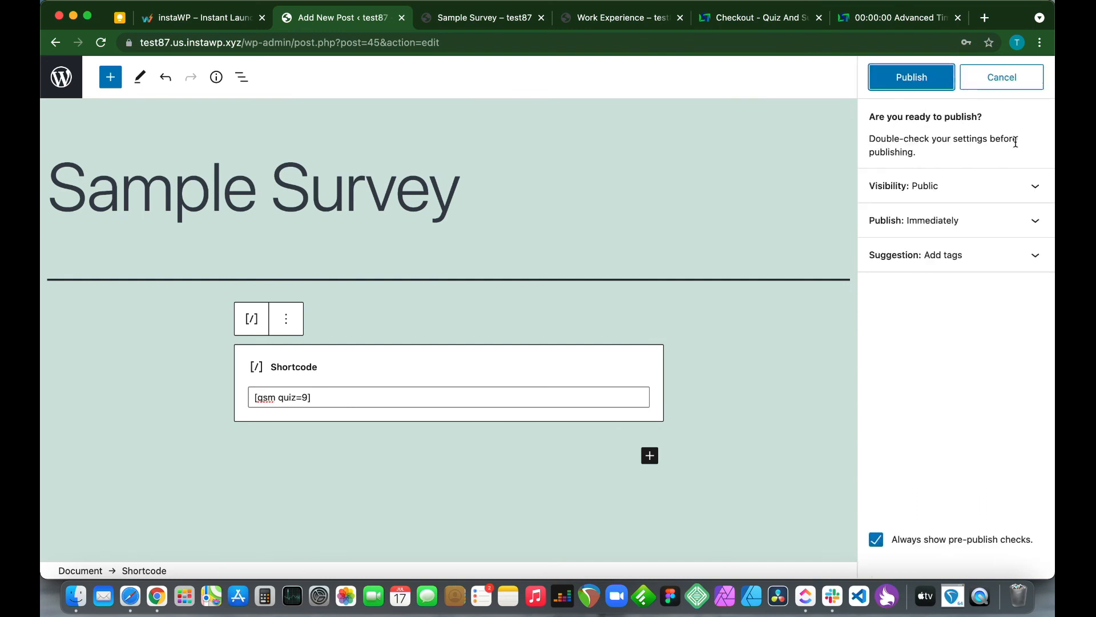
pyautogui.click(911, 77)
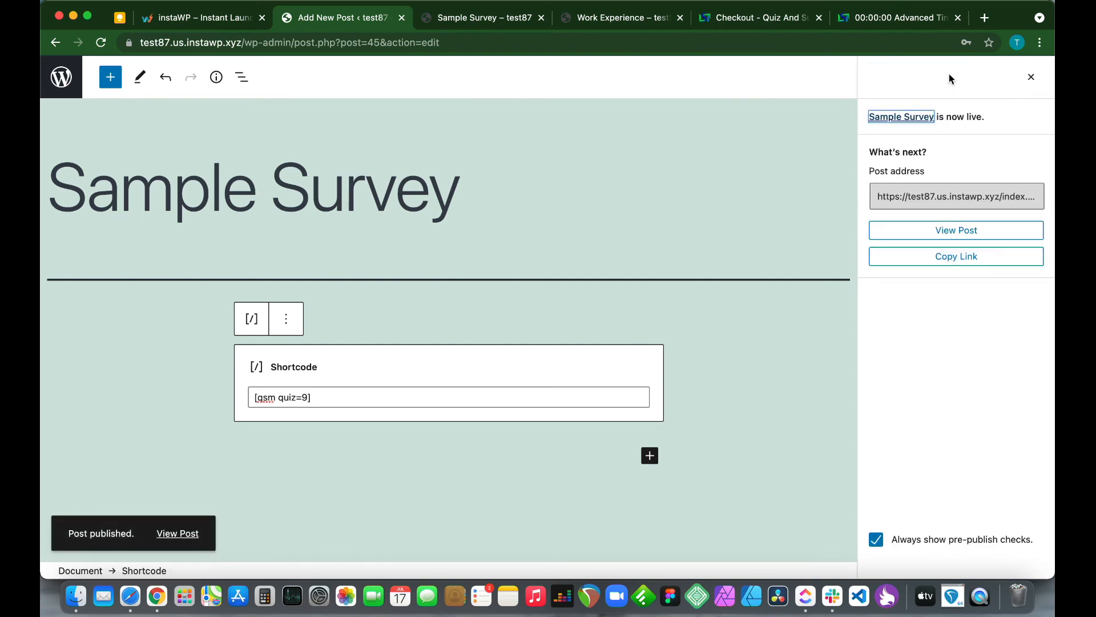